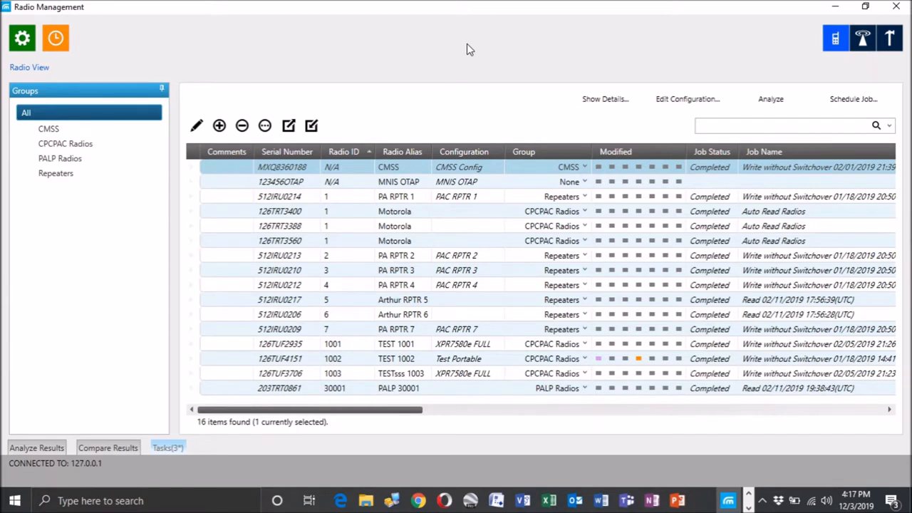
mouse_move(79, 253)
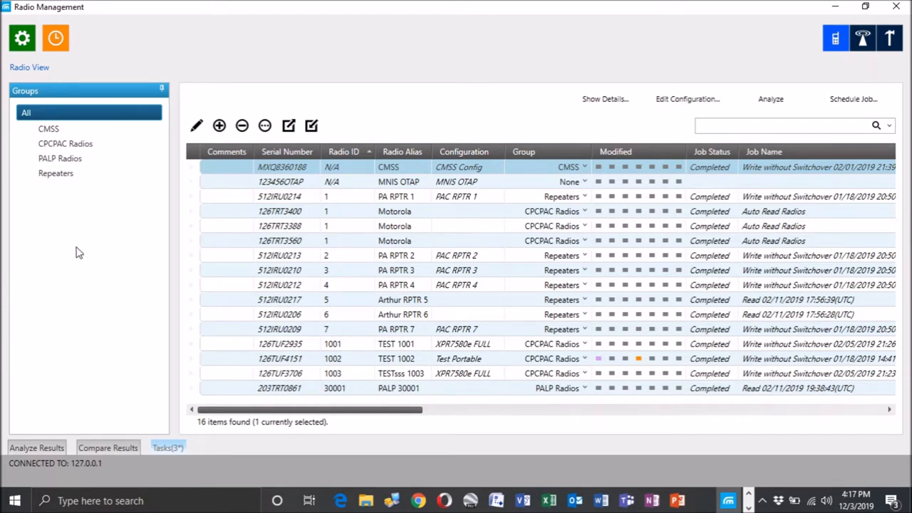
mouse_move(77, 265)
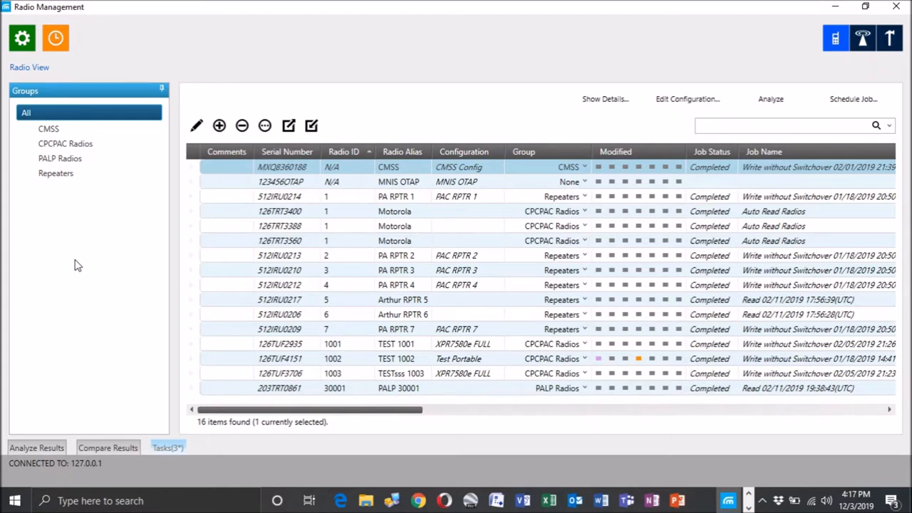
mouse_move(350, 59)
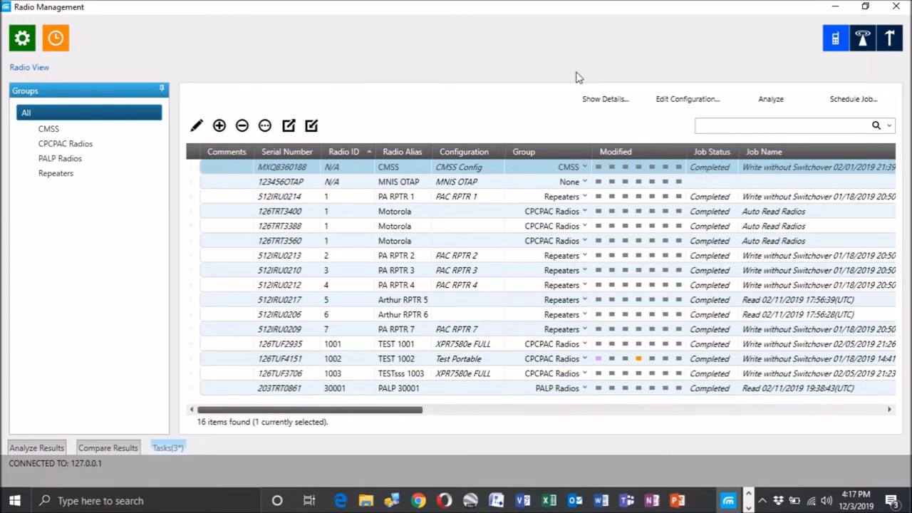
mouse_move(601, 76)
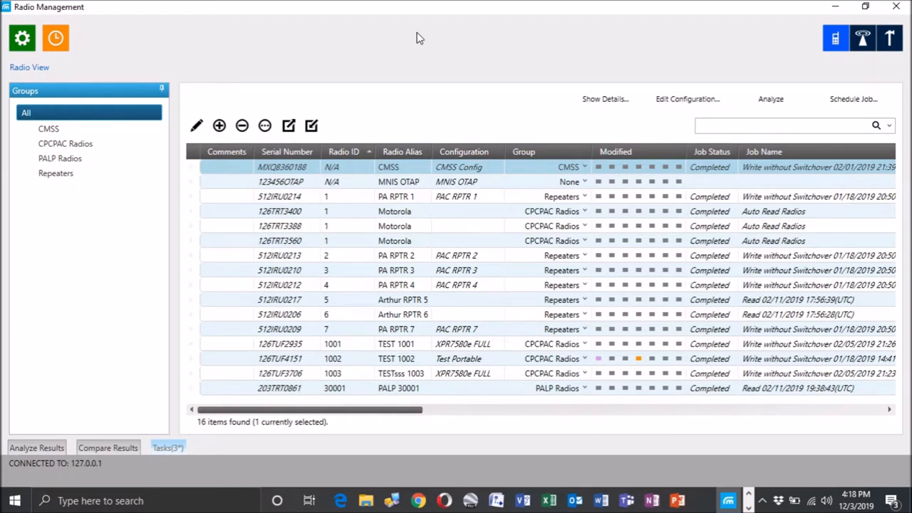
mouse_move(459, 60)
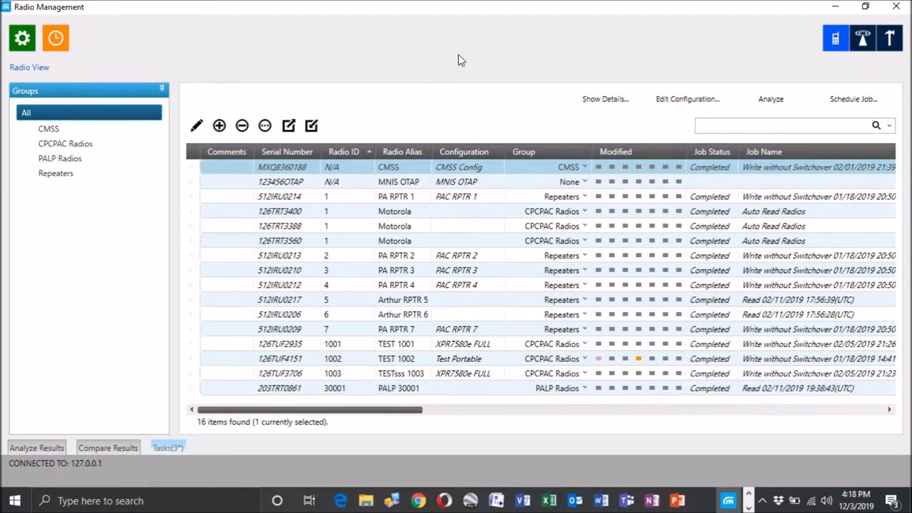
mouse_move(370, 34)
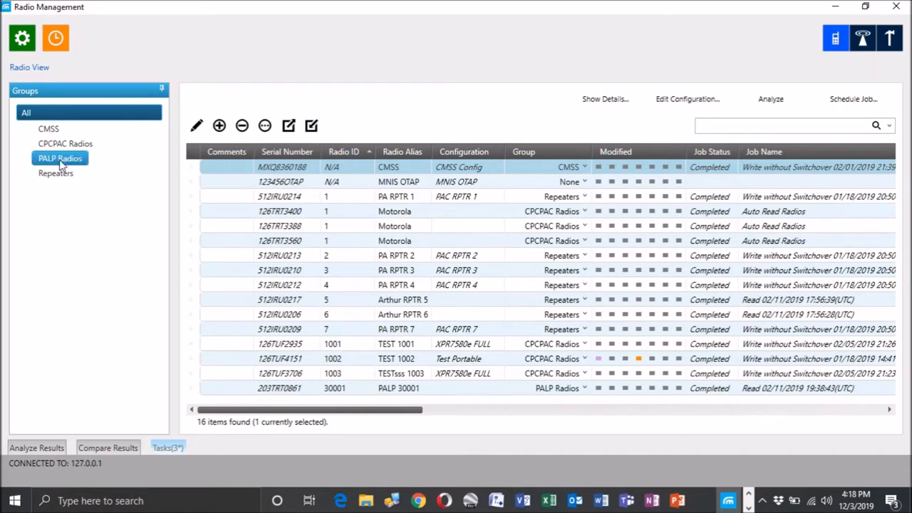
Filter the radio list to the seven radios in the Repeaters group
click(55, 173)
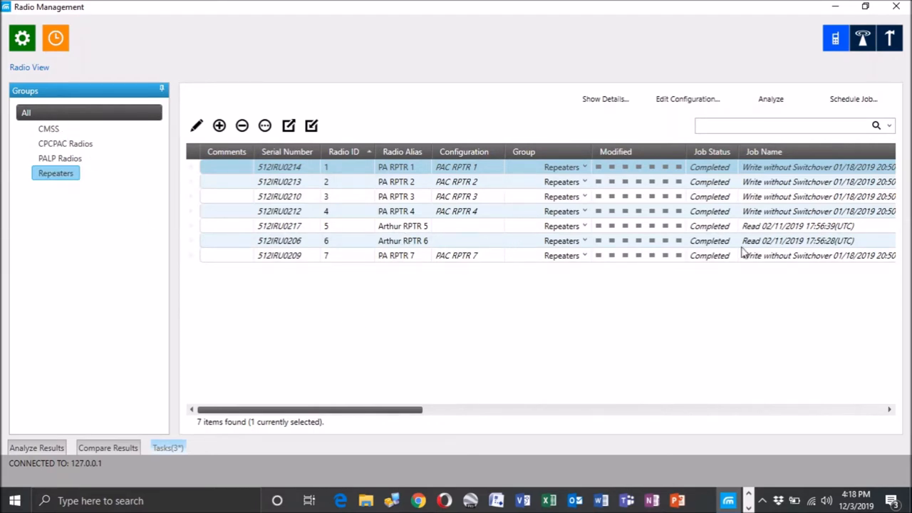
mouse_move(764, 241)
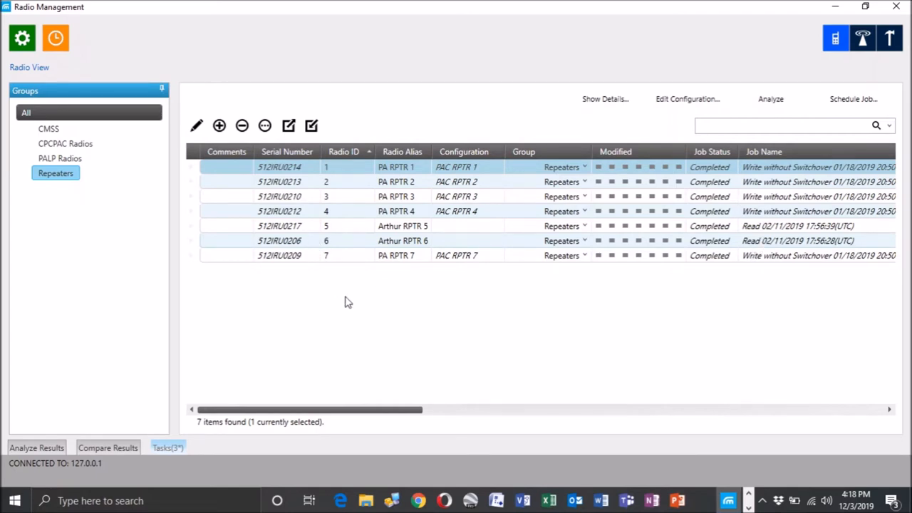
mouse_move(409, 310)
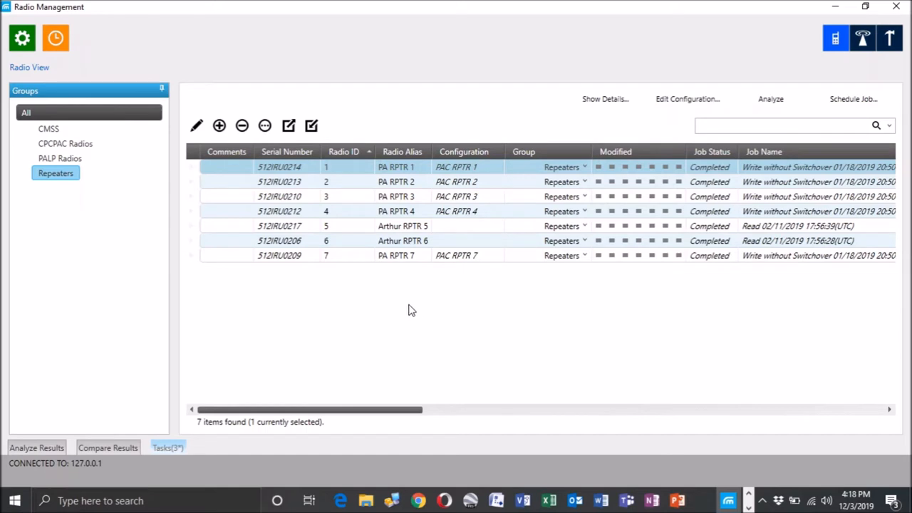
mouse_move(509, 255)
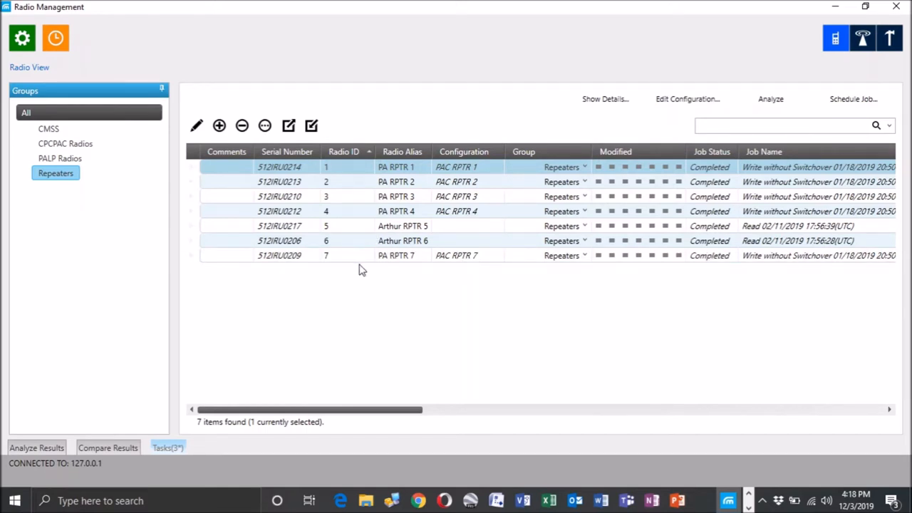
mouse_move(219, 125)
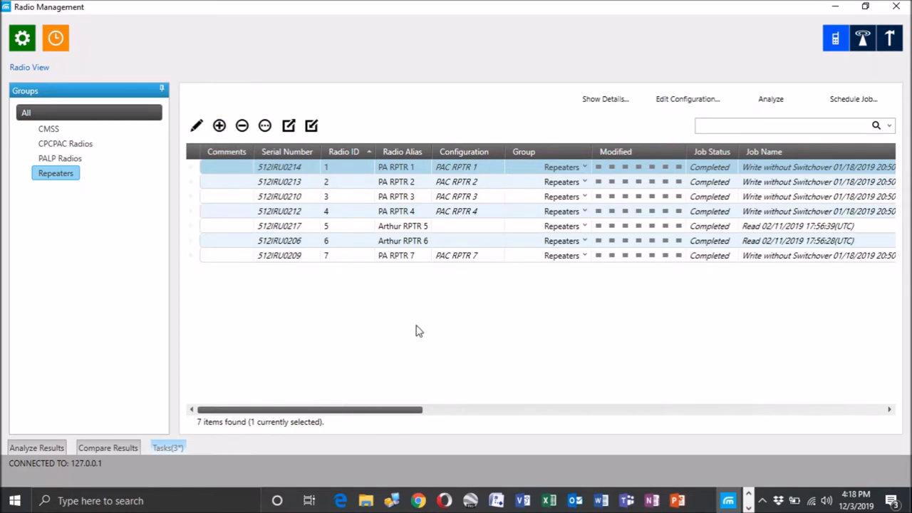
mouse_move(410, 325)
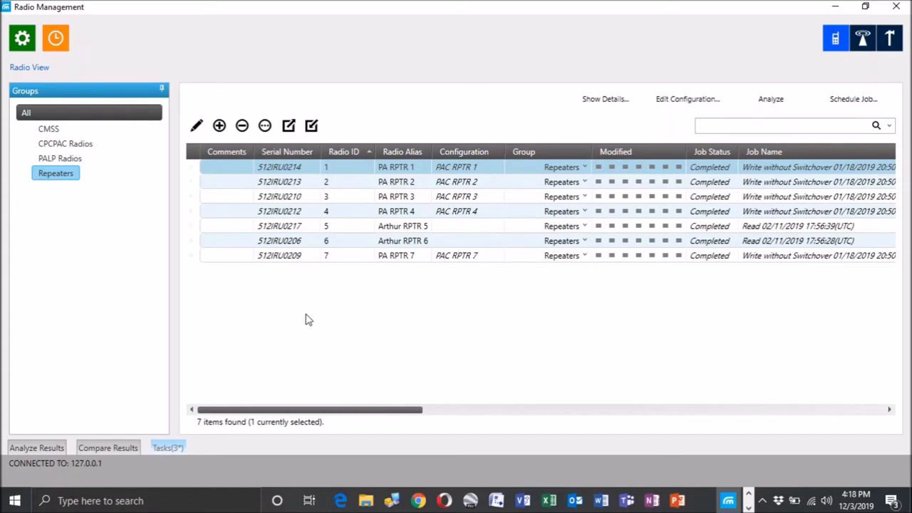
mouse_move(350, 315)
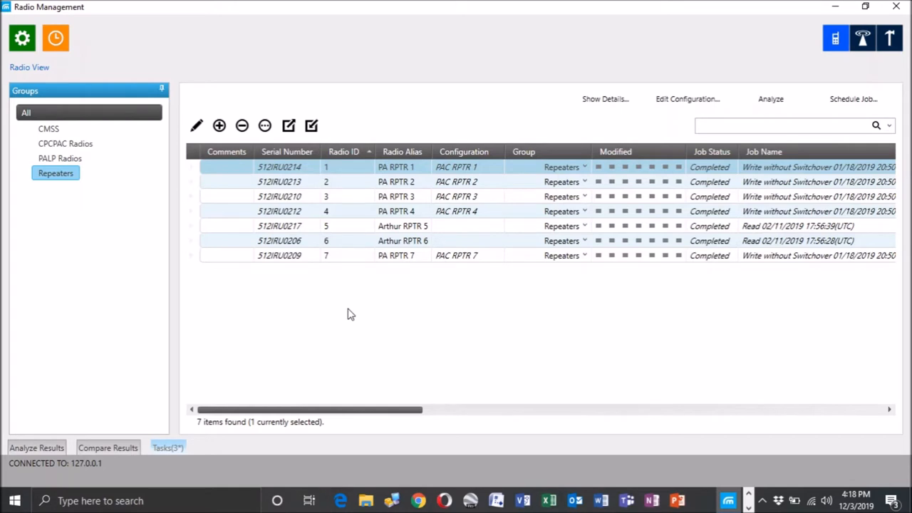
mouse_move(353, 315)
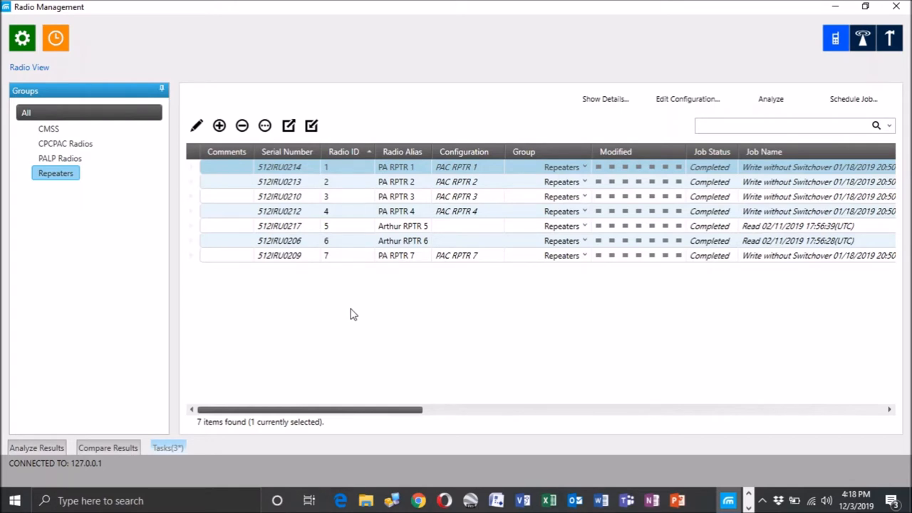
mouse_move(323, 302)
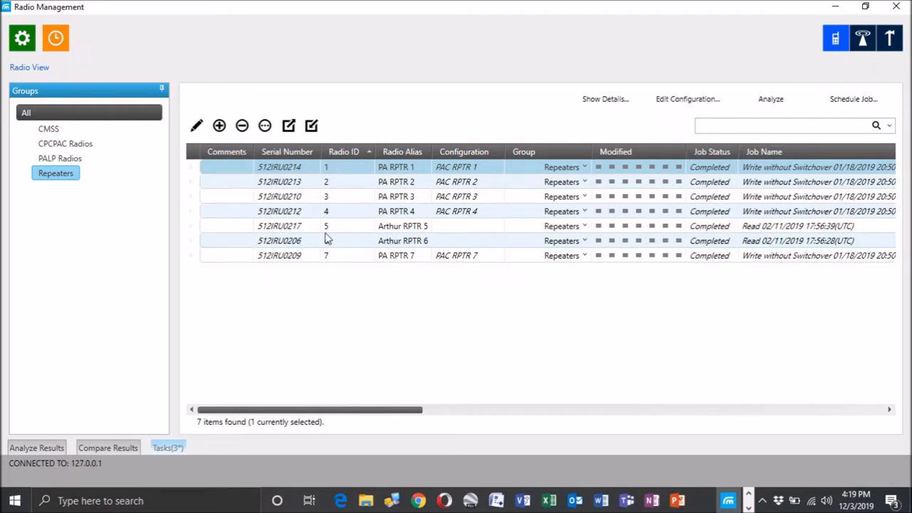
mouse_move(328, 244)
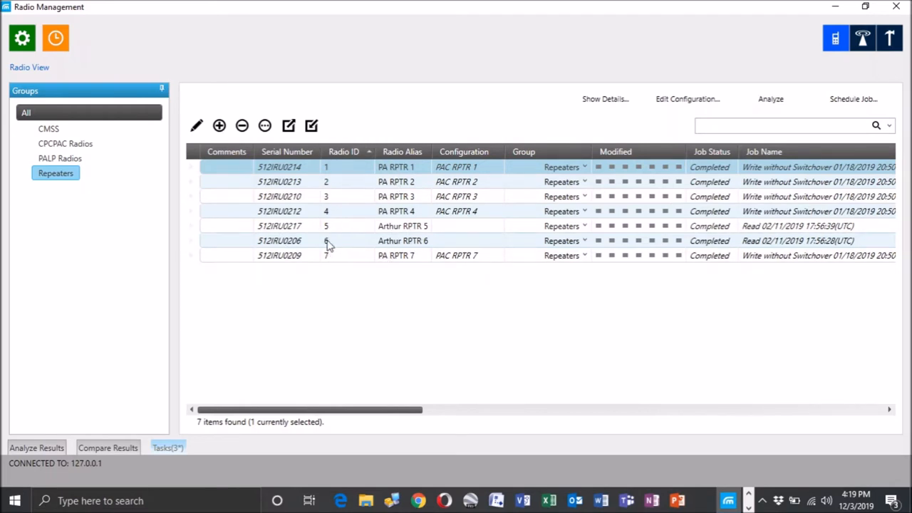
mouse_move(269, 262)
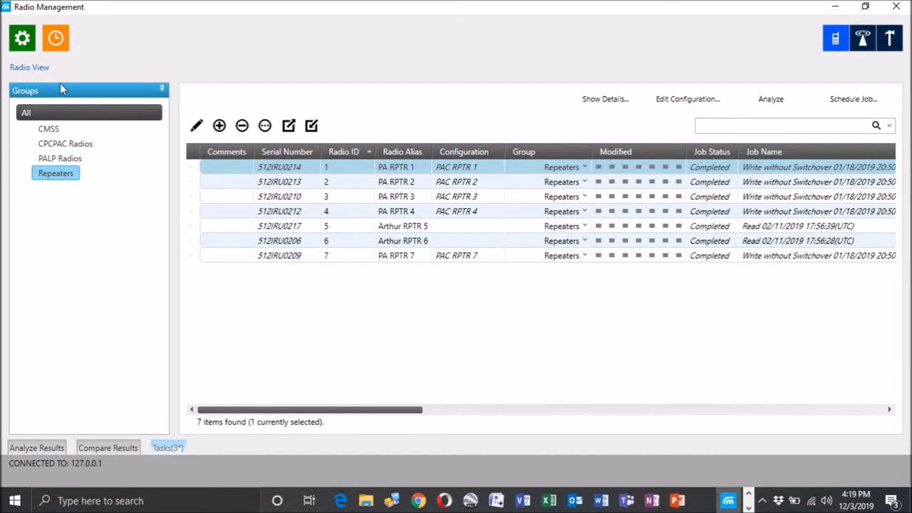
click(22, 38)
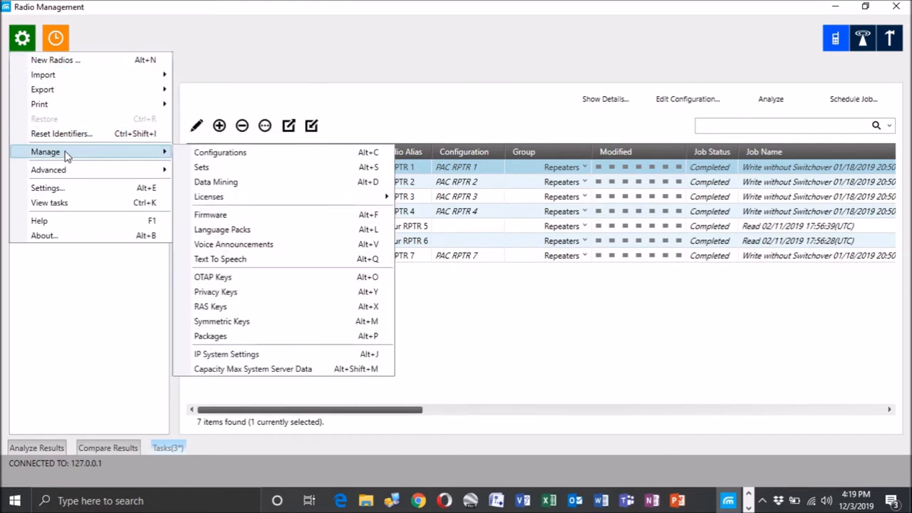
click(220, 152)
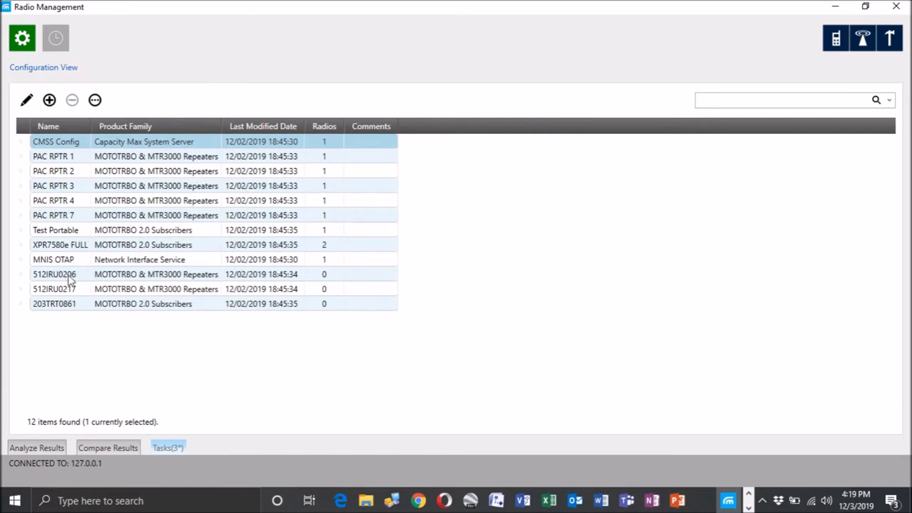
mouse_move(150, 293)
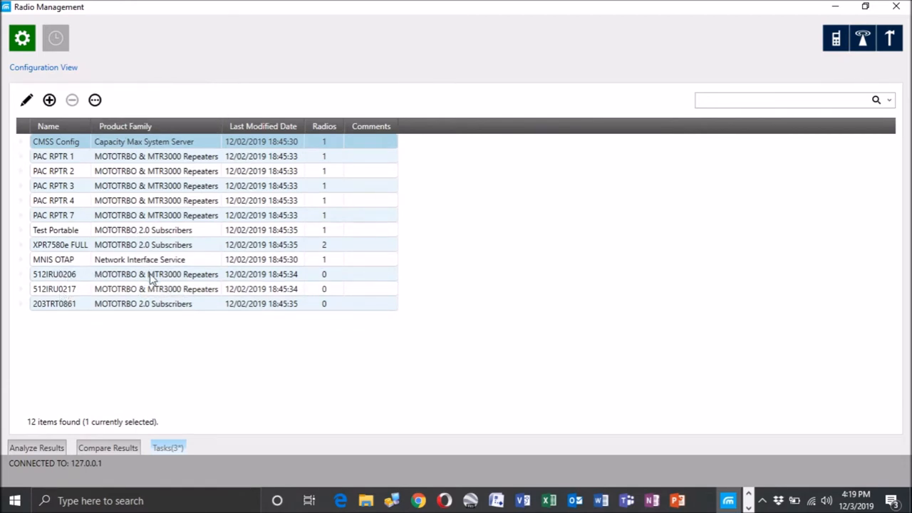
mouse_move(160, 296)
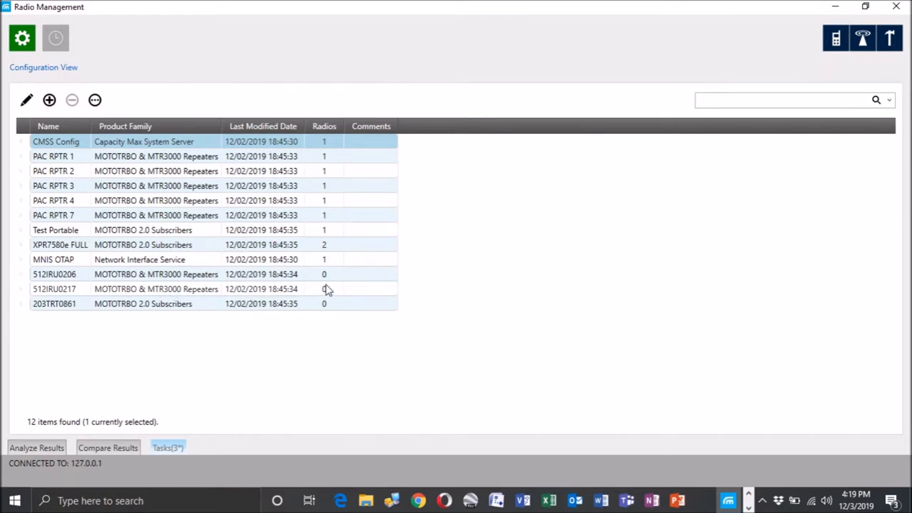
mouse_move(735, 68)
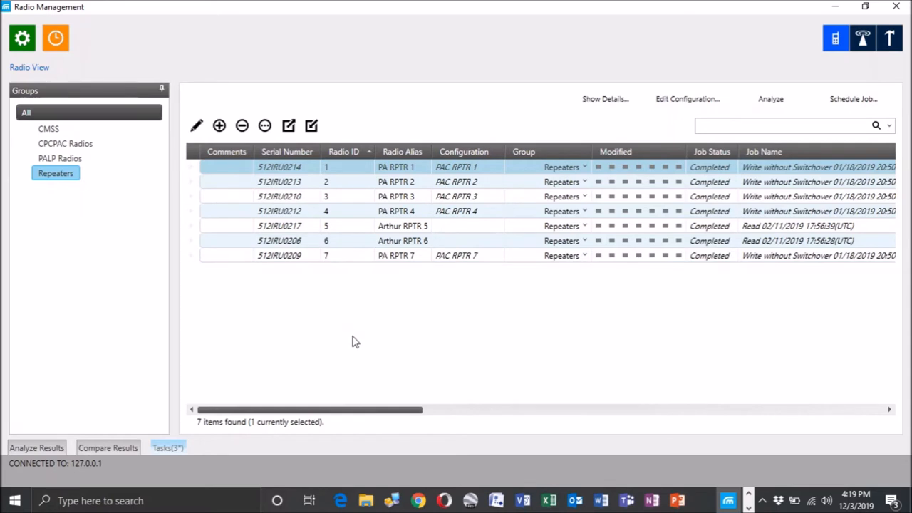
Go to Manage > Sets and select Capacity Max Systems under Capacity Max Features
click(27, 112)
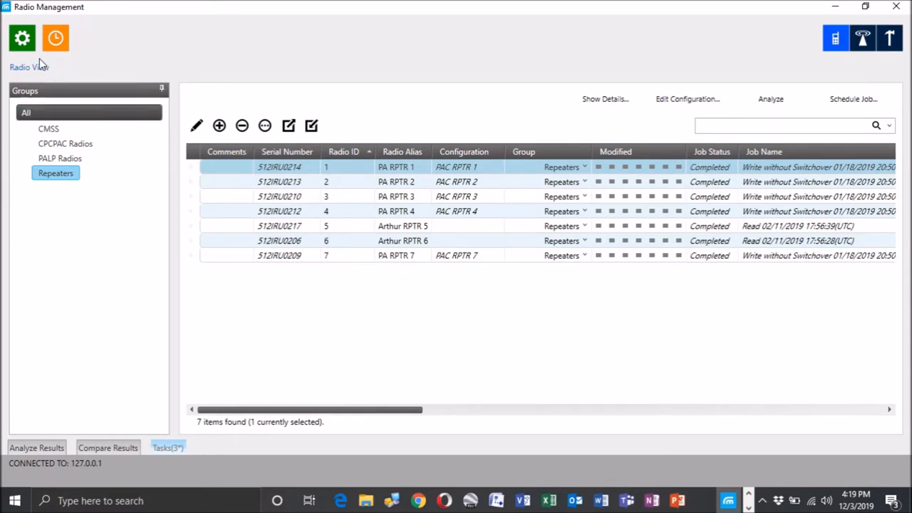
click(22, 38)
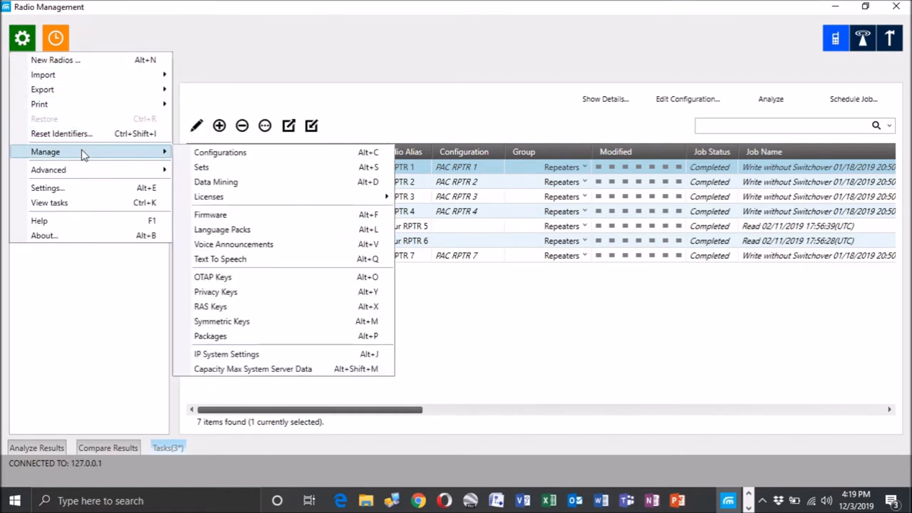
mouse_move(214, 171)
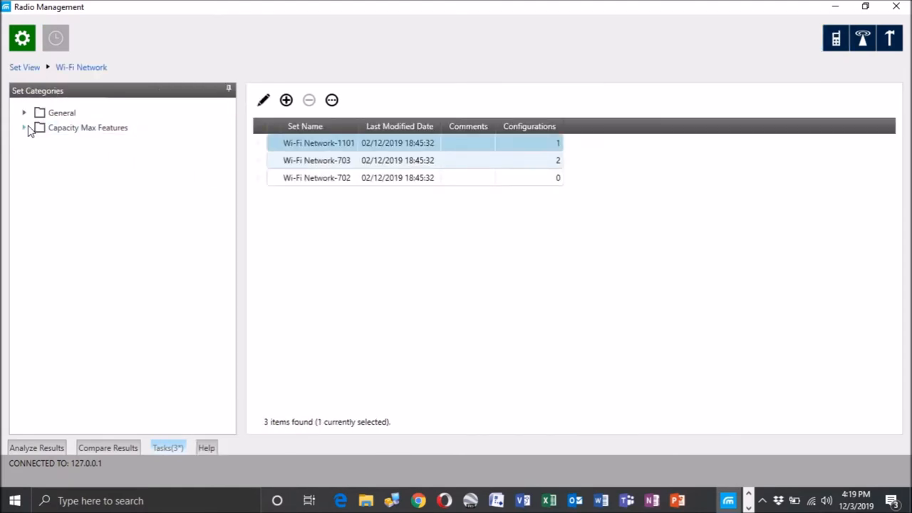
click(25, 127)
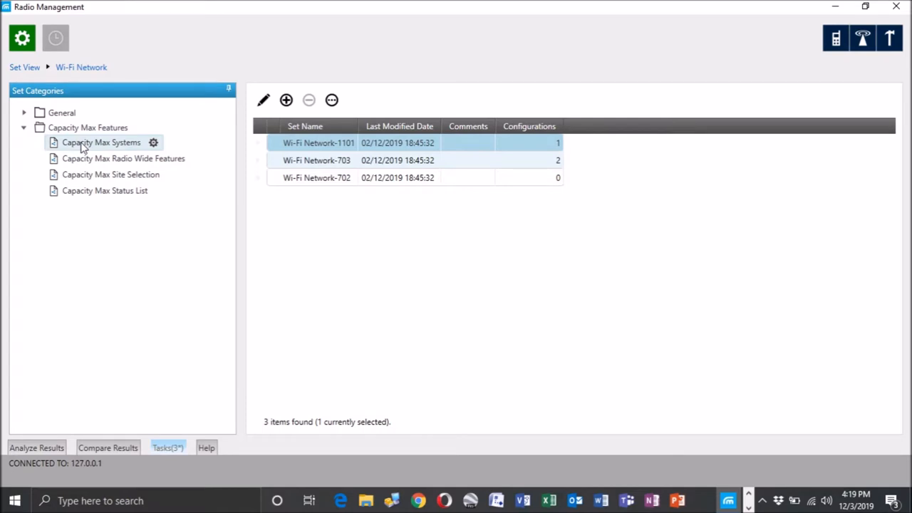
click(100, 142)
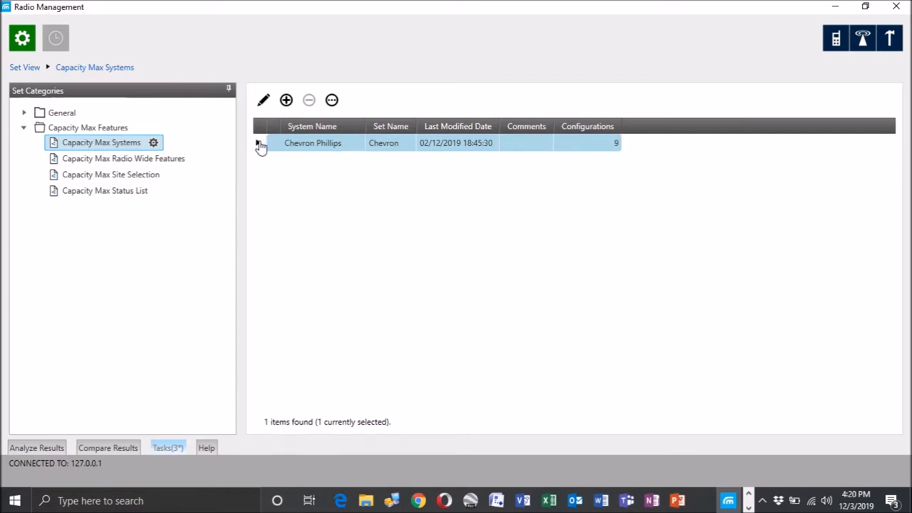
Open the Chevron Phillips system set and scroll to its four Capacity Max Sites
click(261, 143)
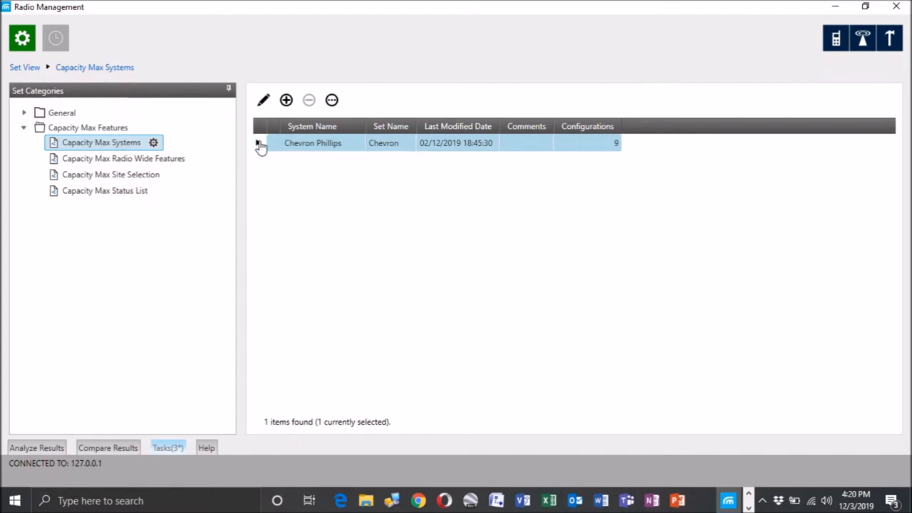
double_click(313, 142)
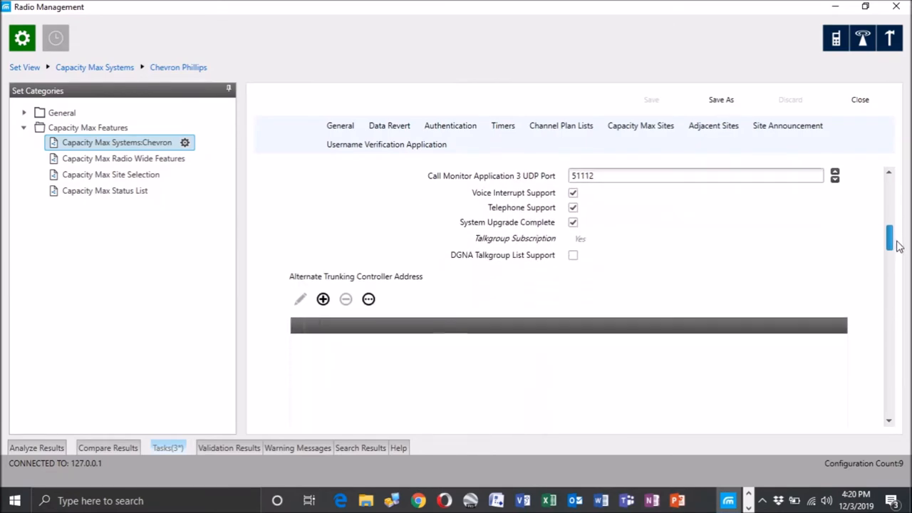
scroll(down, 3)
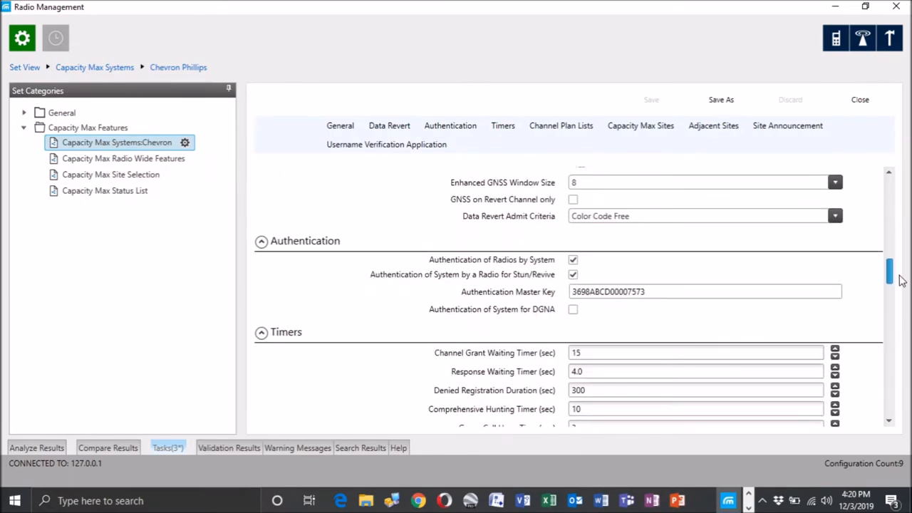
scroll(down, 3)
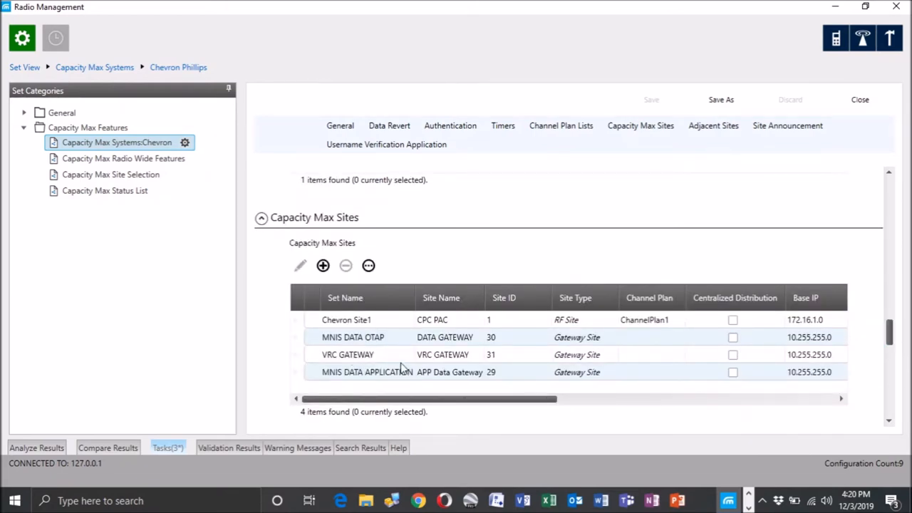
mouse_move(397, 373)
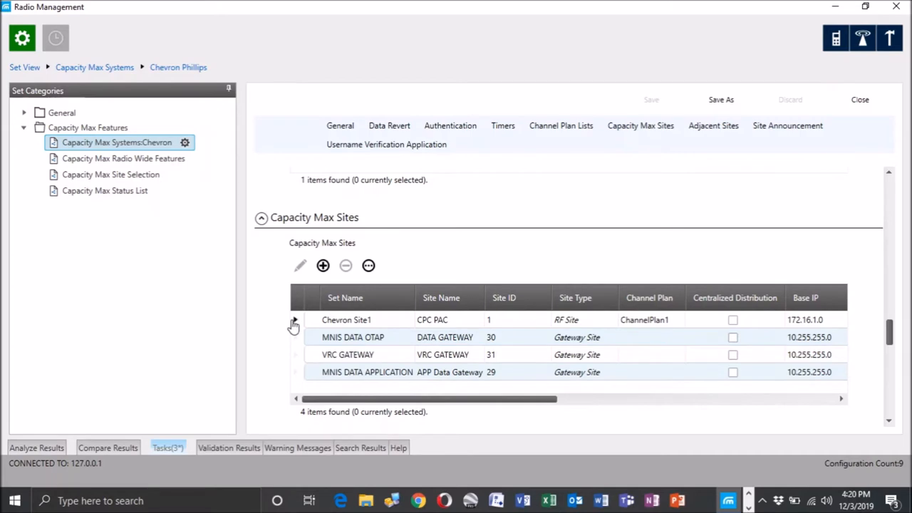
Open the CPC PAC site and select Channel5 among its seven channels
click(346, 320)
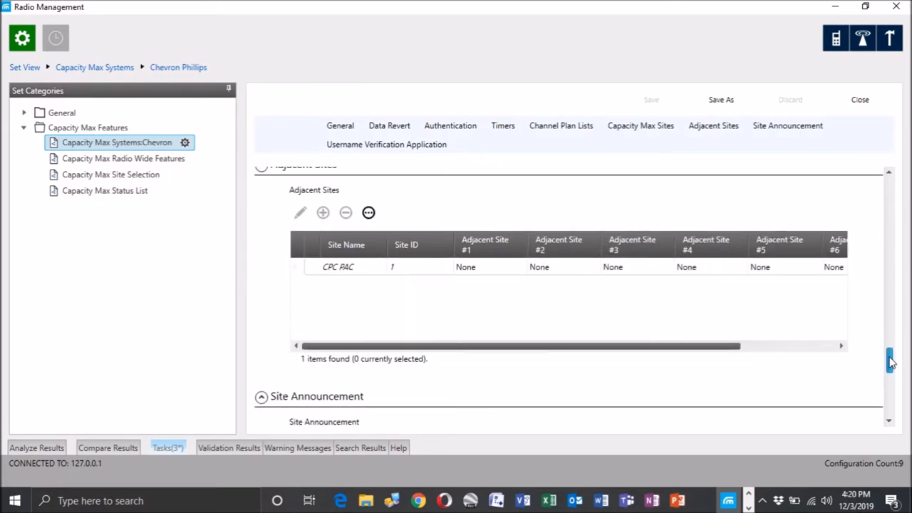
scroll(down, 3)
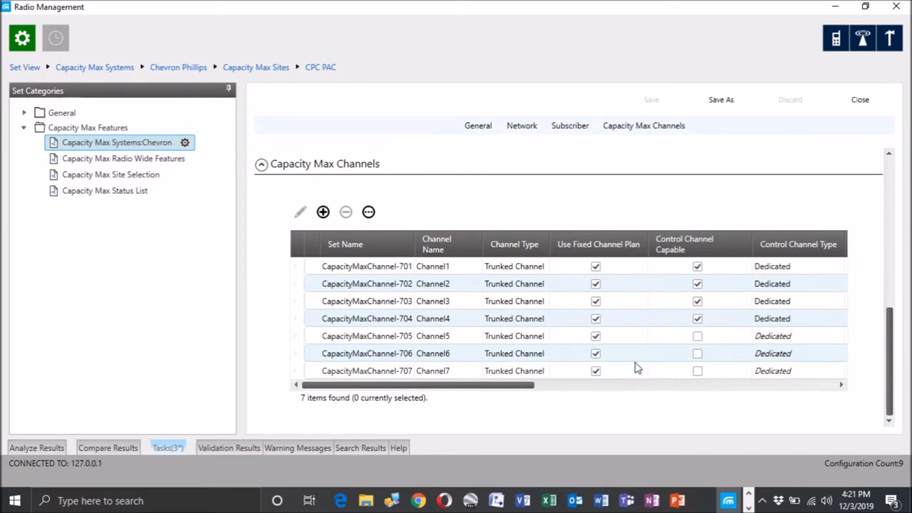
mouse_move(626, 344)
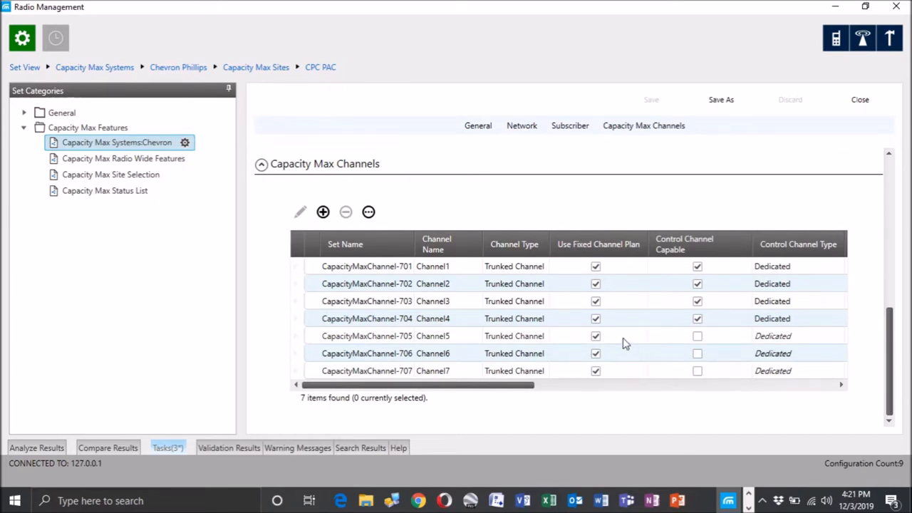
mouse_move(340, 336)
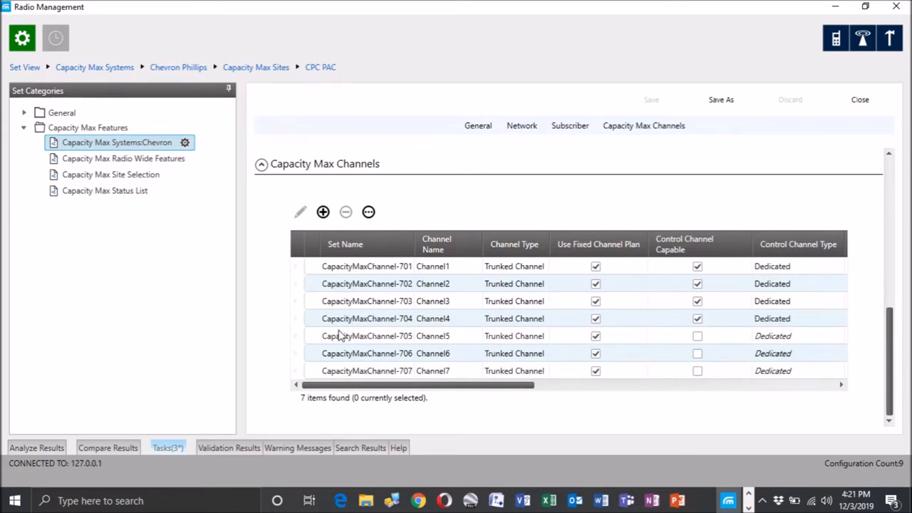
mouse_move(409, 345)
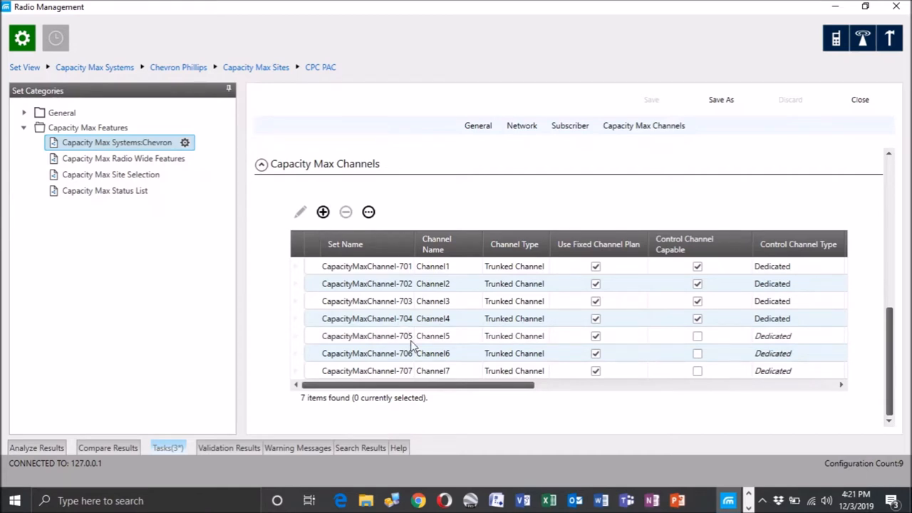
mouse_move(331, 336)
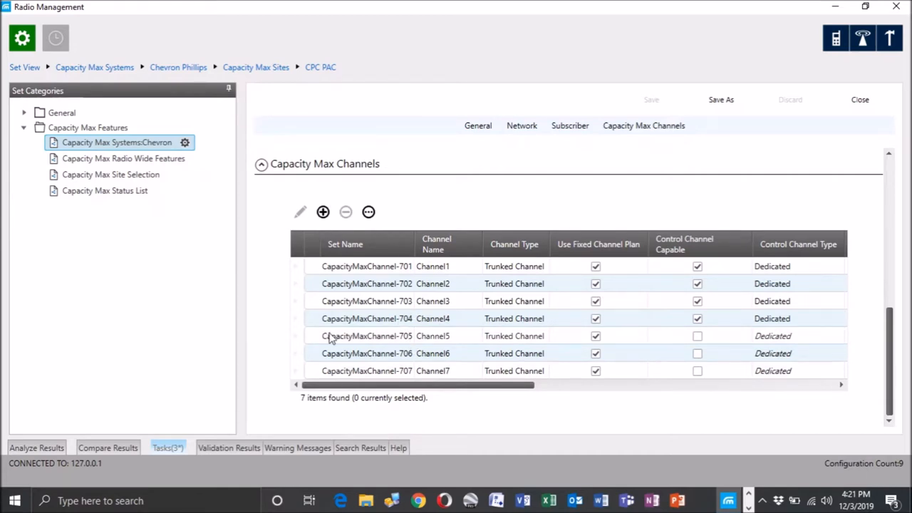
mouse_move(336, 353)
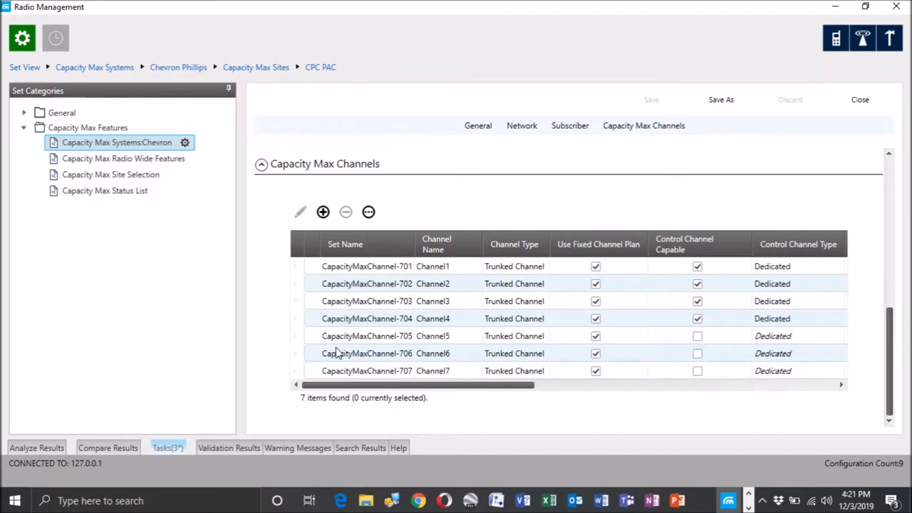
mouse_move(402, 320)
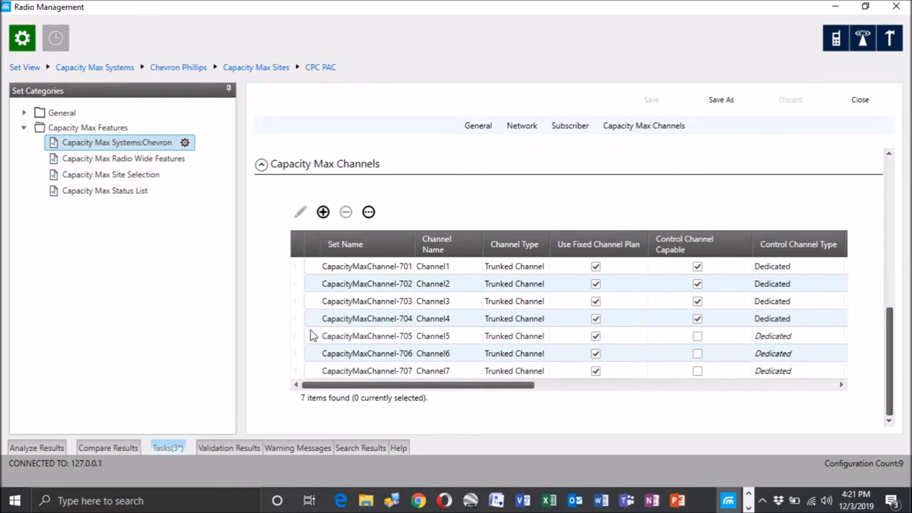
click(385, 336)
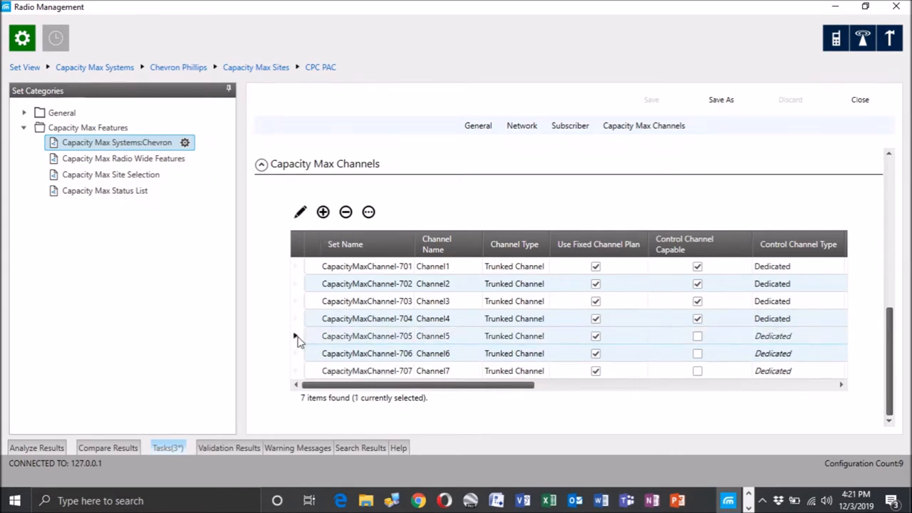
Open Channel5's set and focus its Physical Channel ID field
double_click(385, 336)
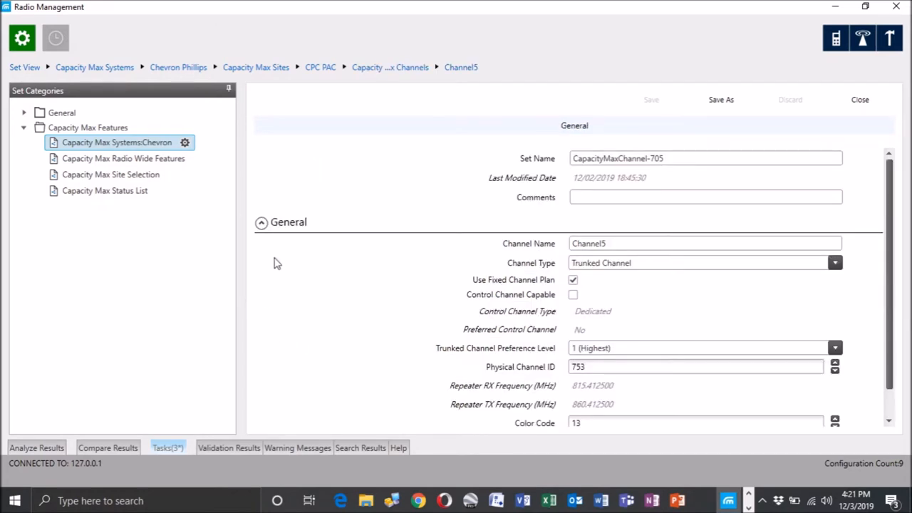
mouse_move(563, 279)
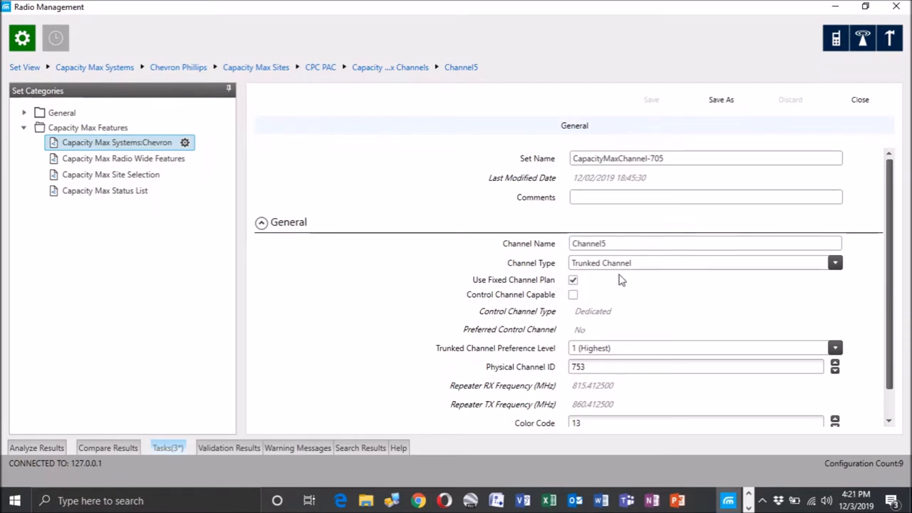
scroll(down, 3)
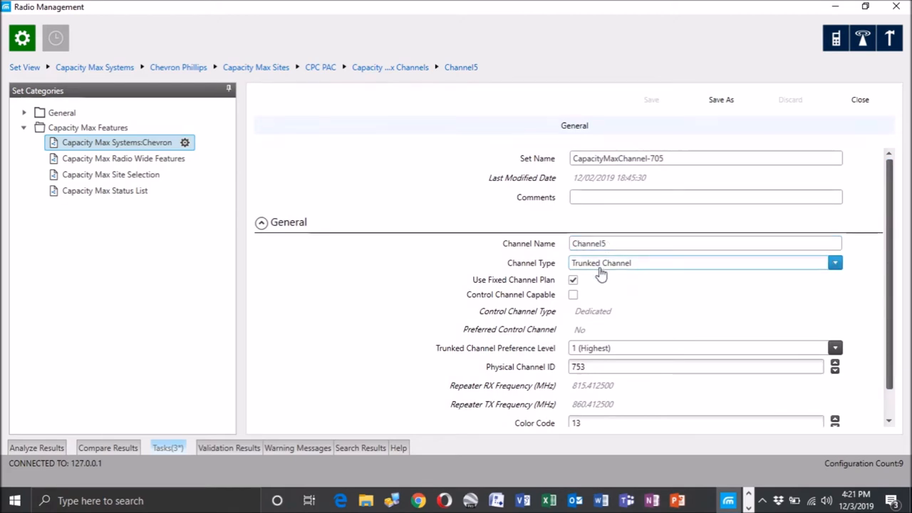
click(834, 262)
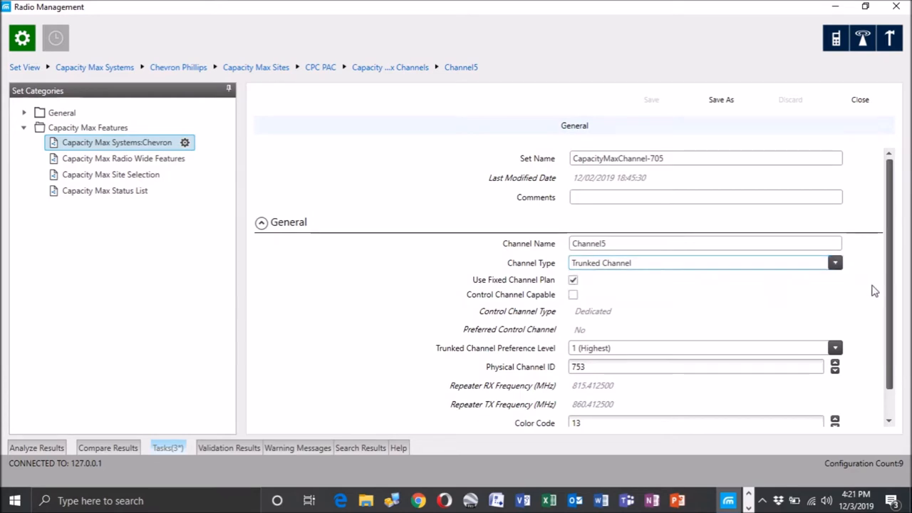
mouse_move(605, 319)
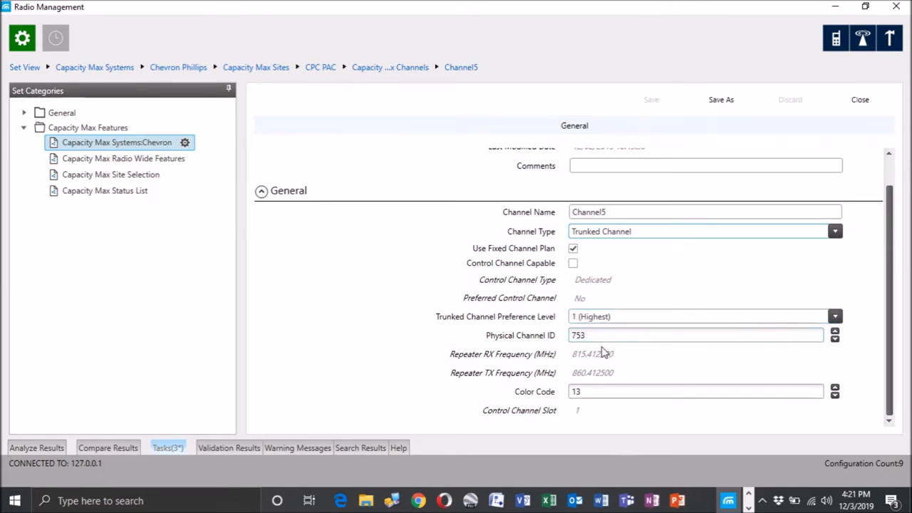
mouse_move(568, 346)
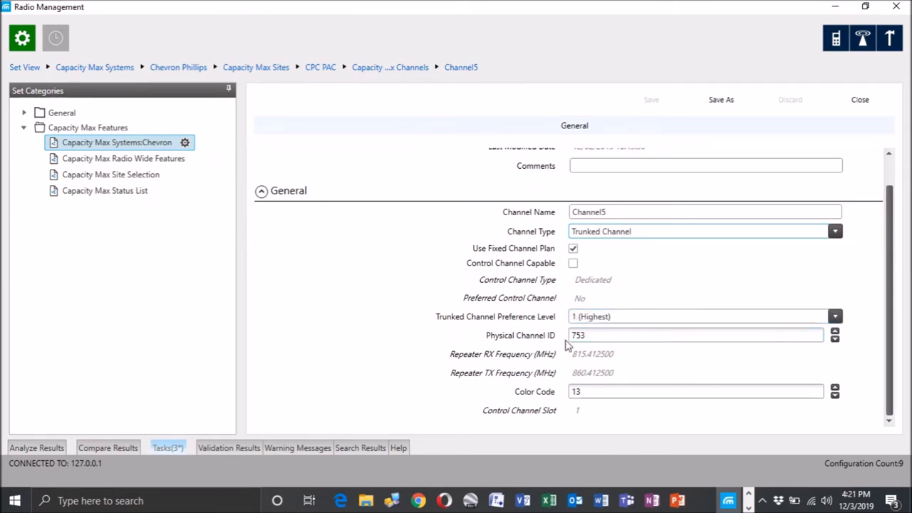
click(694, 391)
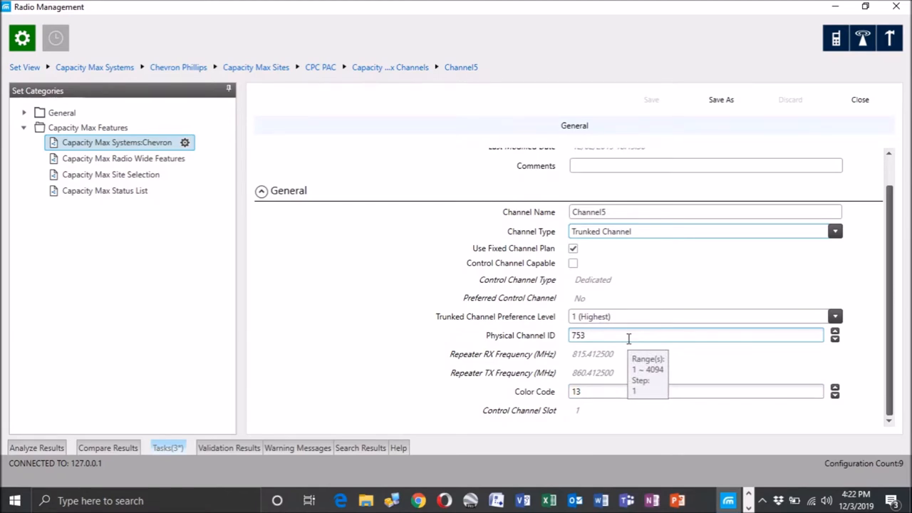
mouse_move(637, 294)
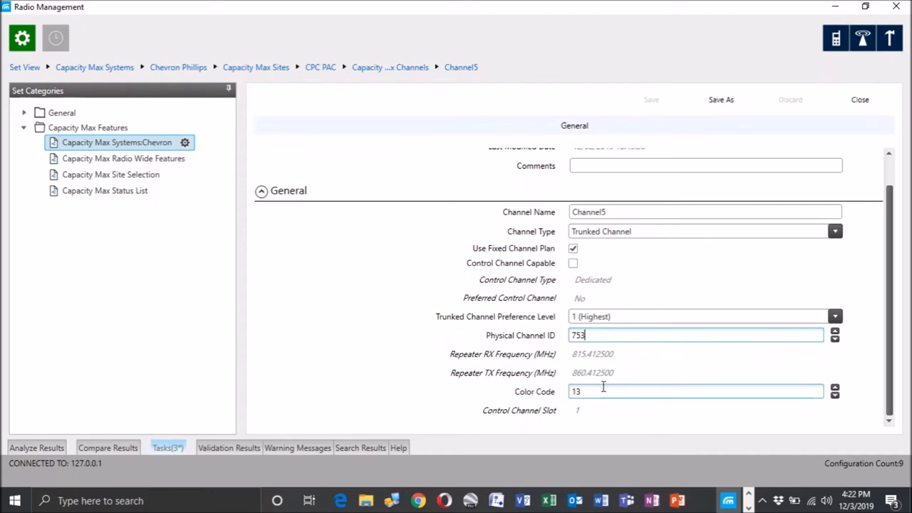
mouse_move(630, 359)
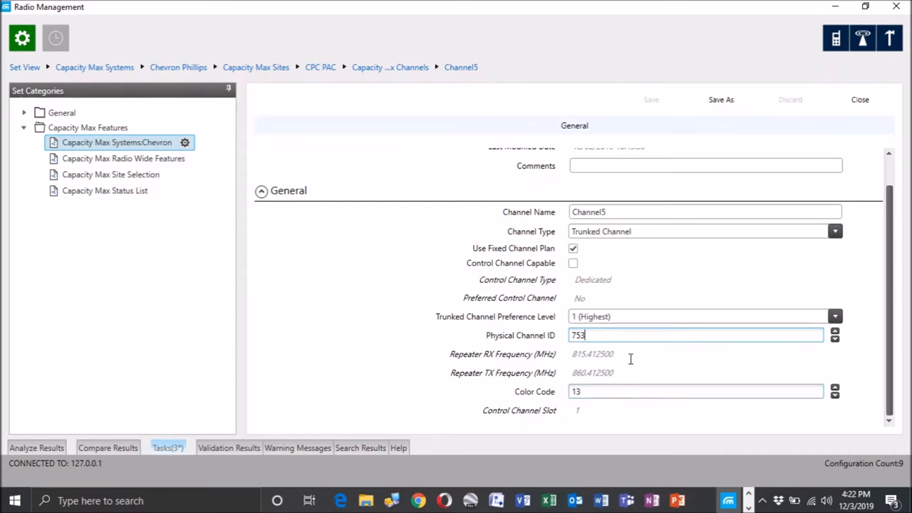
mouse_move(506, 366)
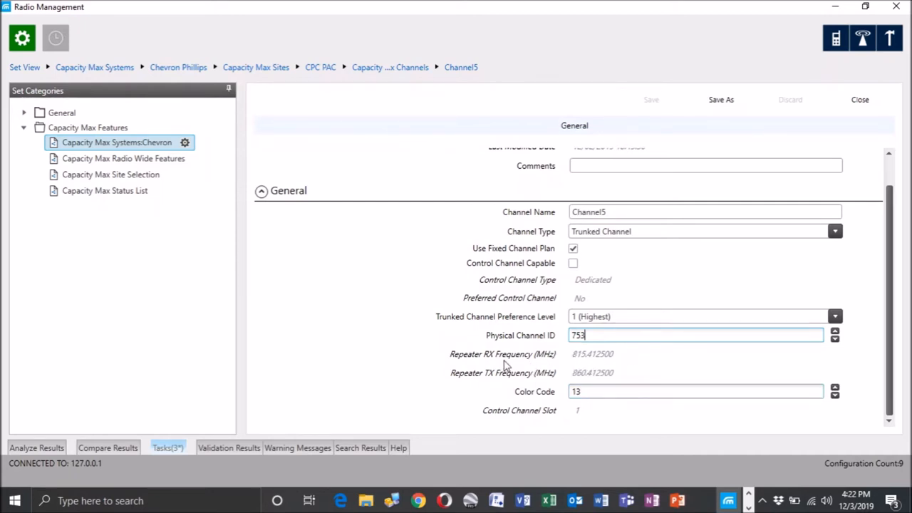
mouse_move(599, 367)
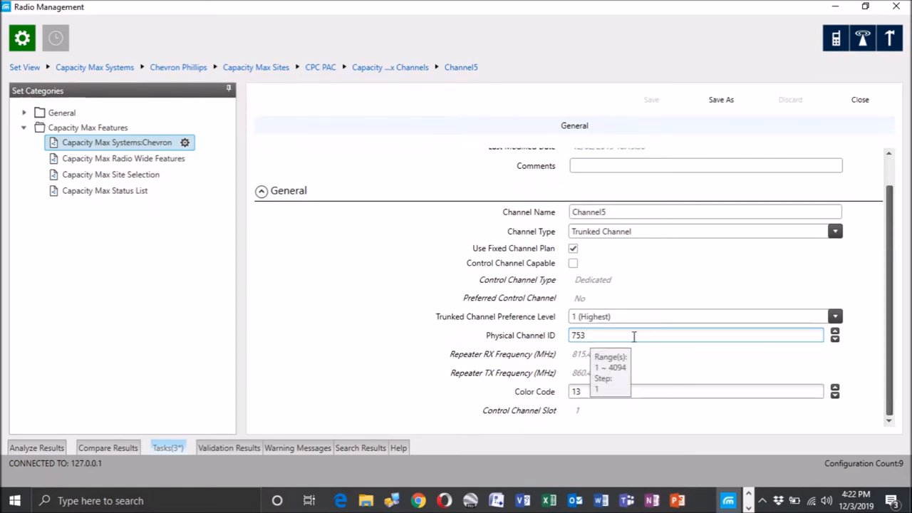
Try Physical Channel IDs 754 and 756, then leave it at 753
click(834, 331)
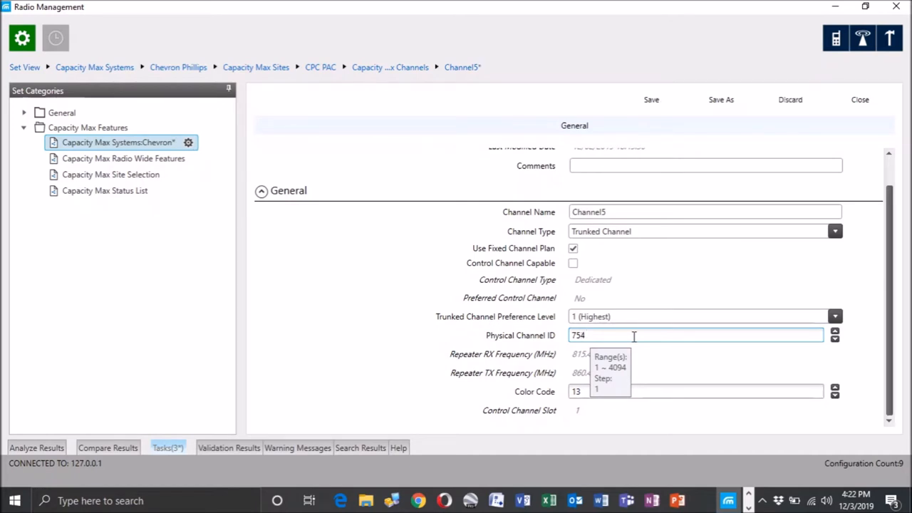
mouse_move(648, 202)
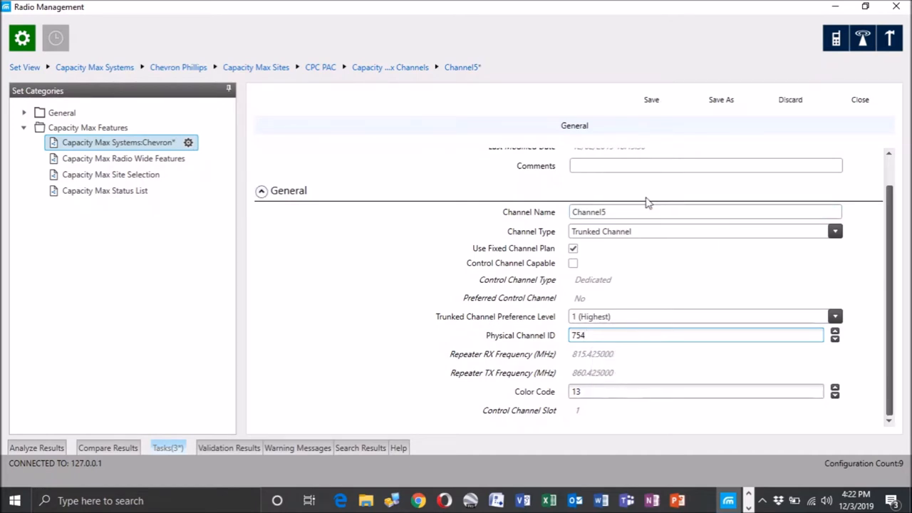
mouse_move(644, 292)
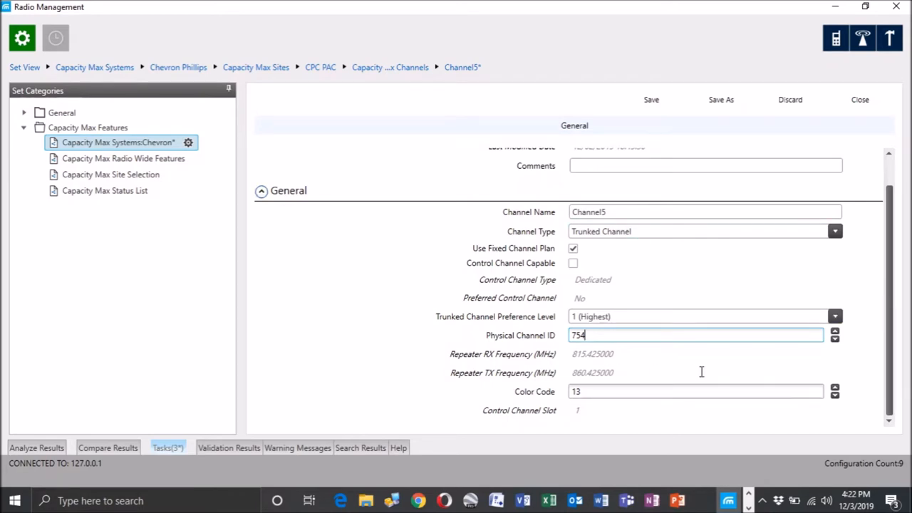
text(756)
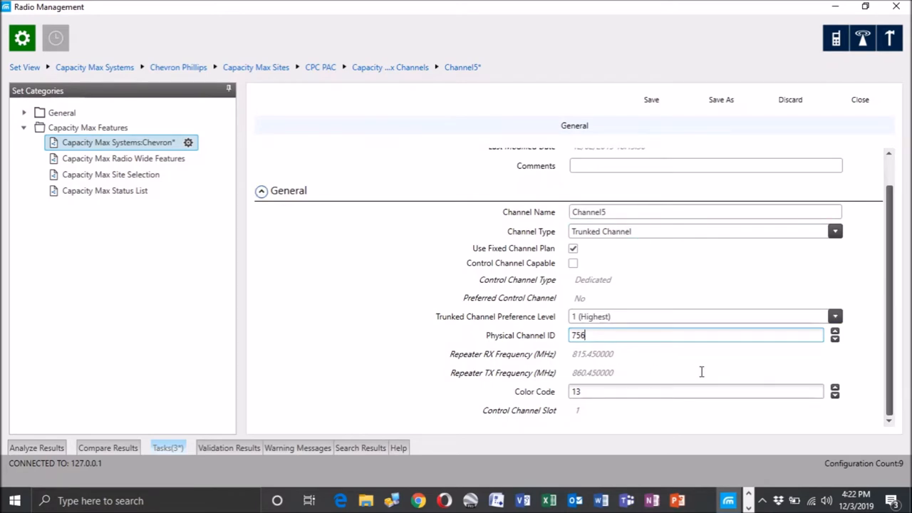
text(753)
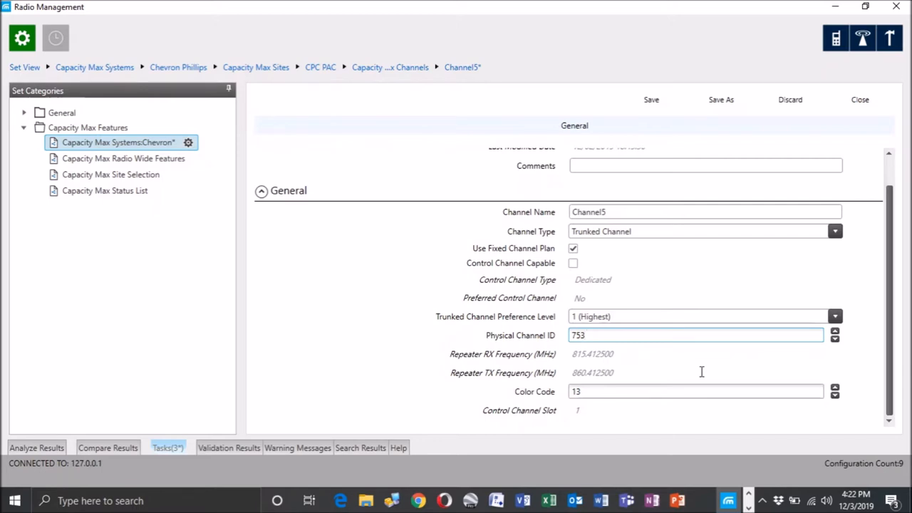
click(695, 335)
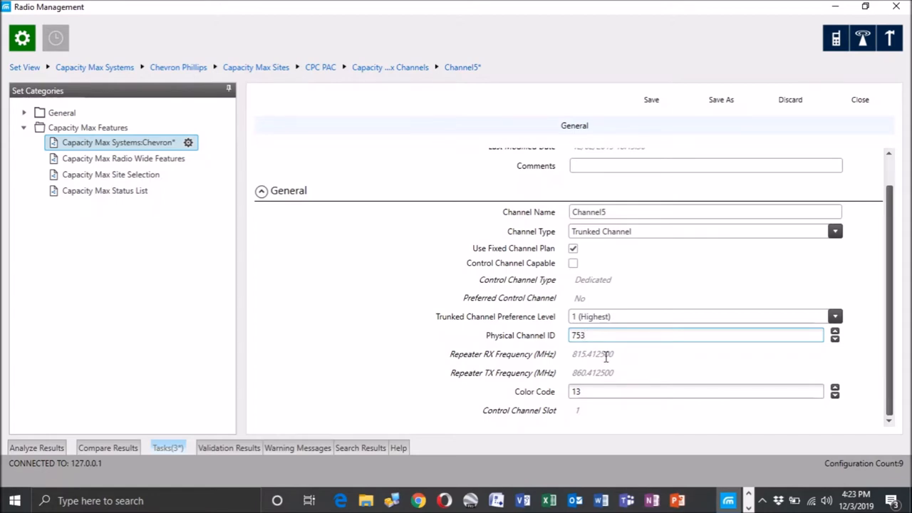
click(695, 335)
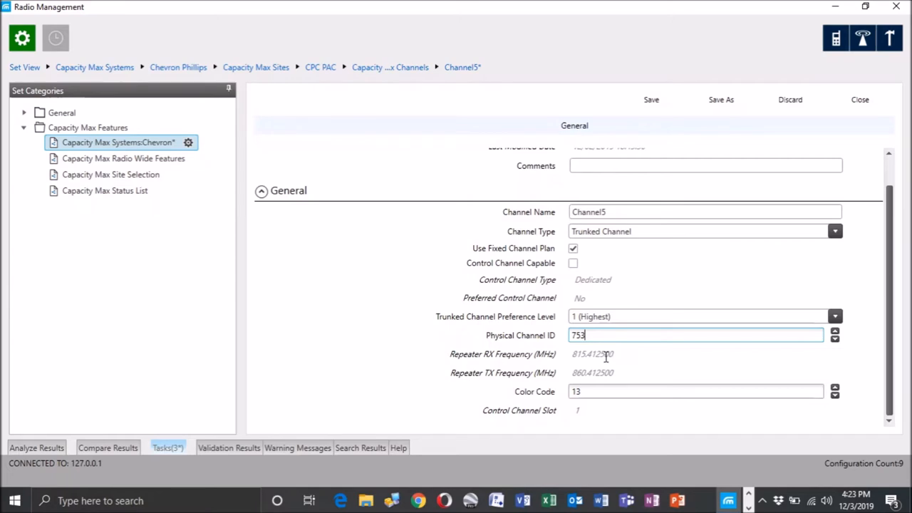
mouse_move(618, 365)
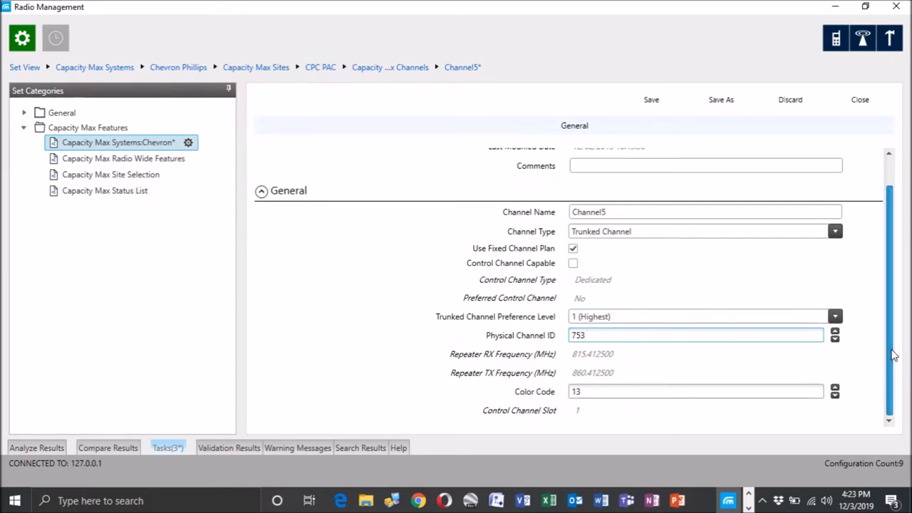
mouse_move(879, 392)
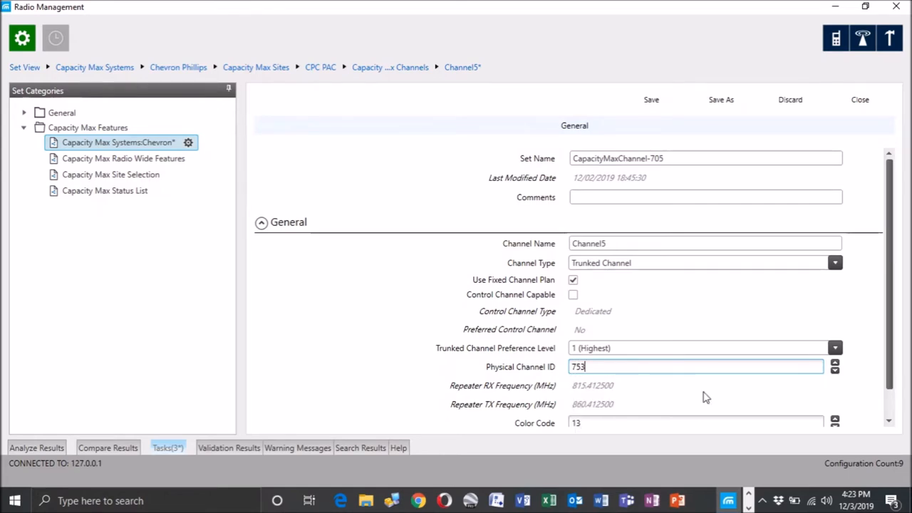
mouse_move(584, 399)
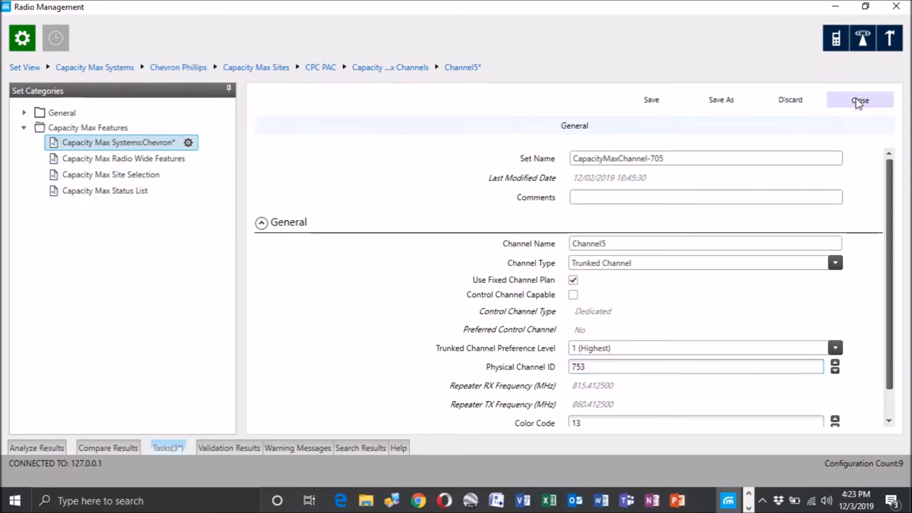
Close Channel5 and add a new channel, Channel8, to the CPC PAC site
click(860, 100)
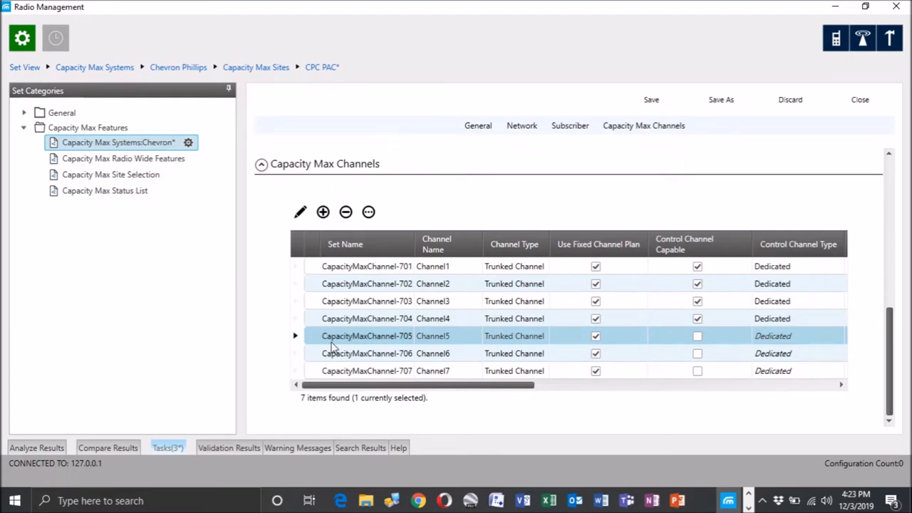
mouse_move(274, 297)
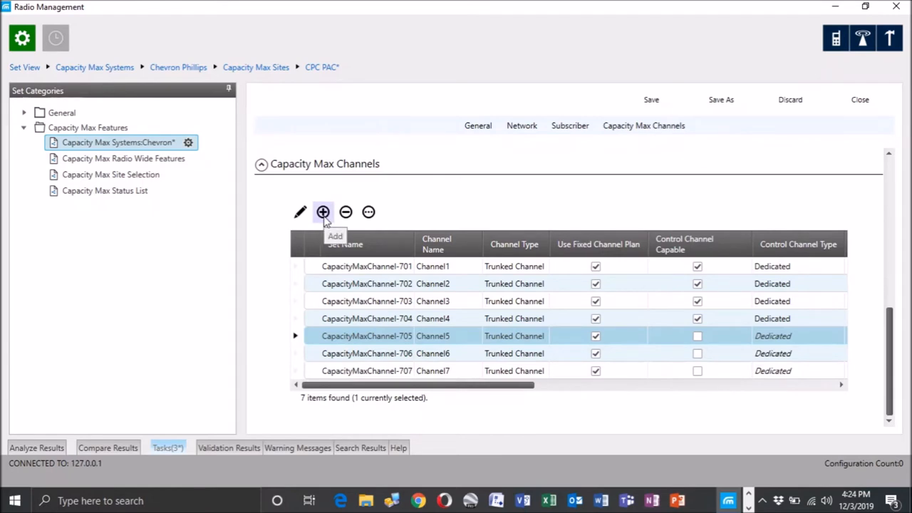
click(322, 211)
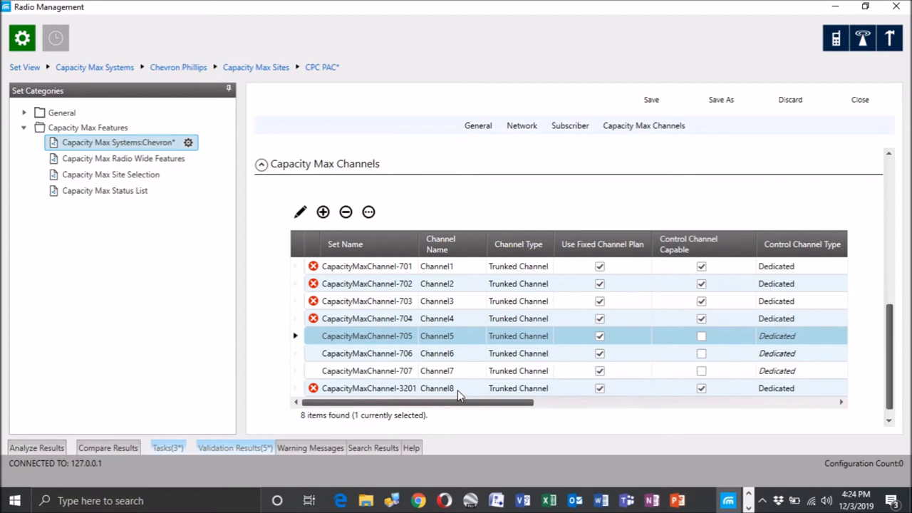
mouse_move(298, 390)
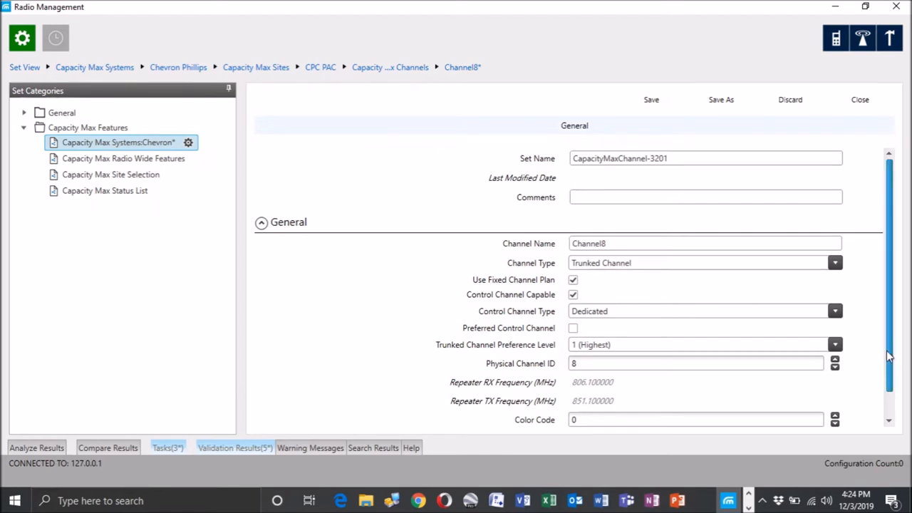
Set Channel8's Physical Channel ID to 765 and clear Control Channel Capable
scroll(down, 3)
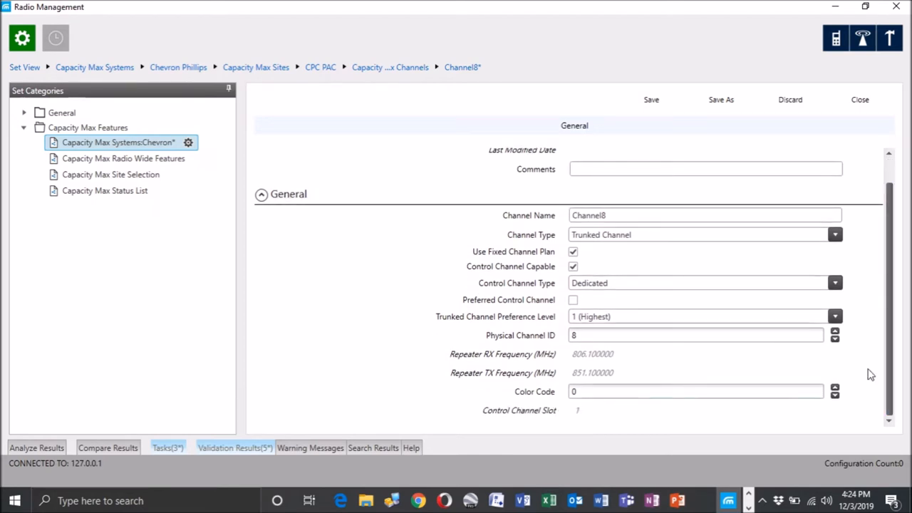
click(695, 392)
text(13)
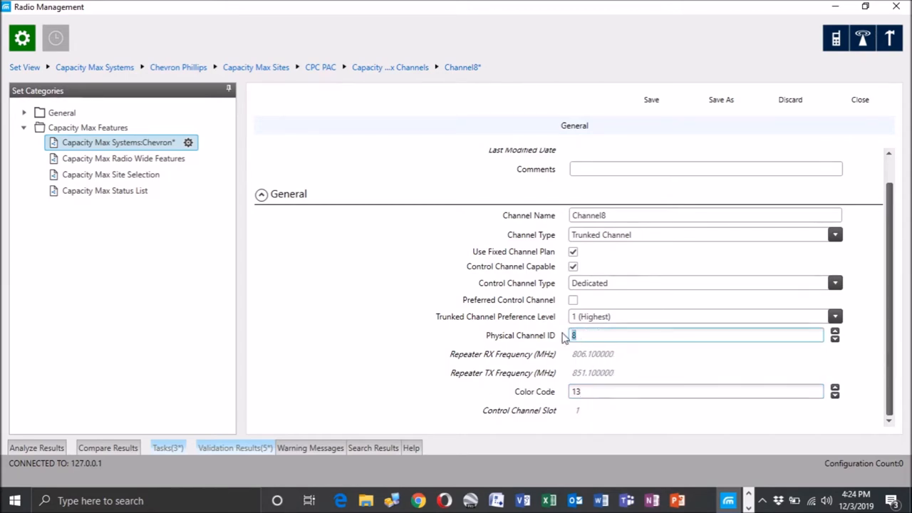
text(765)
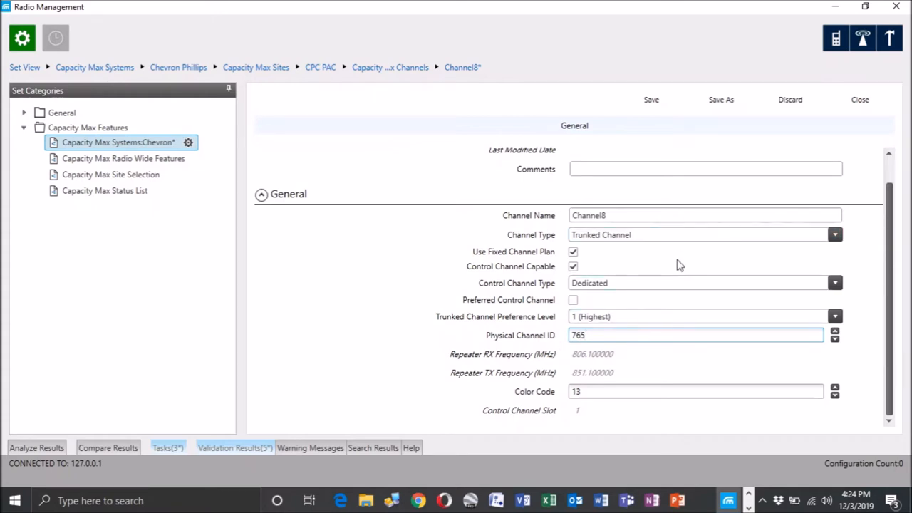
click(573, 266)
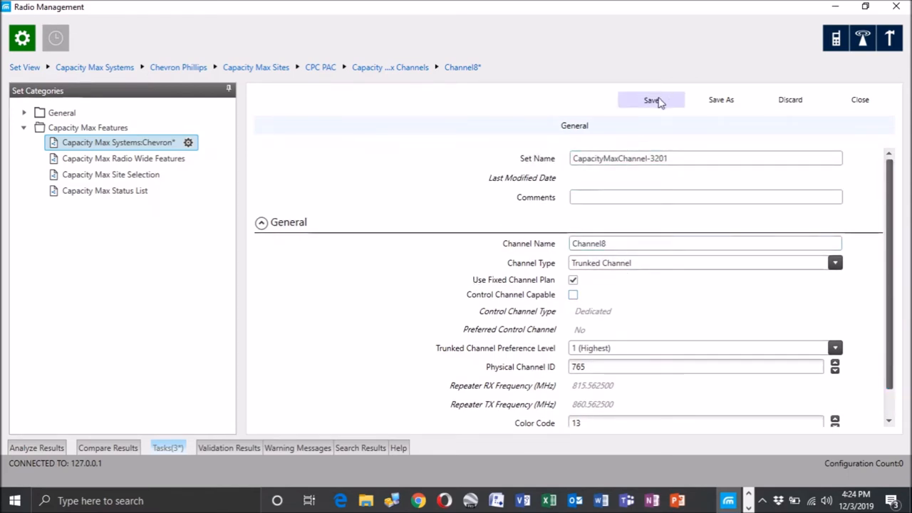
Save Channel8 with Proceed Anyway and close the set
click(651, 100)
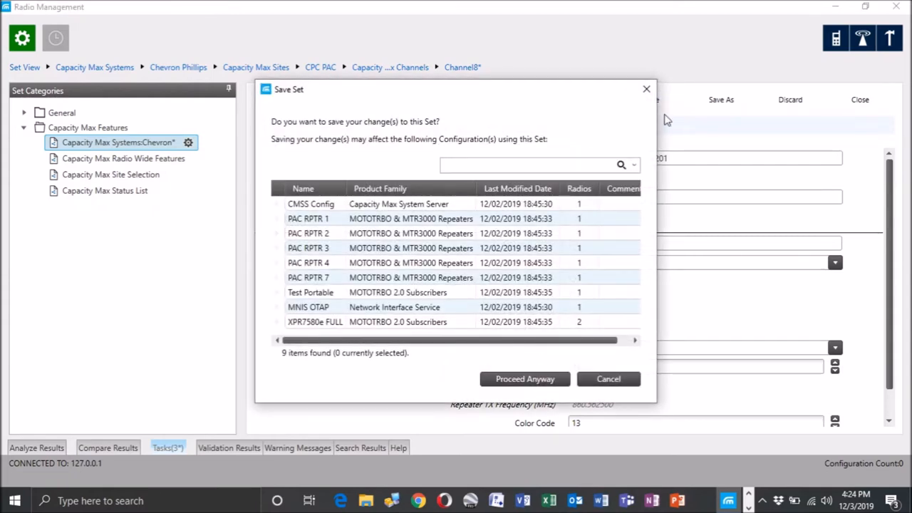
mouse_move(407, 259)
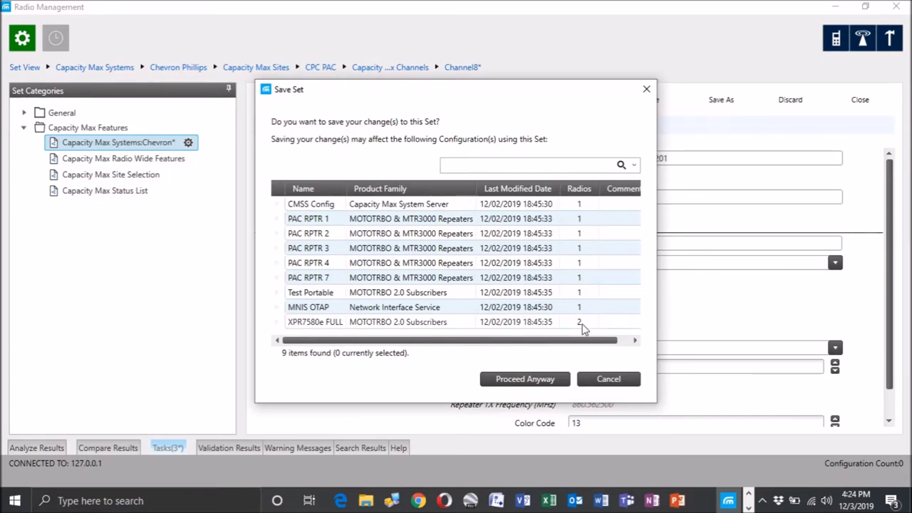
click(524, 378)
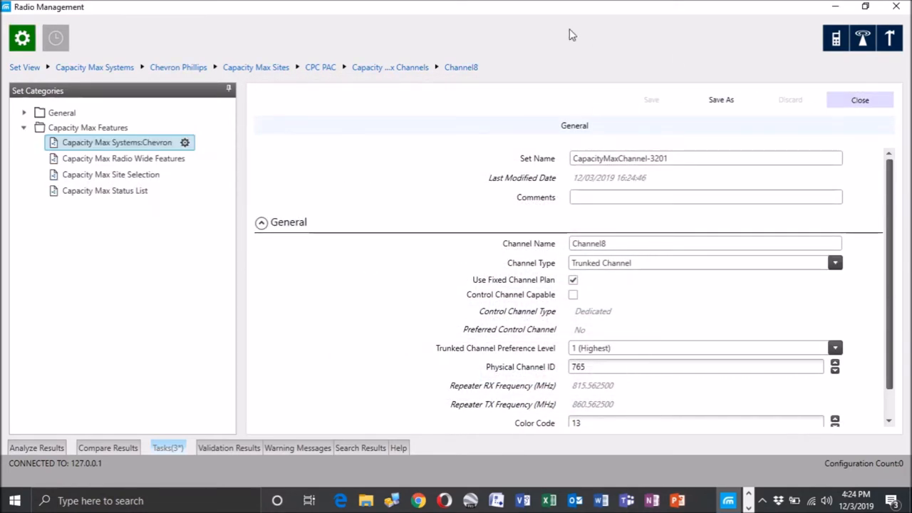
click(320, 67)
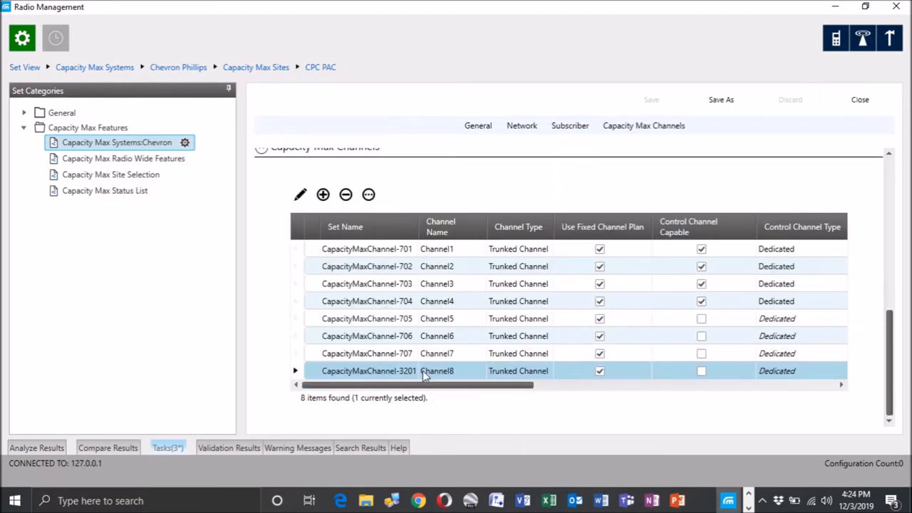
mouse_move(836, 38)
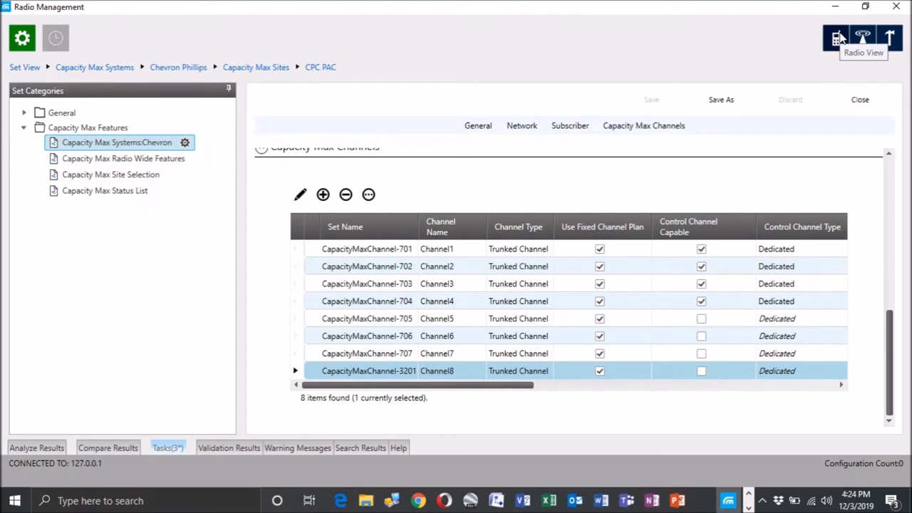
mouse_move(289, 41)
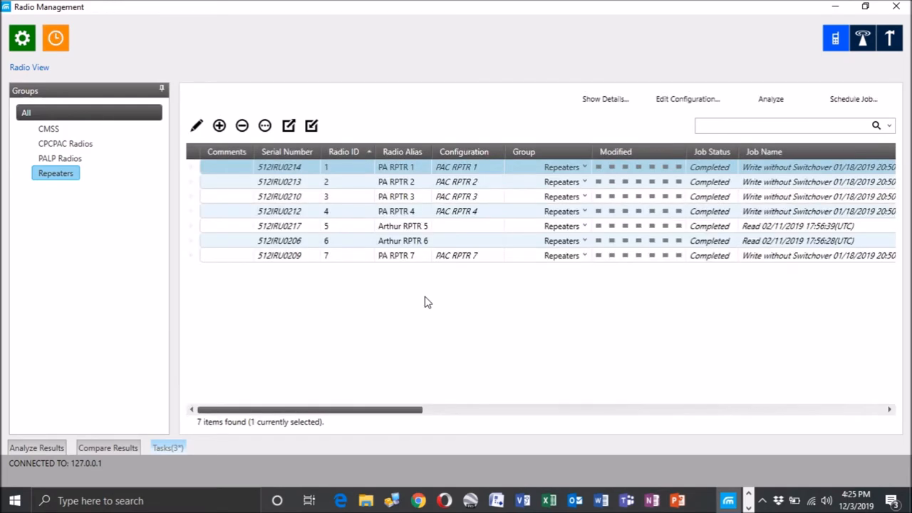
mouse_move(538, 314)
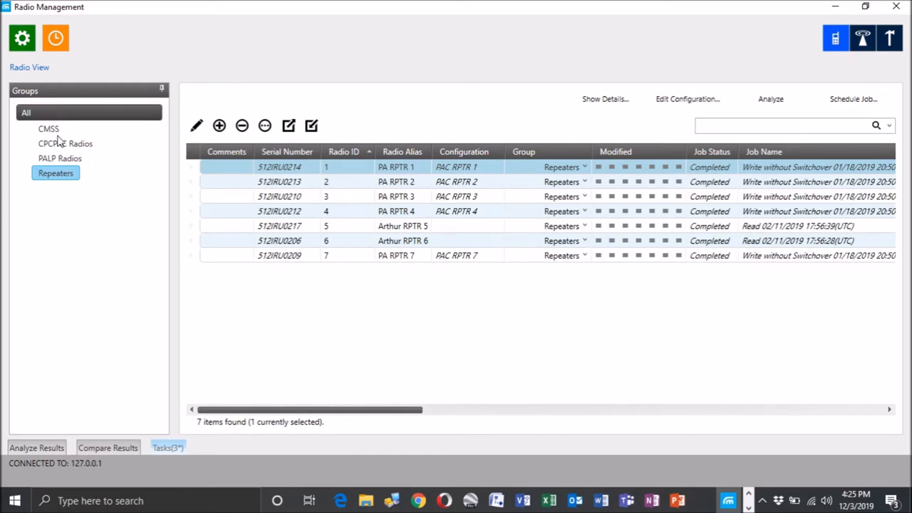
Browse all radios, then filter to the Repeaters group showing Arthur RPTR 5
click(64, 144)
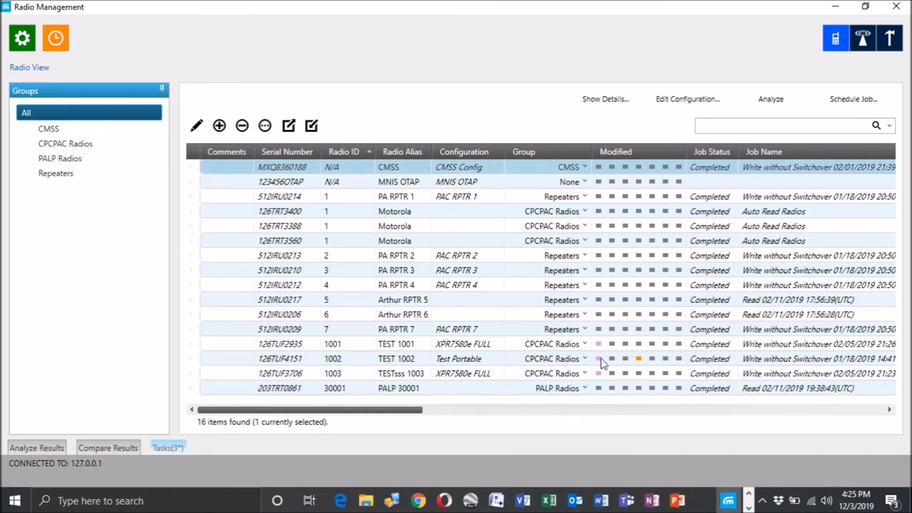
mouse_move(629, 255)
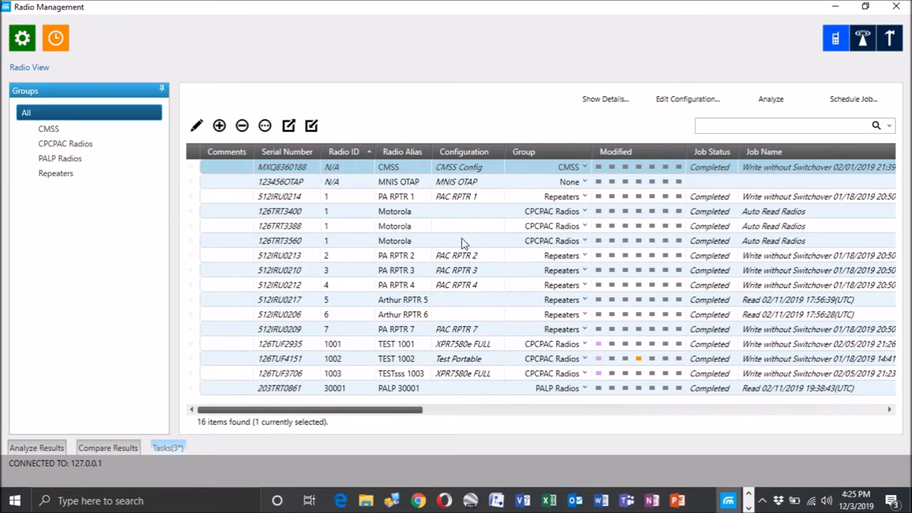
mouse_move(473, 217)
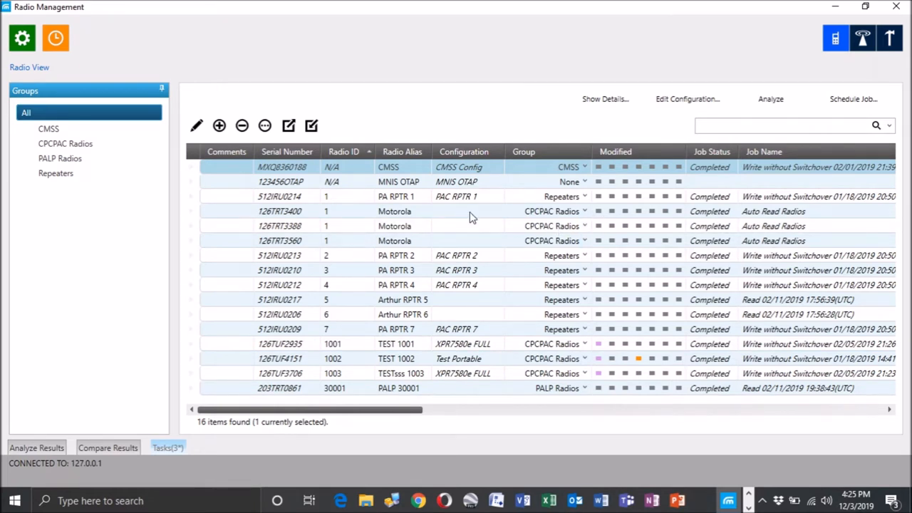
mouse_move(544, 347)
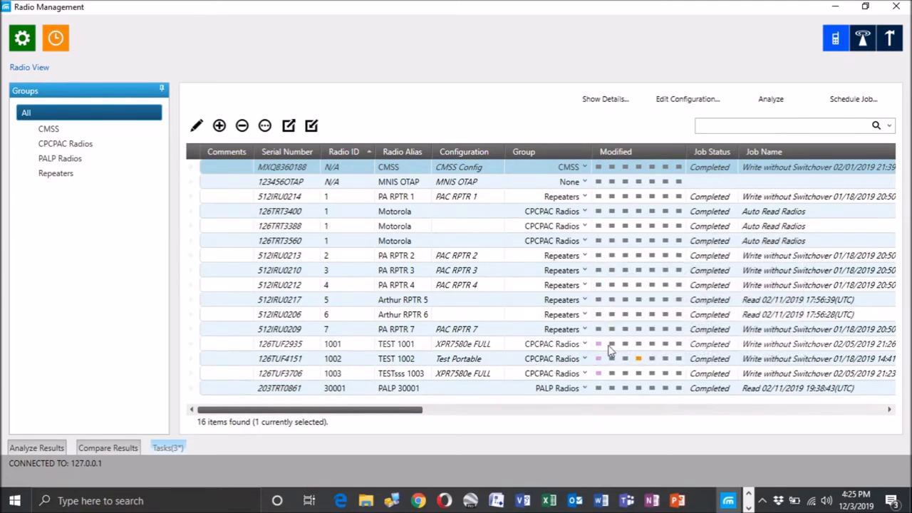
mouse_move(602, 365)
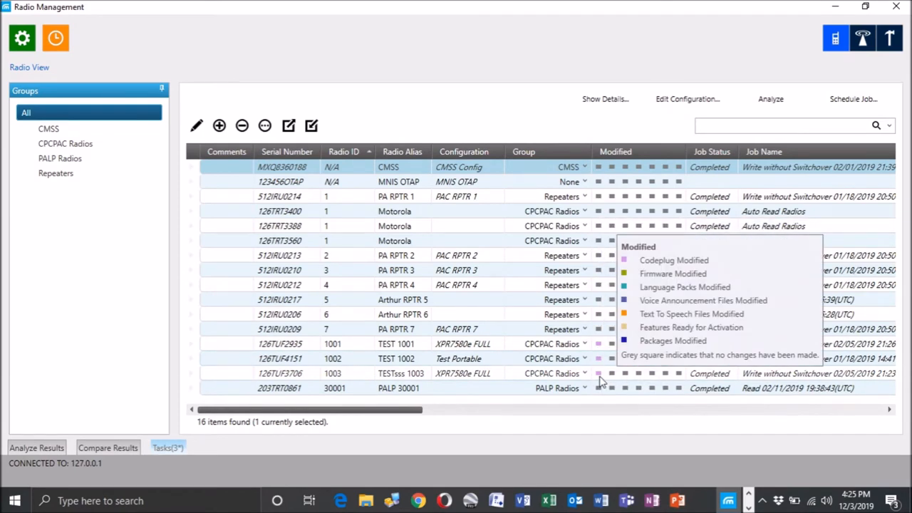
mouse_move(488, 260)
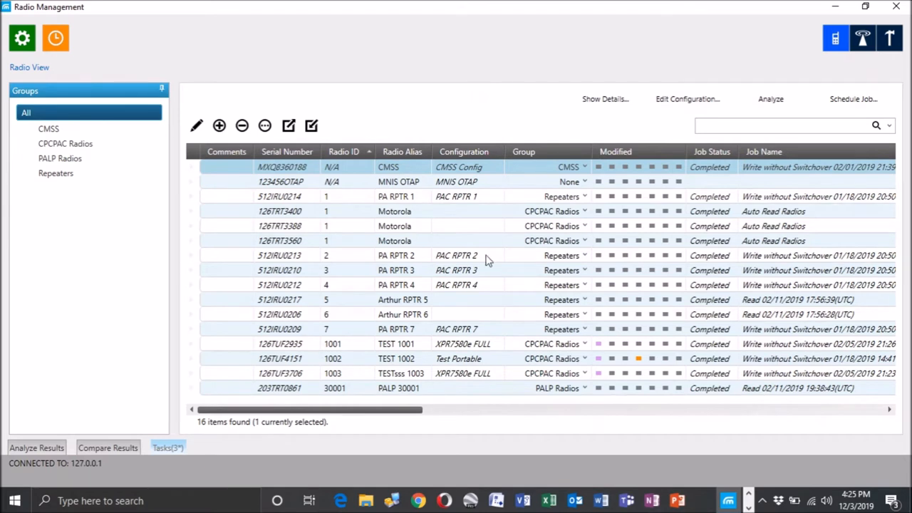
mouse_move(645, 369)
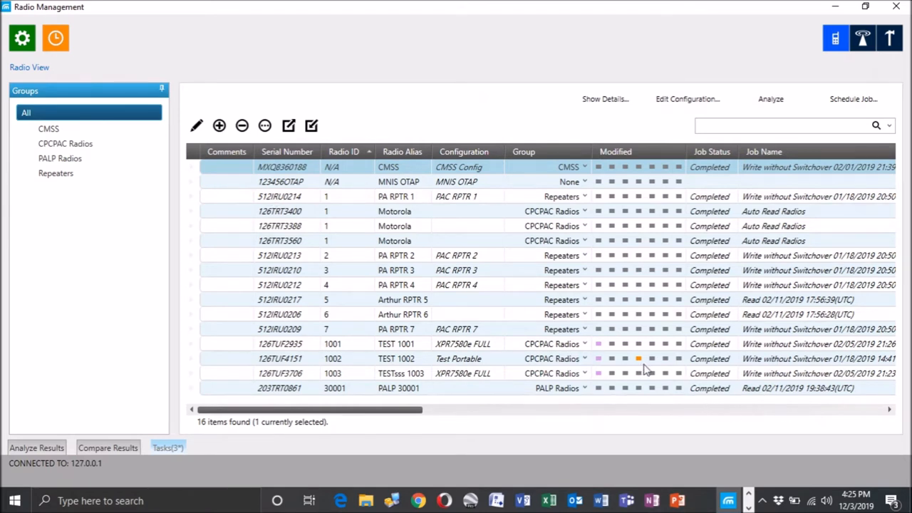
mouse_move(563, 376)
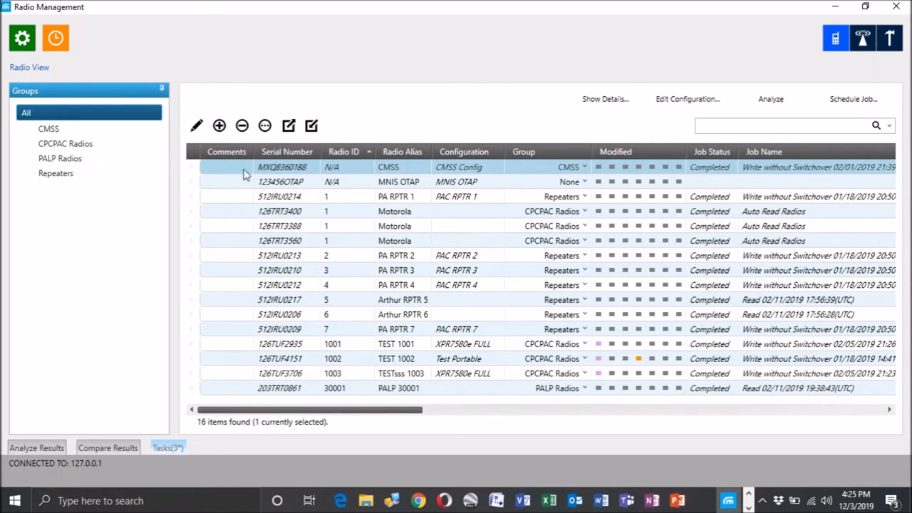
mouse_move(511, 315)
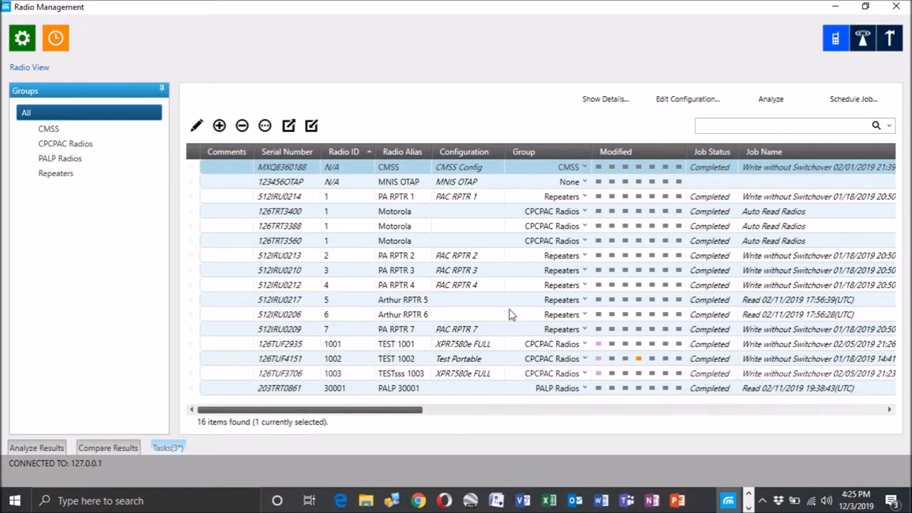
mouse_move(490, 99)
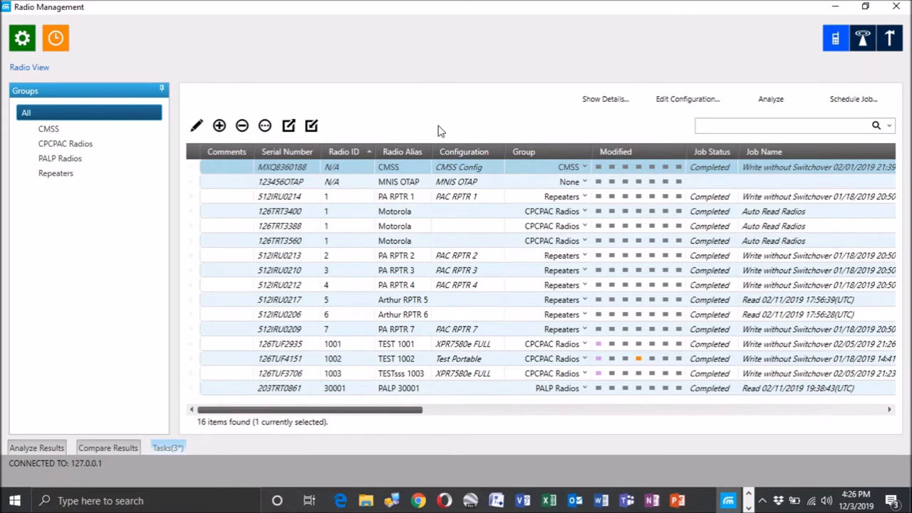
mouse_move(320, 251)
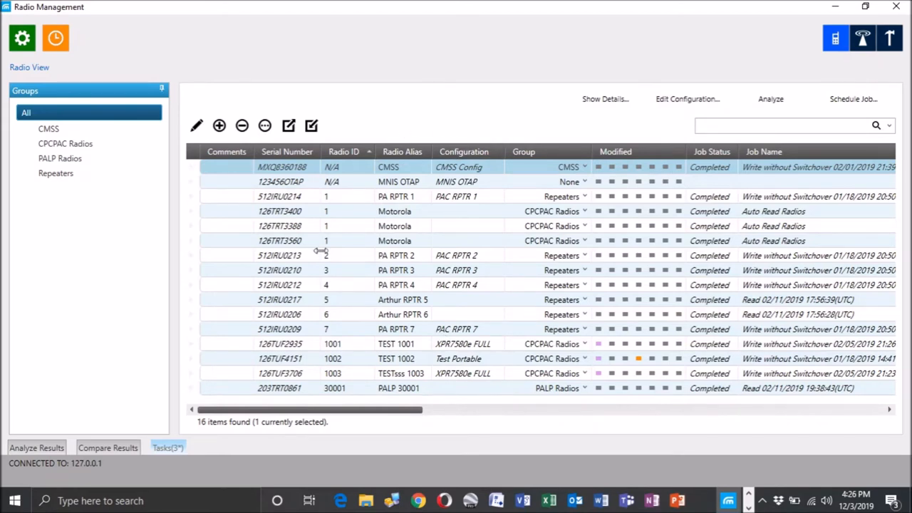
click(55, 173)
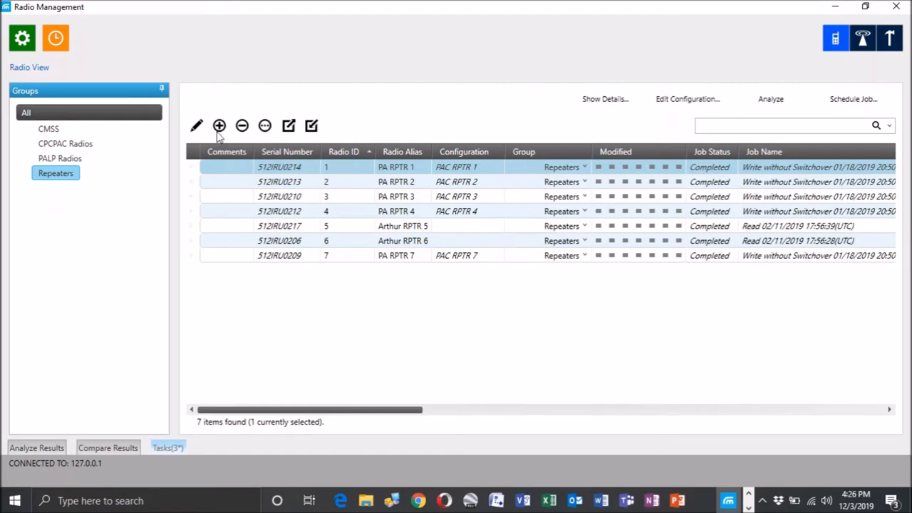
Go to Manage > Configurations to list the twelve saved configurations, including 512IRU0217
click(23, 38)
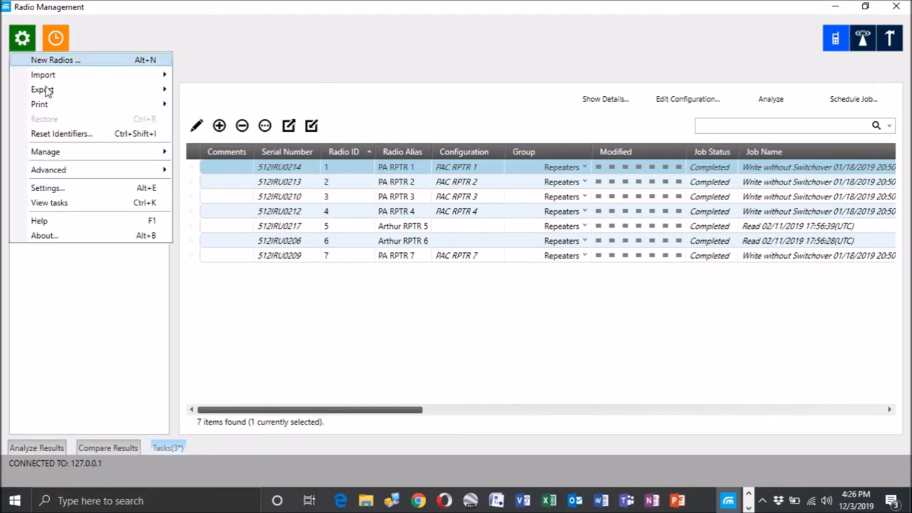
click(45, 152)
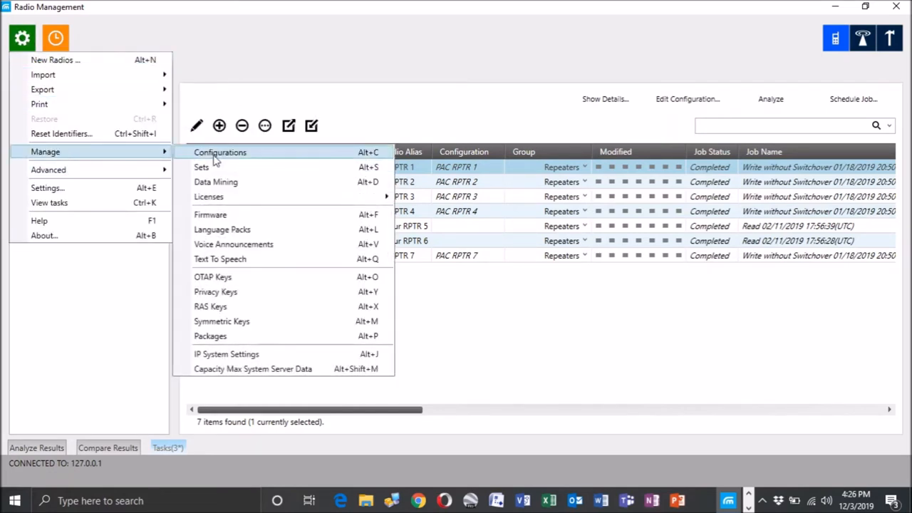
click(220, 152)
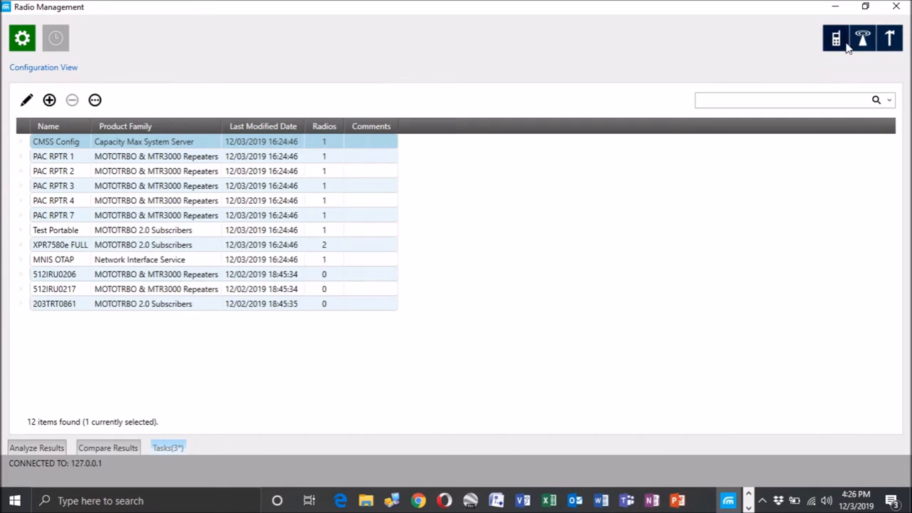
mouse_move(836, 38)
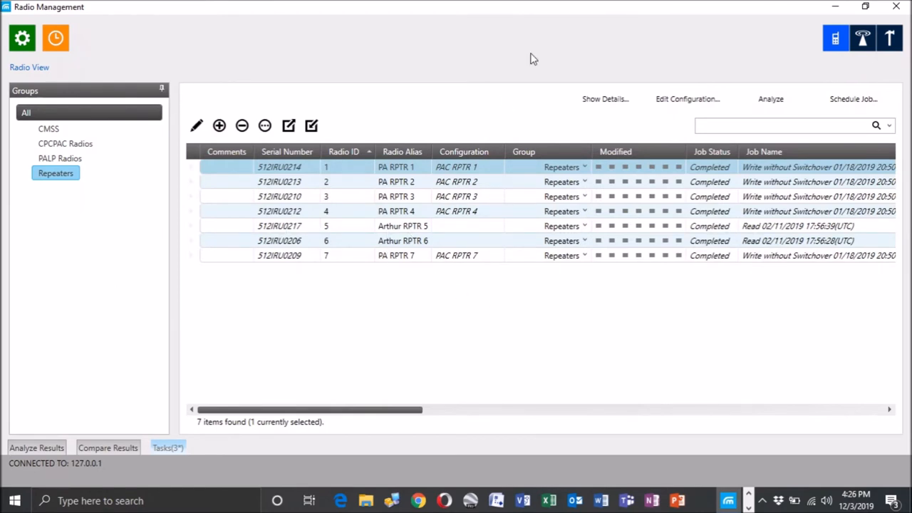
click(21, 37)
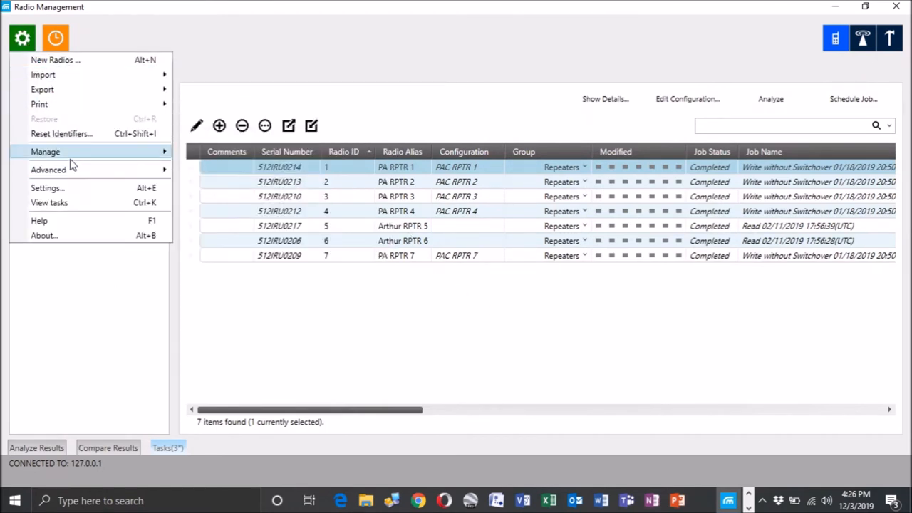
click(45, 151)
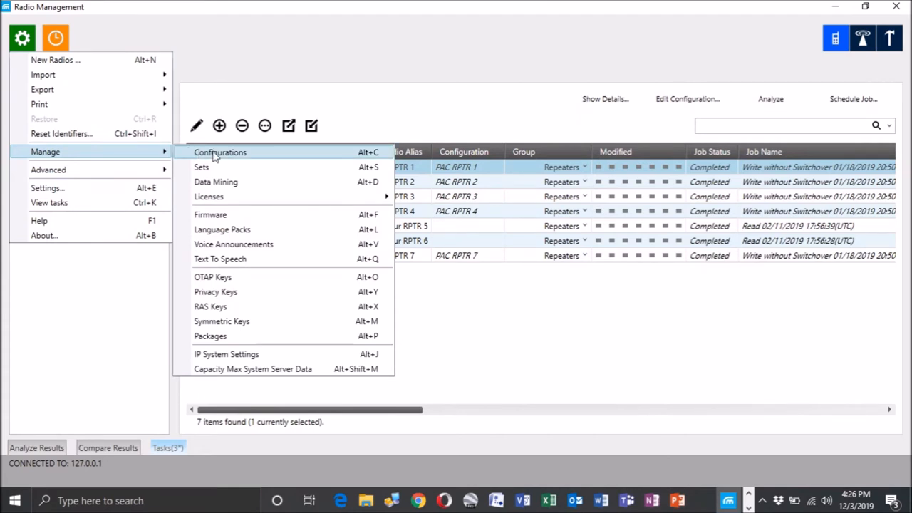
click(220, 152)
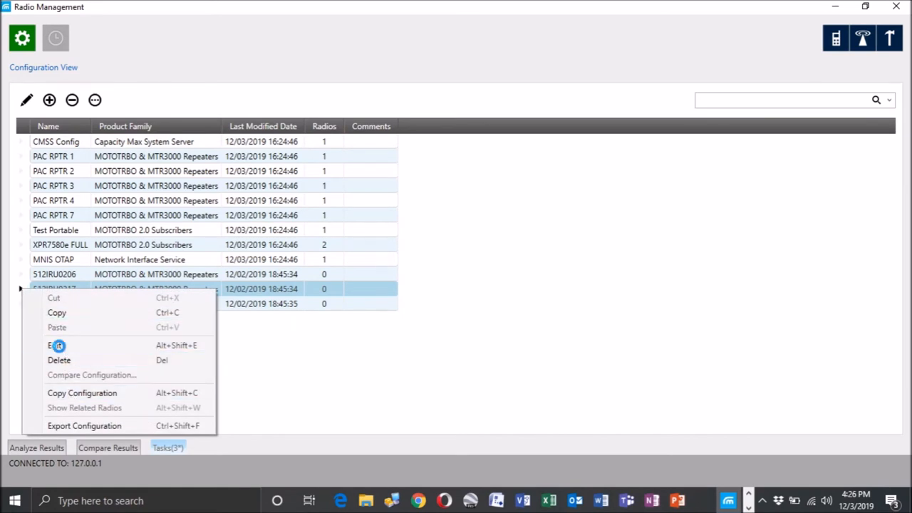
Open 512IRU0217, expand General and Capacity Max Features, and dismiss the pending-changes prompt
click(57, 345)
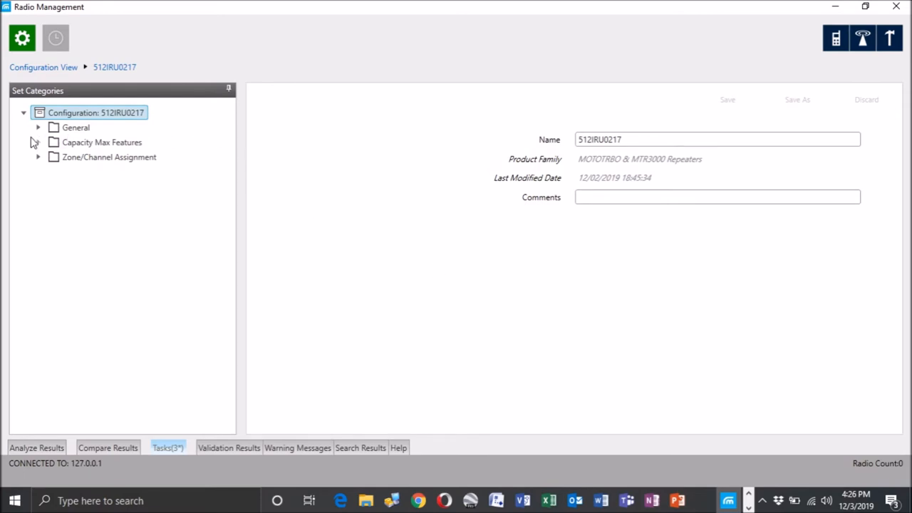
click(38, 128)
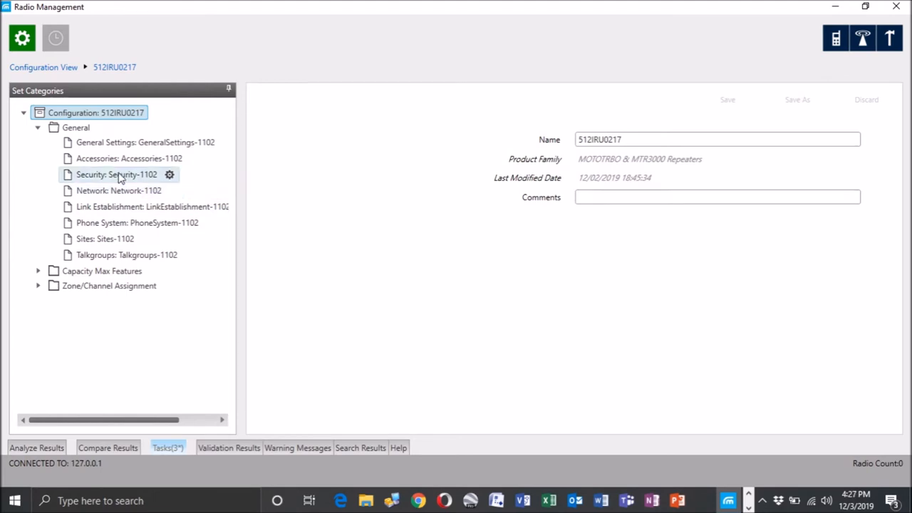
click(101, 271)
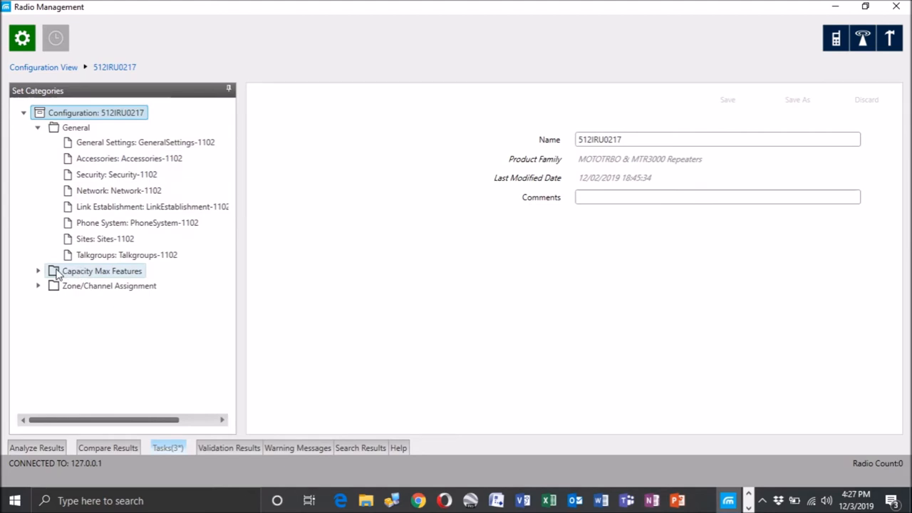
click(38, 271)
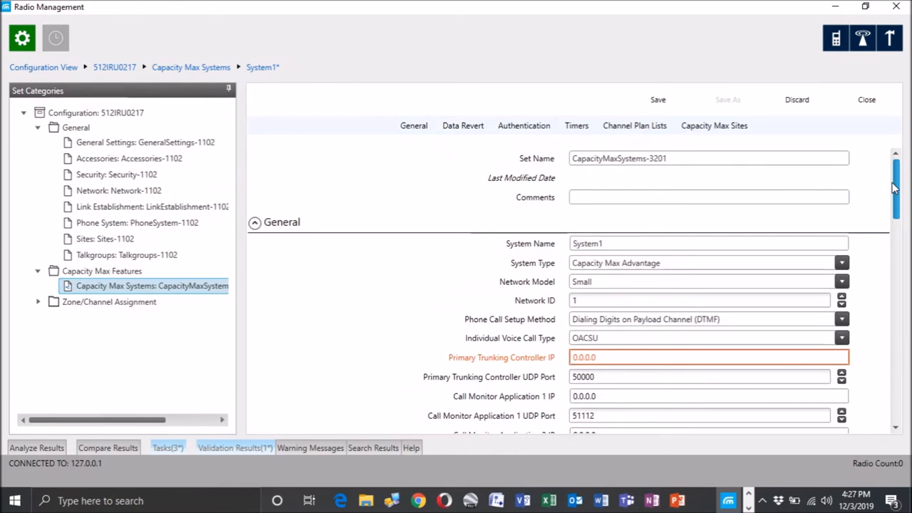
scroll(down, 3)
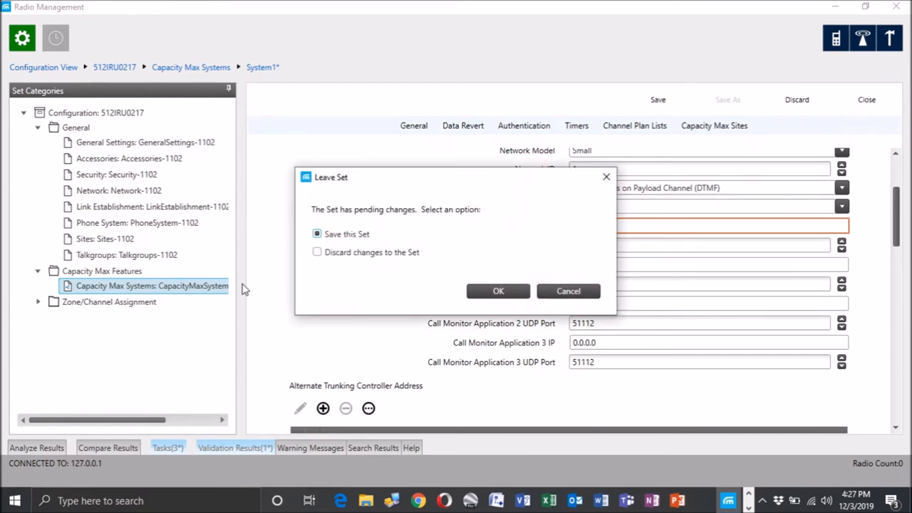
click(499, 291)
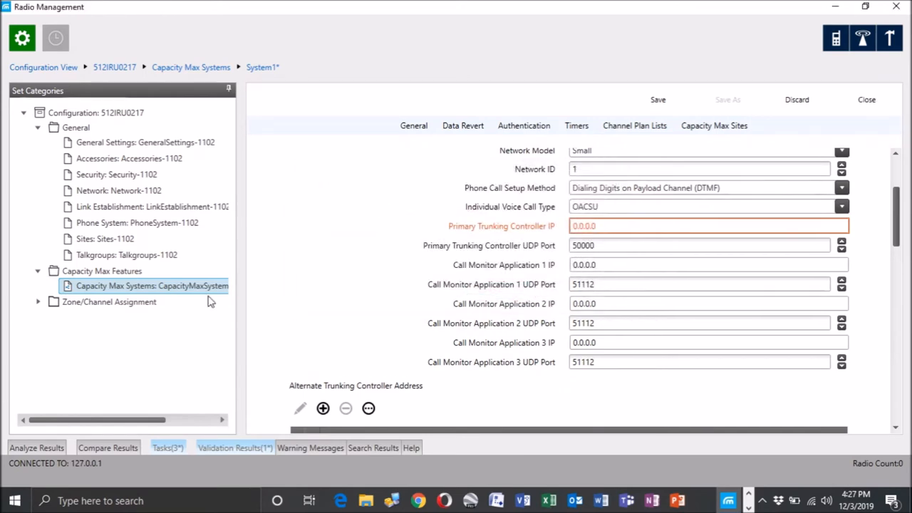
Select the existing Chevron Phillips set for Capacity Max Systems, then close the set
right_click(142, 285)
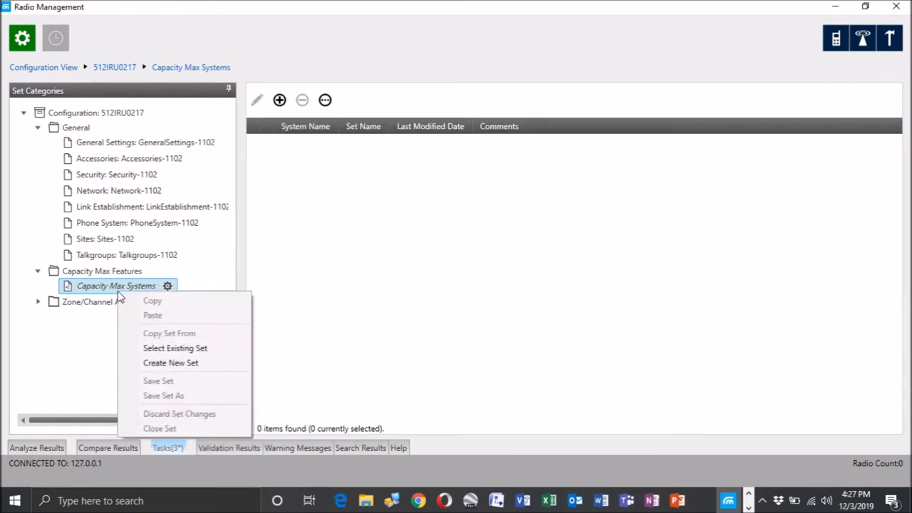
mouse_move(184, 348)
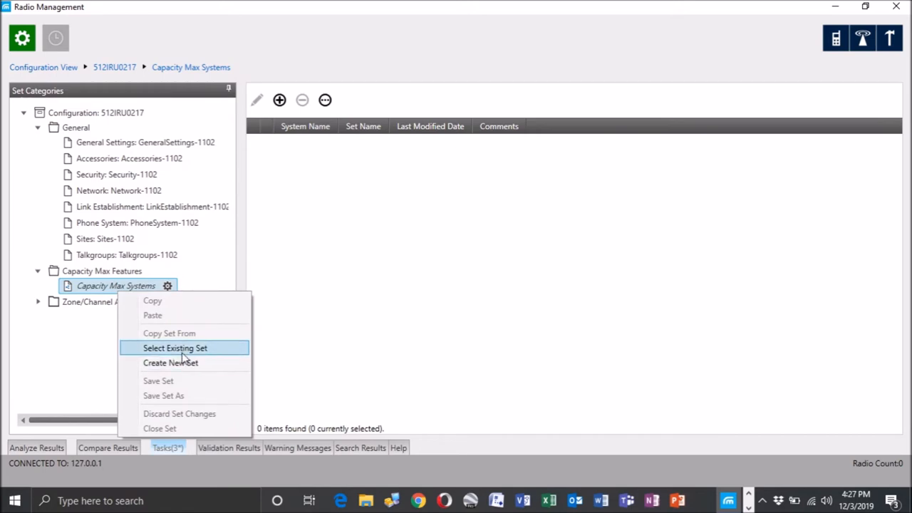
click(175, 348)
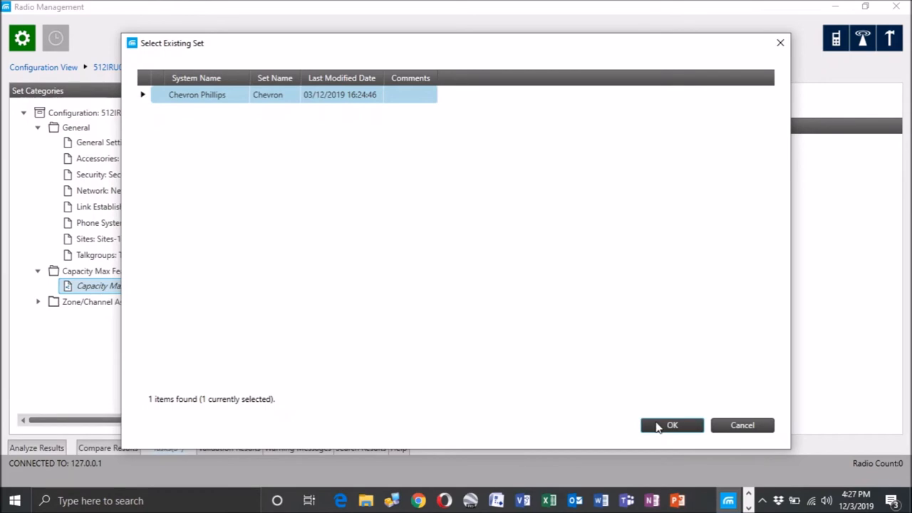
click(672, 425)
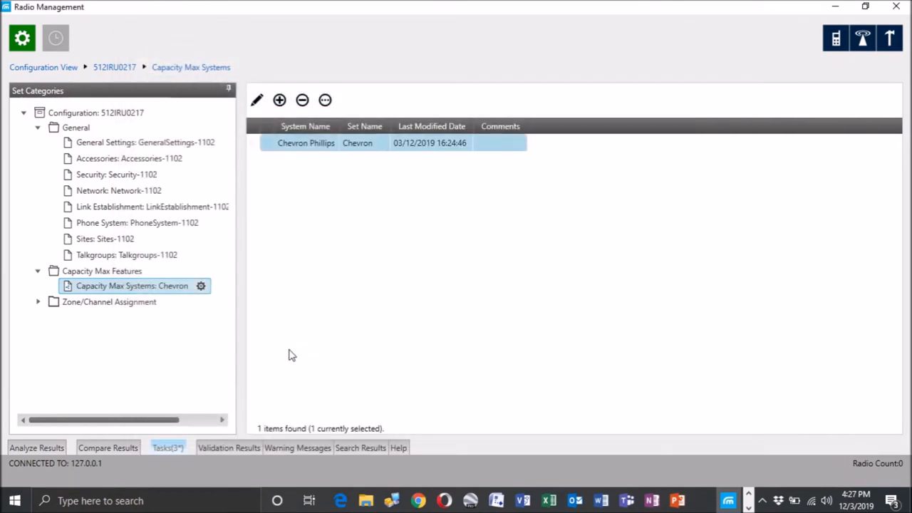
mouse_move(176, 278)
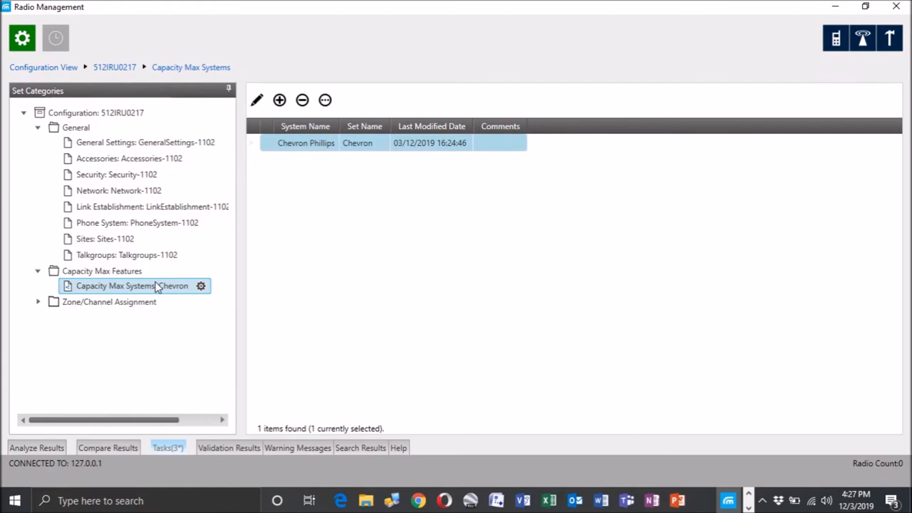
mouse_move(151, 287)
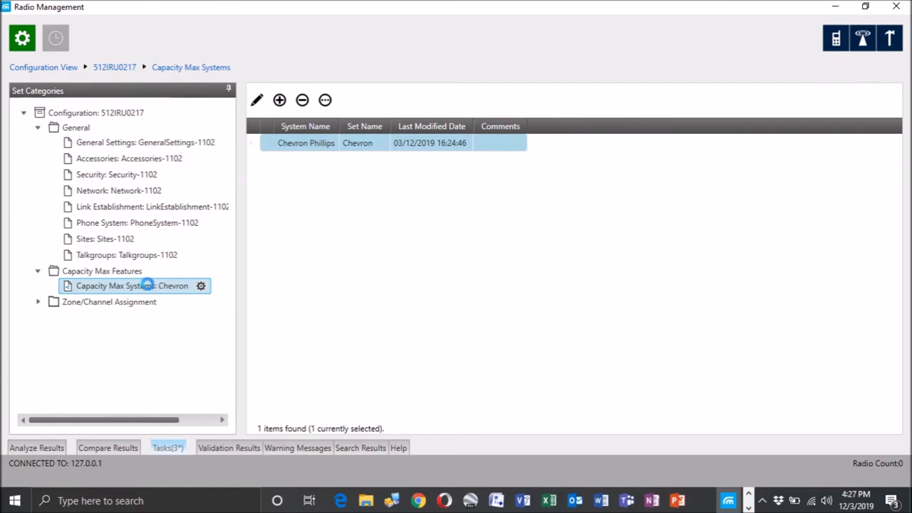
right_click(131, 286)
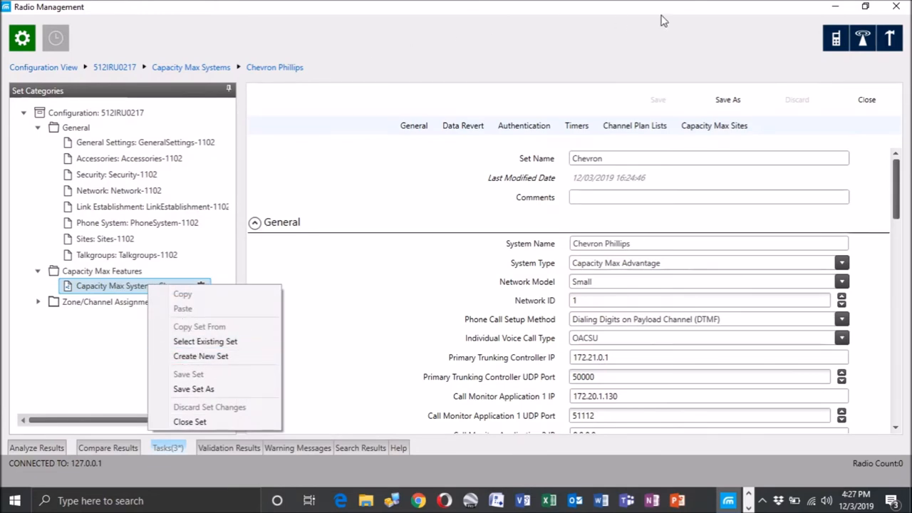
click(189, 421)
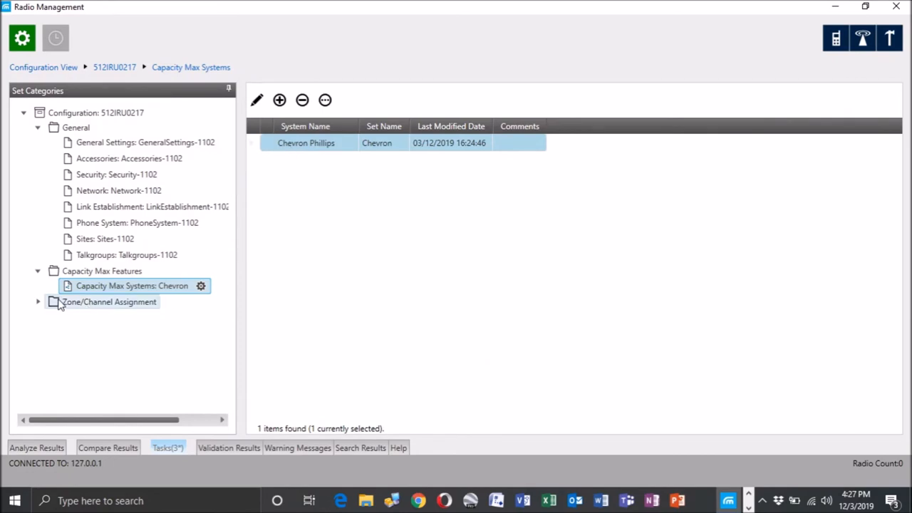
Add a Capacity Max Personality channel to Zone-1102 and move it above CH 5
click(37, 302)
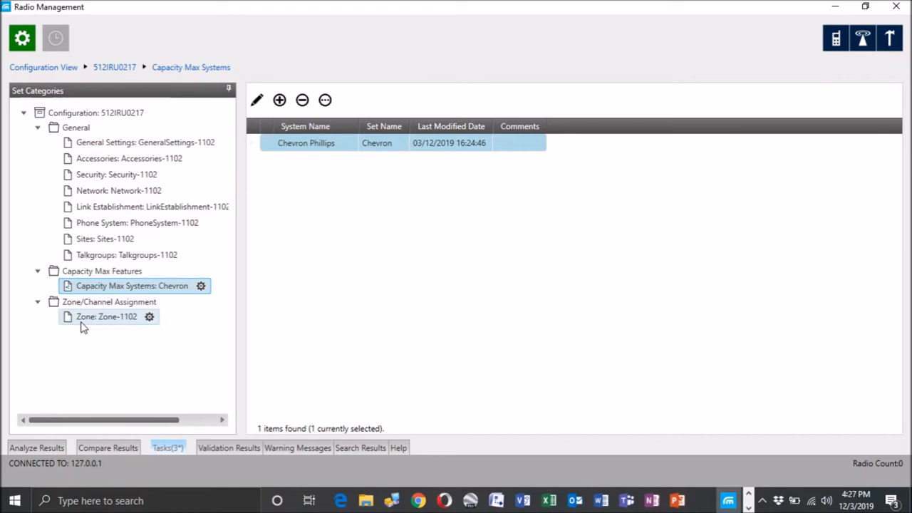
mouse_move(91, 322)
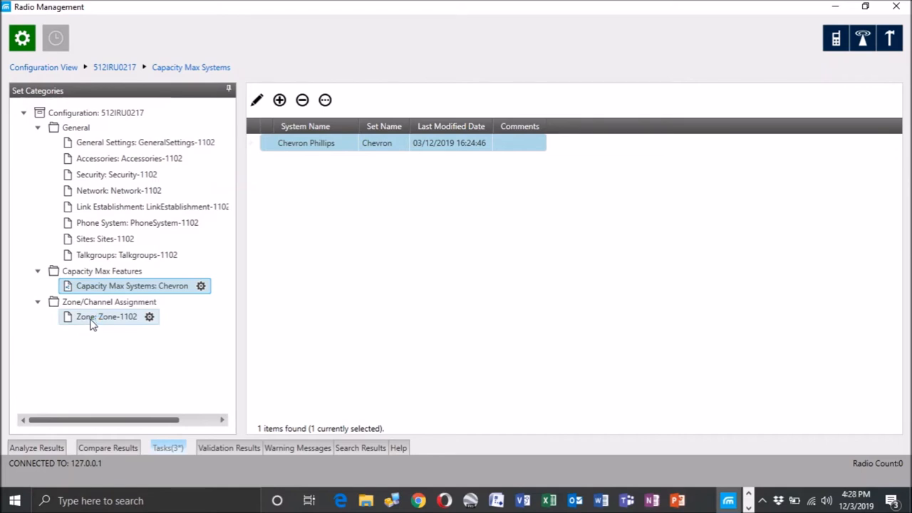
double_click(107, 317)
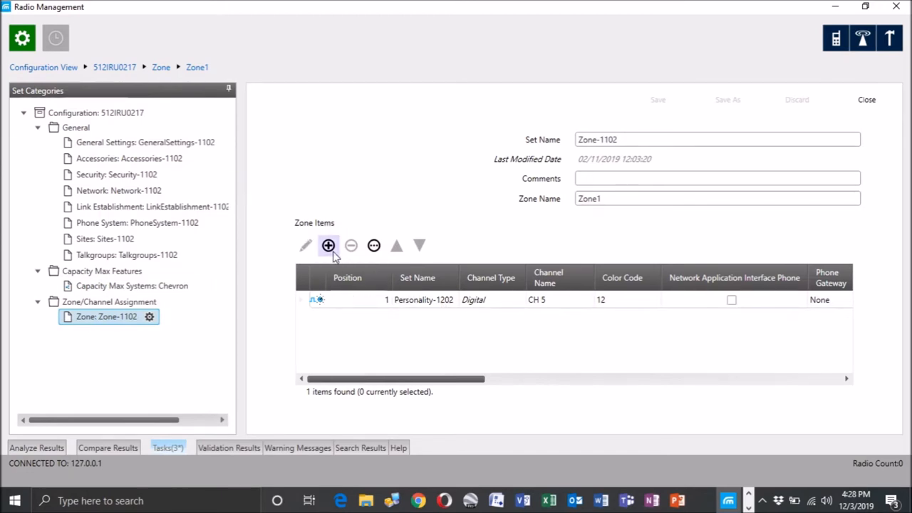
click(328, 246)
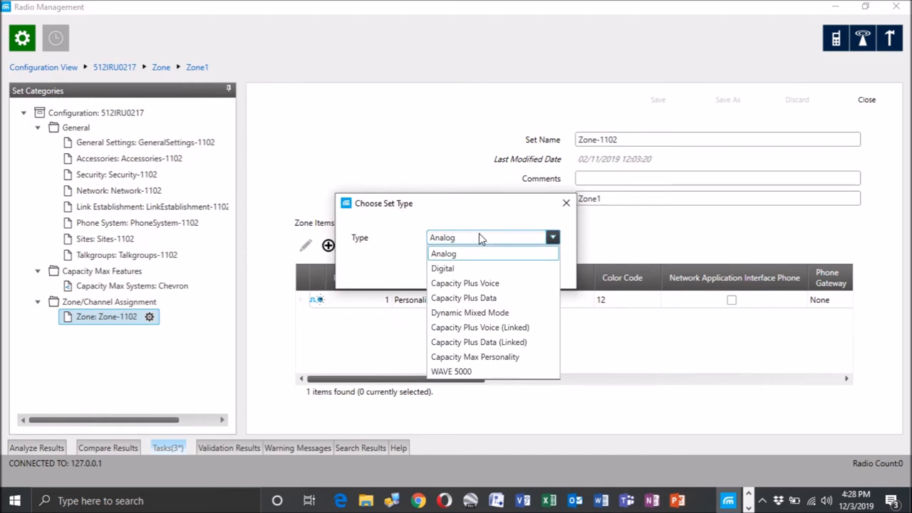
mouse_move(492, 327)
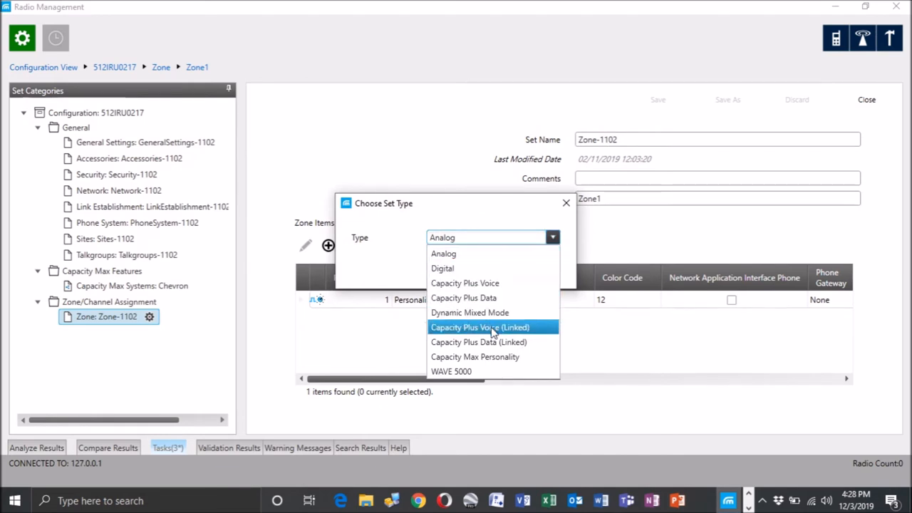
mouse_move(484, 357)
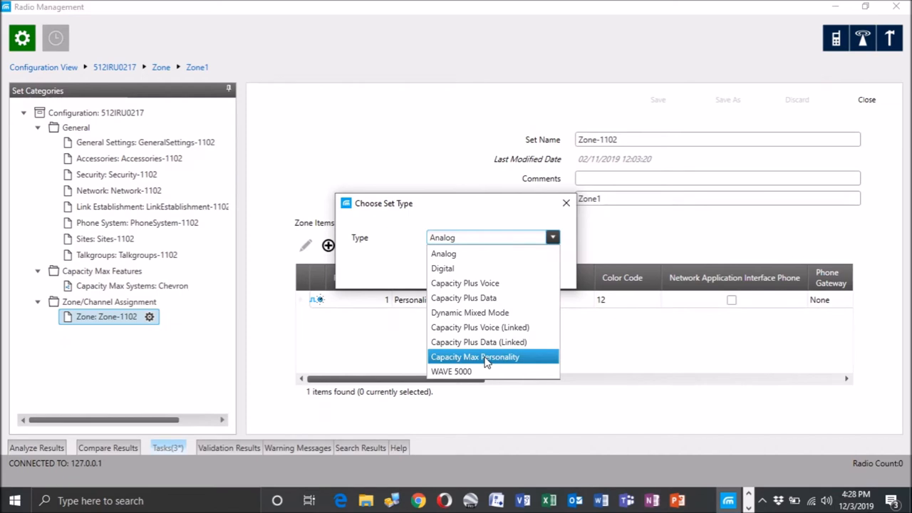
click(474, 357)
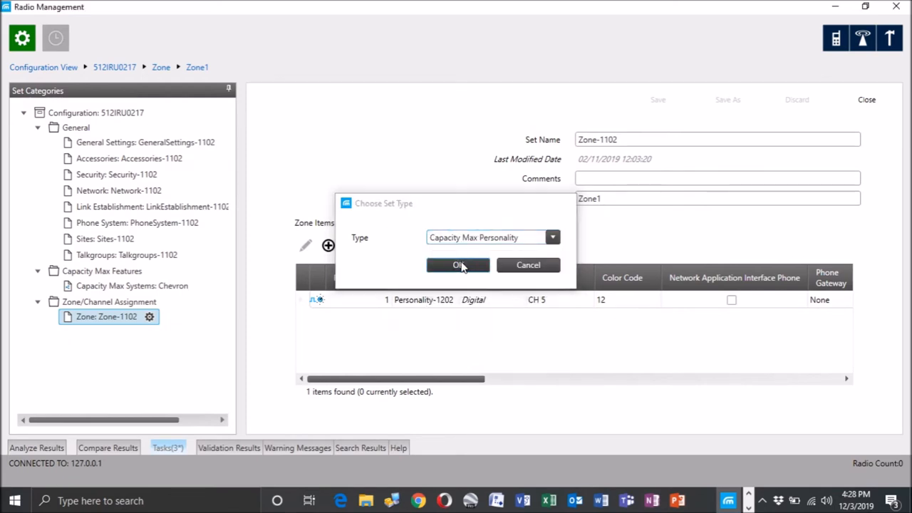
click(459, 265)
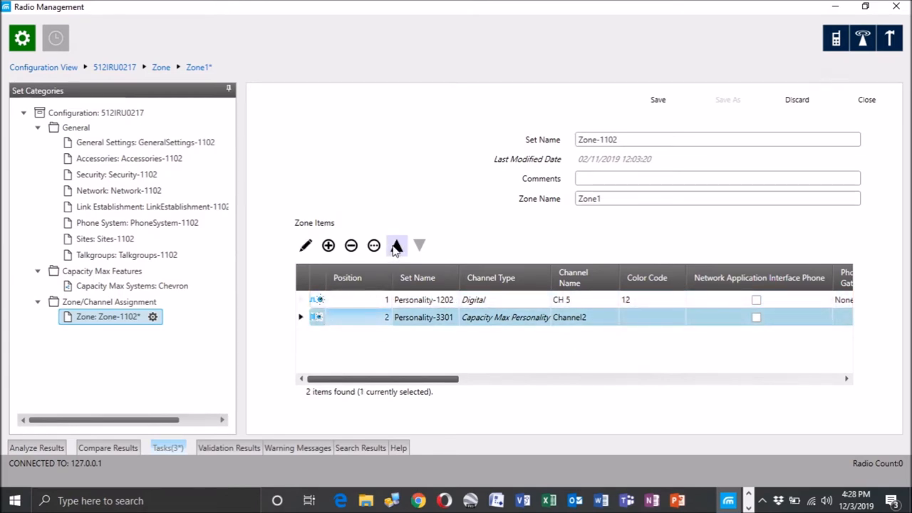
click(396, 245)
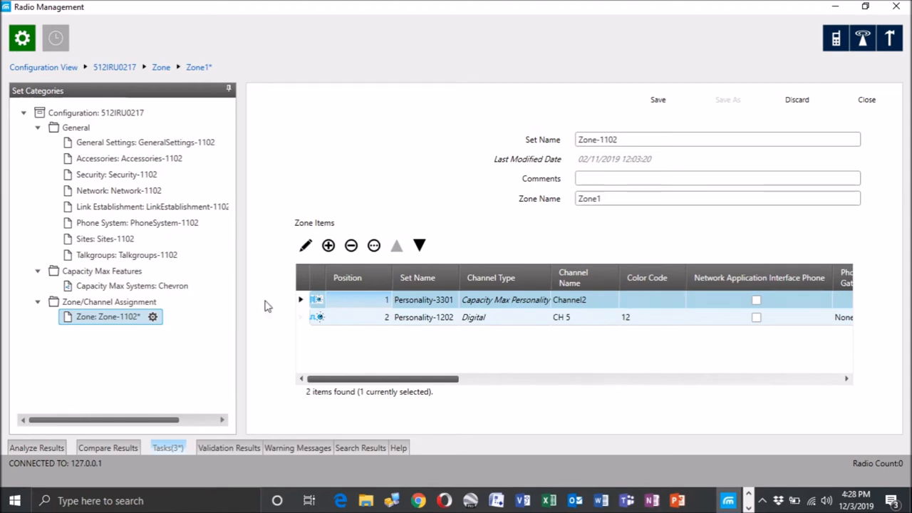
mouse_move(302, 302)
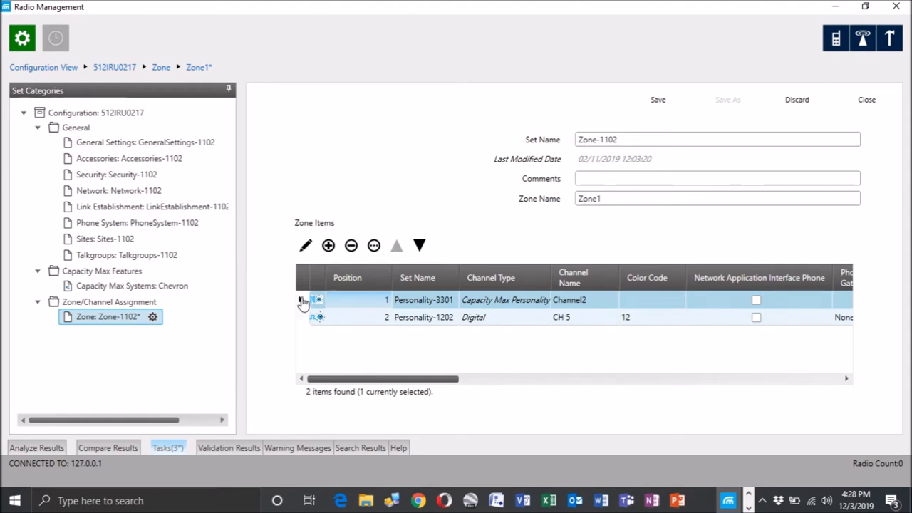
Open the new Channel2 personality and set its Capacity Max system to Chevron Phillips
double_click(424, 299)
text(Channel5)
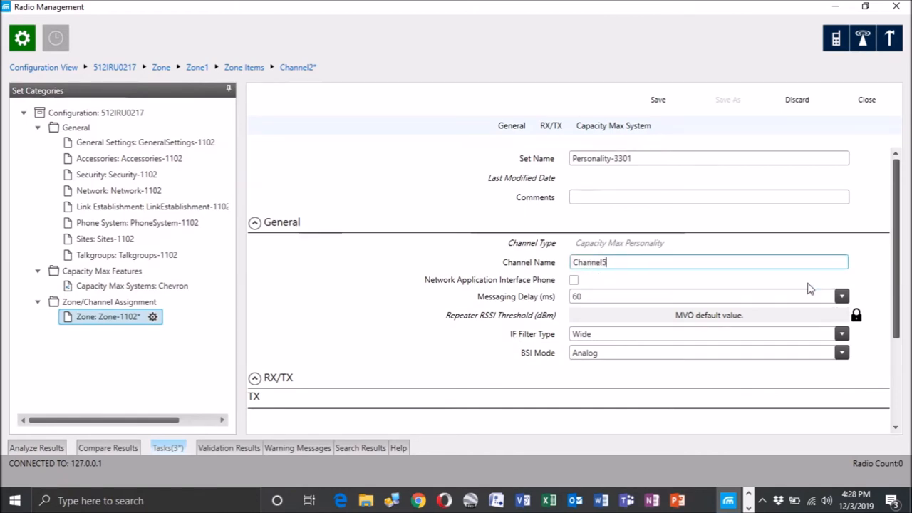
scroll(down, 3)
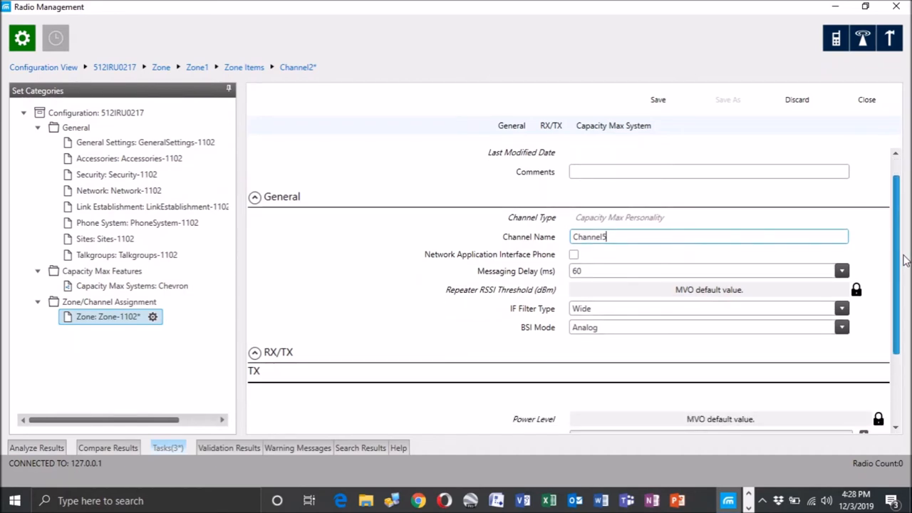
scroll(down, 3)
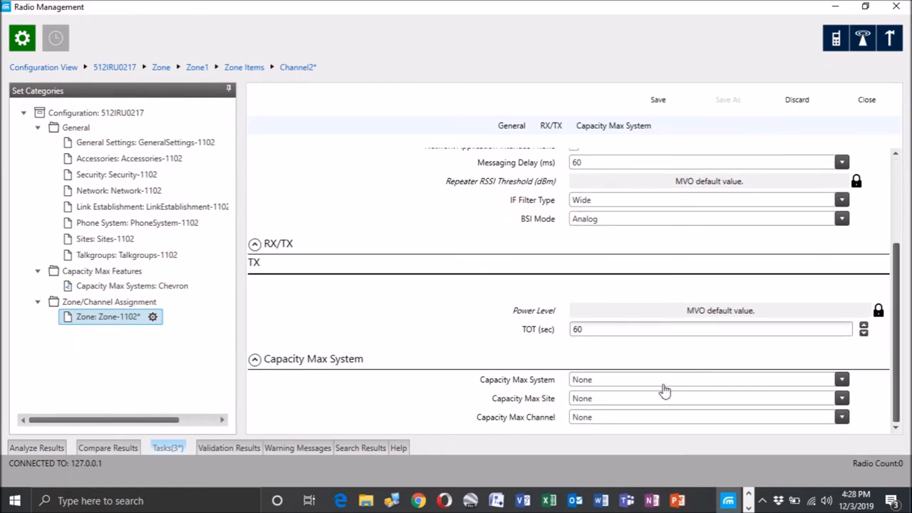
mouse_move(789, 380)
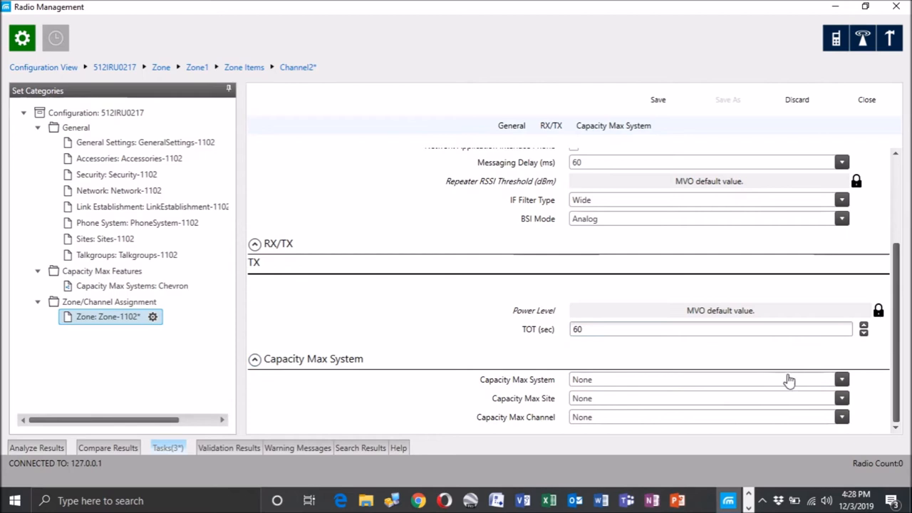
click(842, 379)
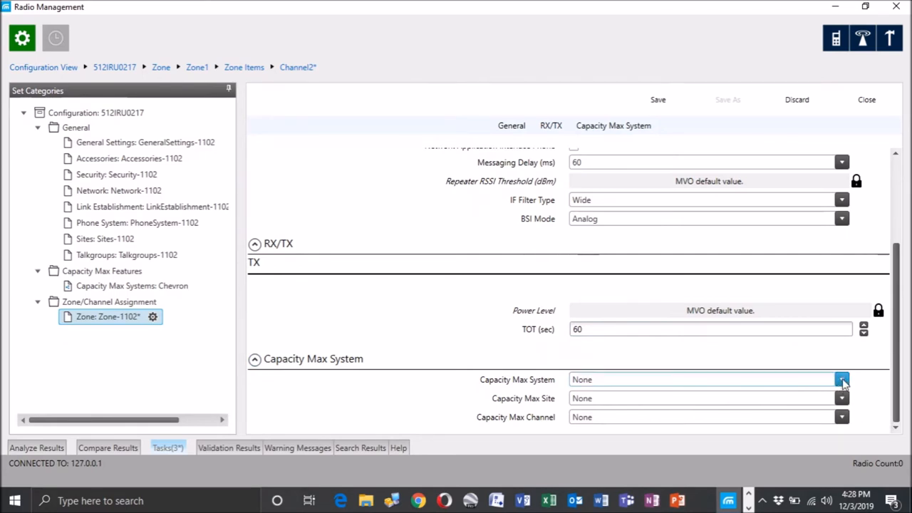
click(842, 379)
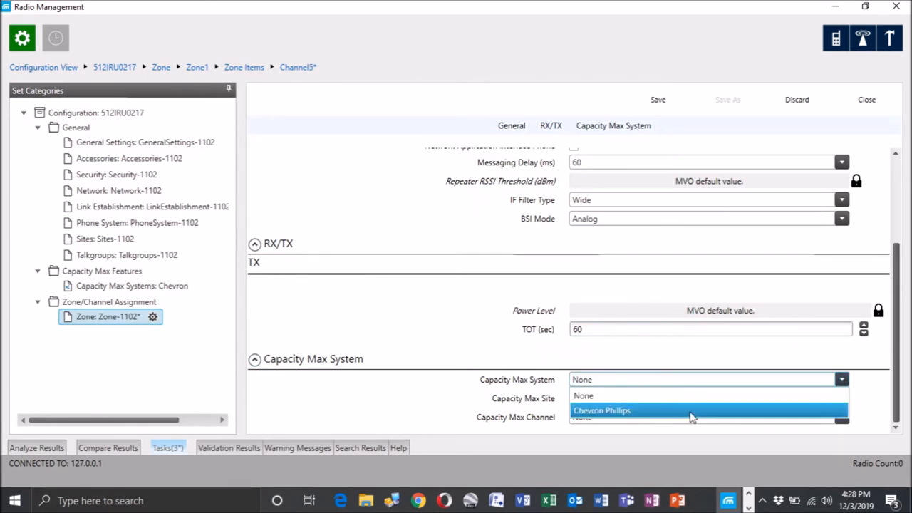
click(601, 410)
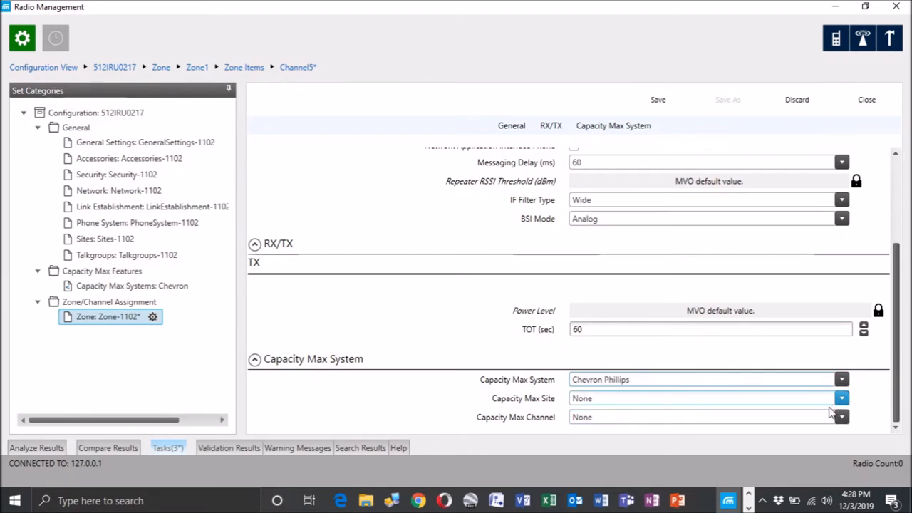
Set the site to CPC PAC and the channel to Channel5, then save
click(841, 398)
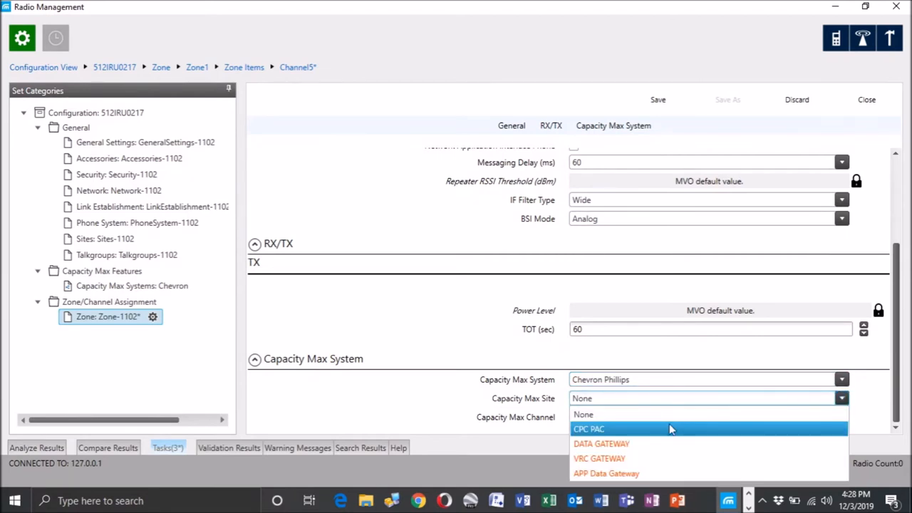
click(589, 428)
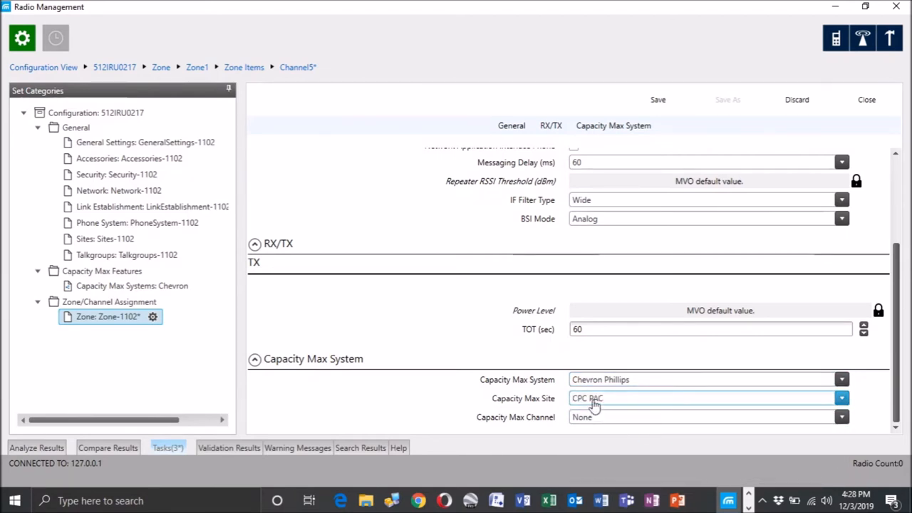
click(842, 398)
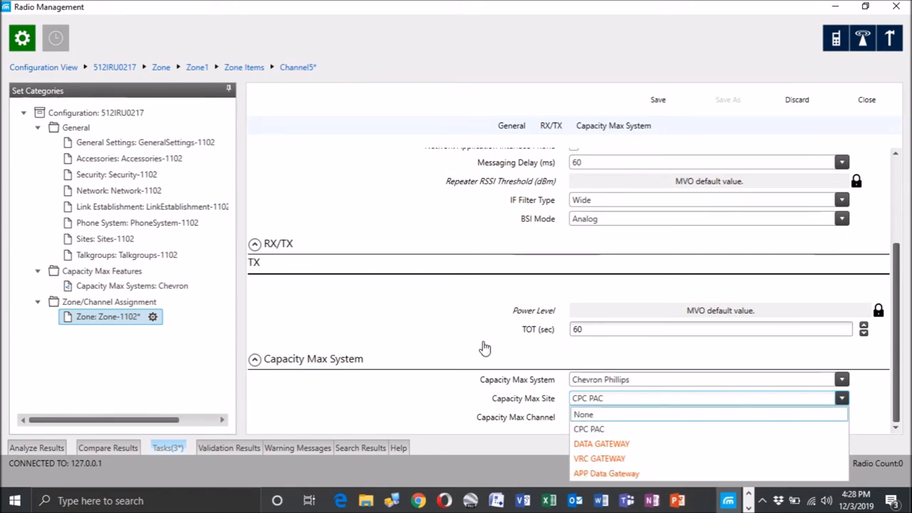
click(841, 416)
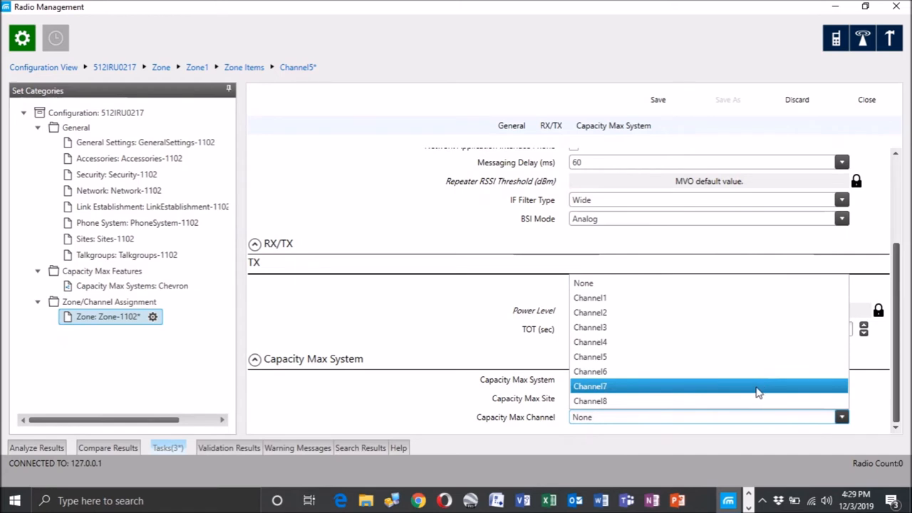
mouse_move(606, 356)
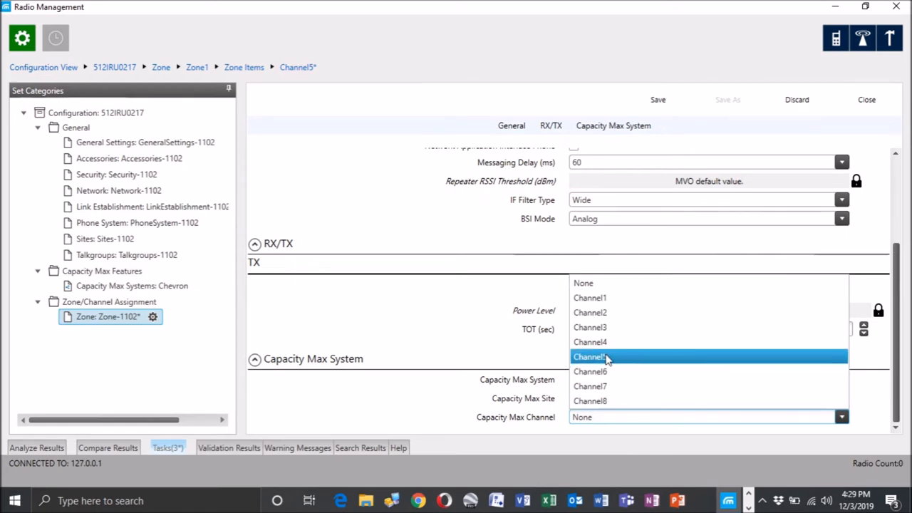
mouse_move(605, 360)
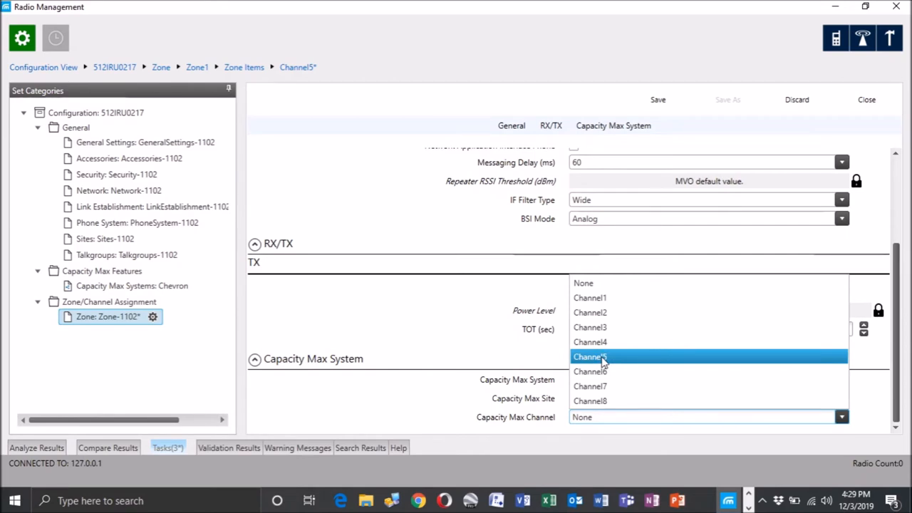
mouse_move(617, 357)
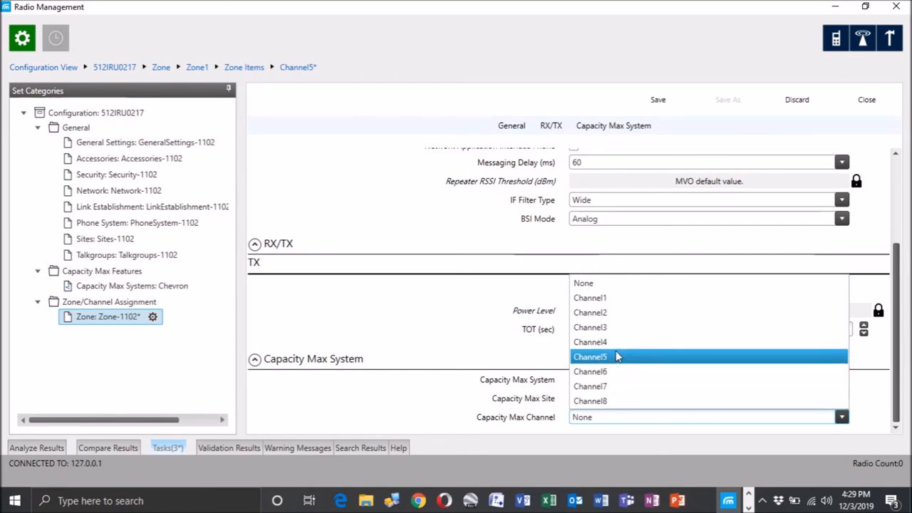
click(589, 356)
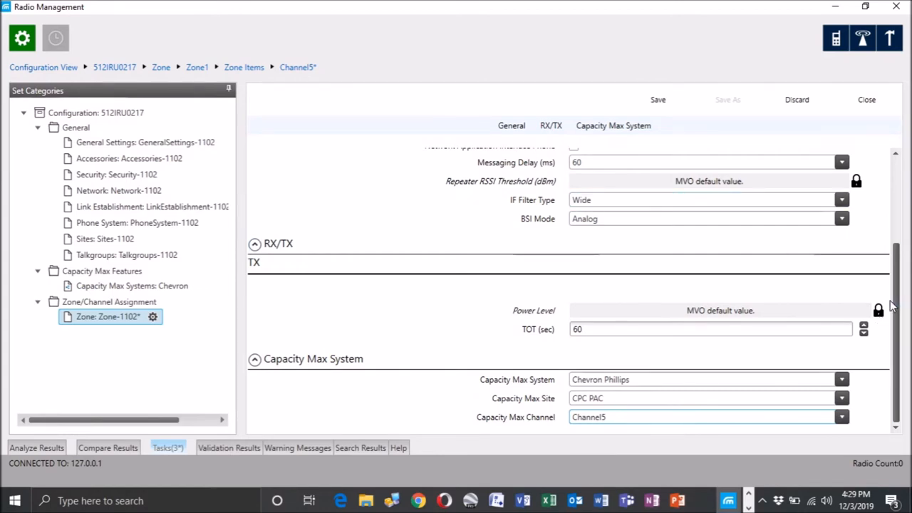
mouse_move(210, 217)
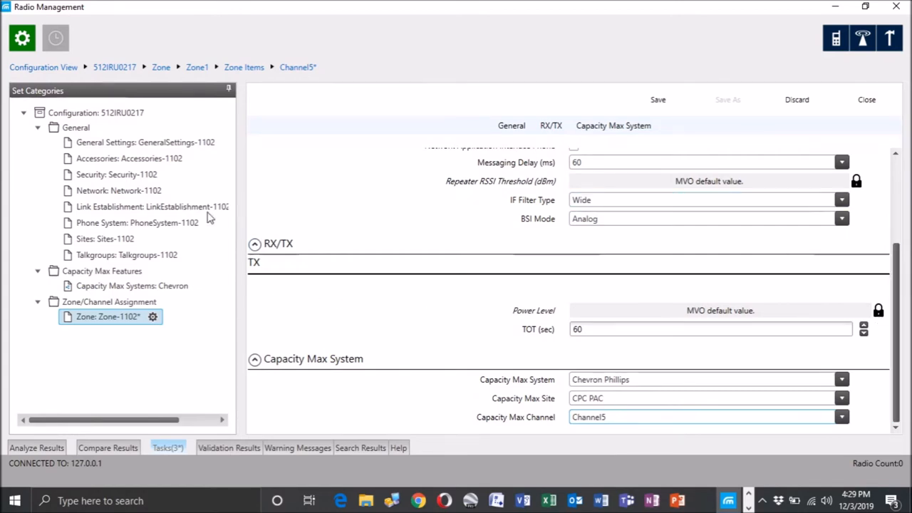
mouse_move(672, 240)
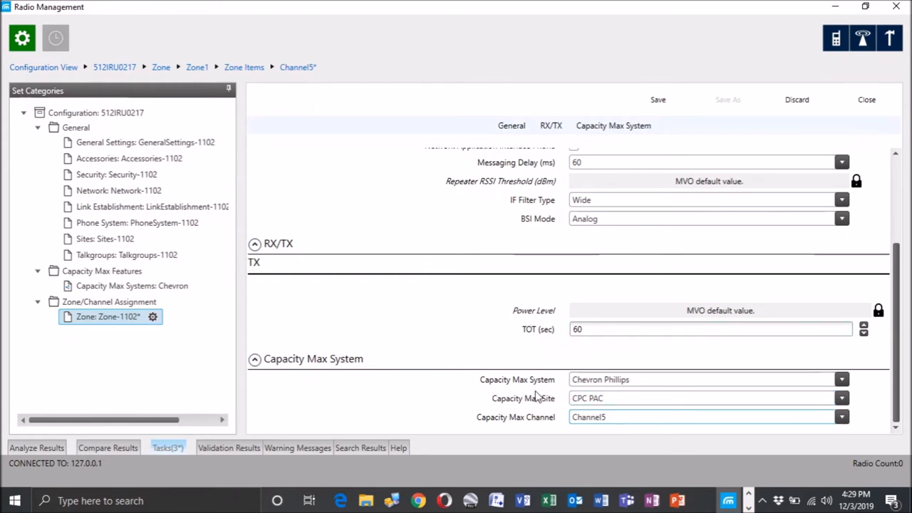
mouse_move(529, 377)
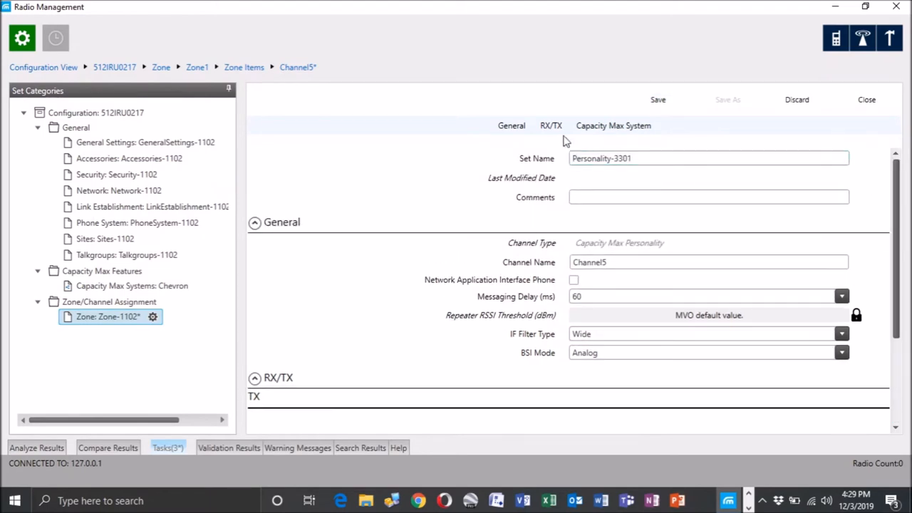
click(657, 99)
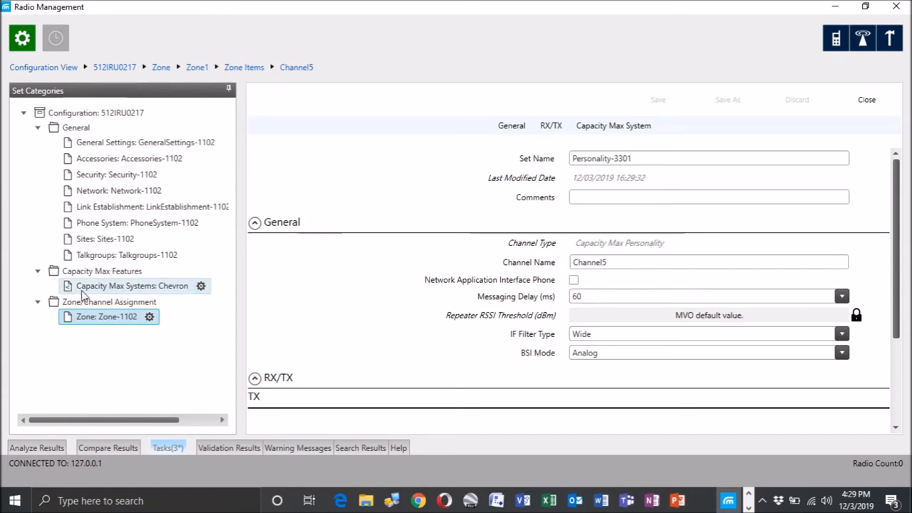
click(107, 316)
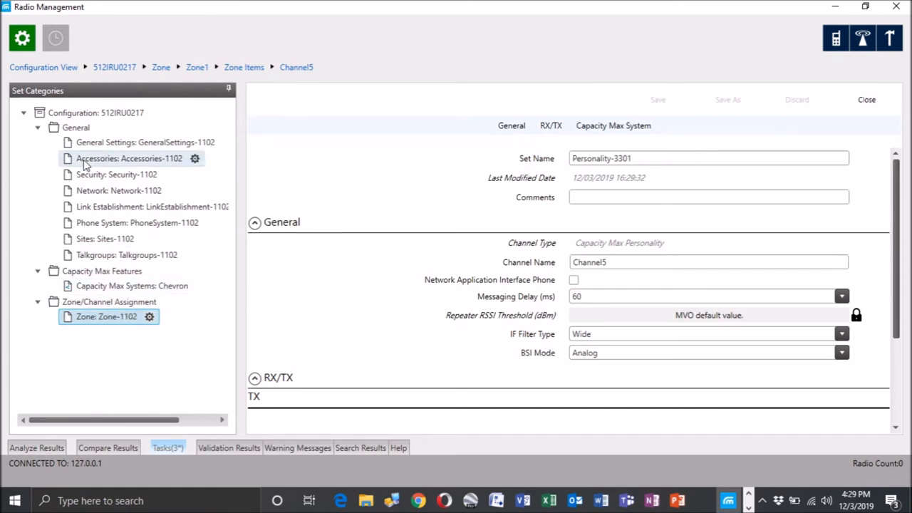
mouse_move(116, 175)
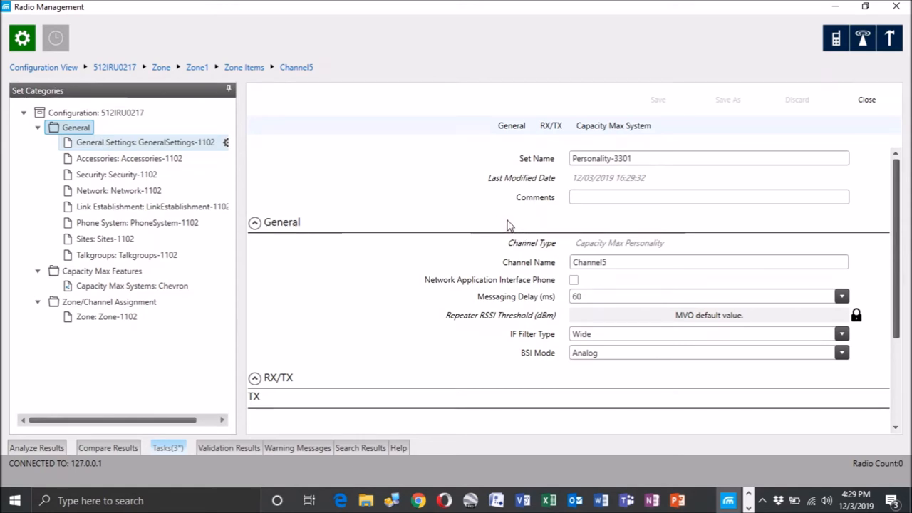
click(144, 142)
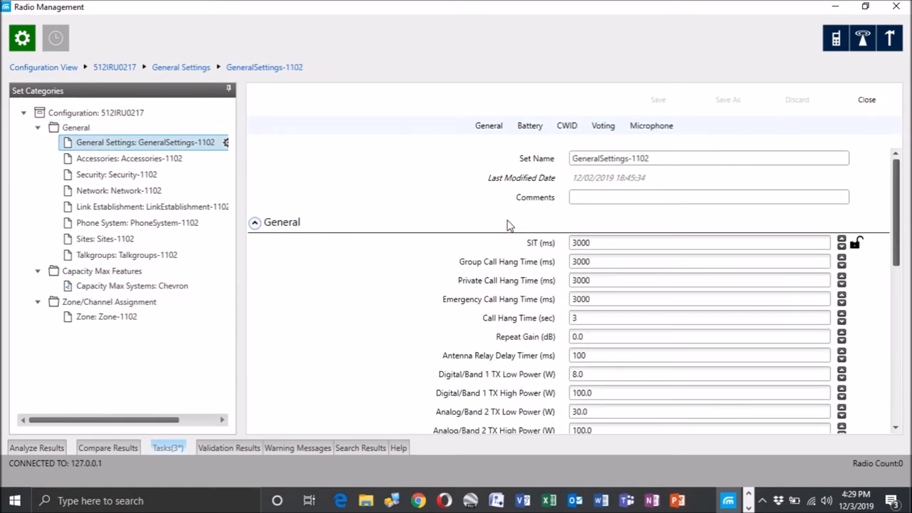
scroll(down, 3)
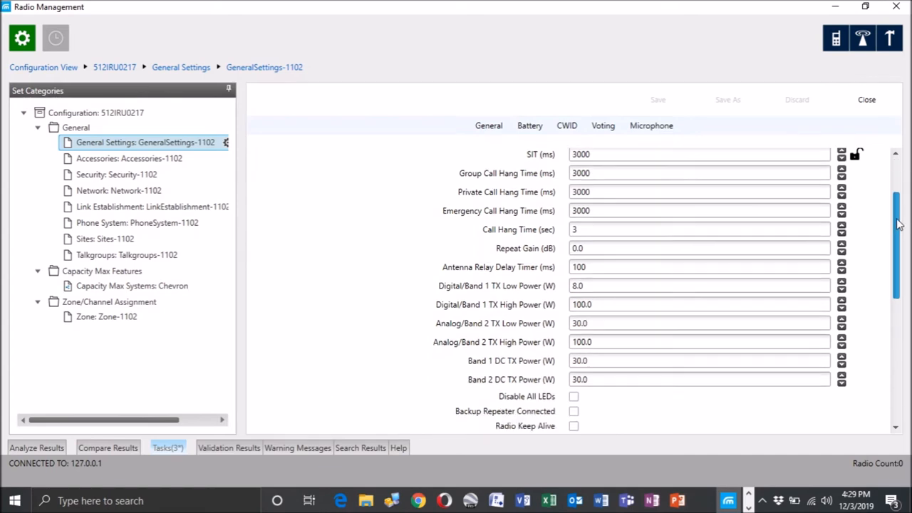
scroll(down, 3)
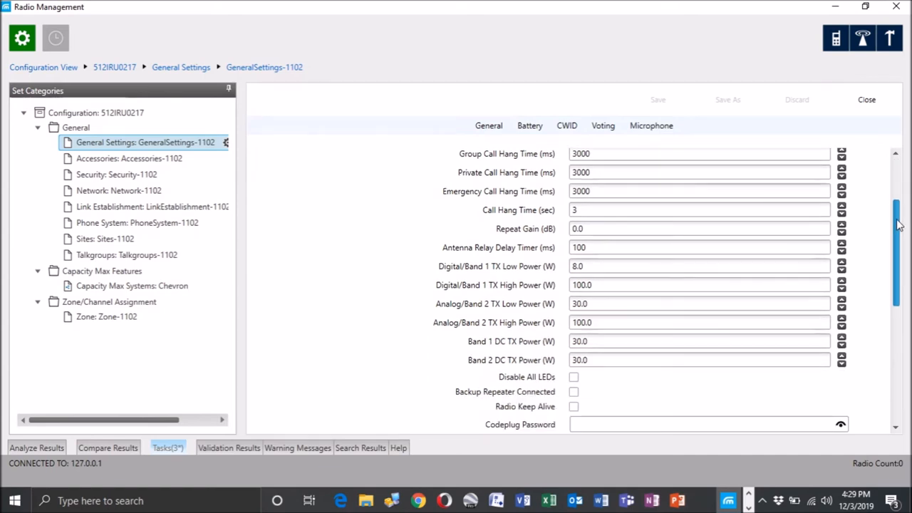
scroll(down, 3)
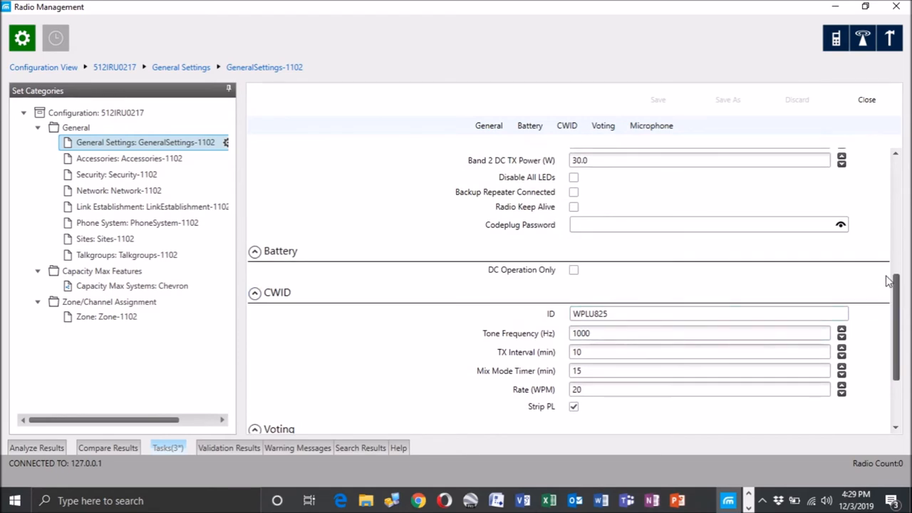
scroll(down, 3)
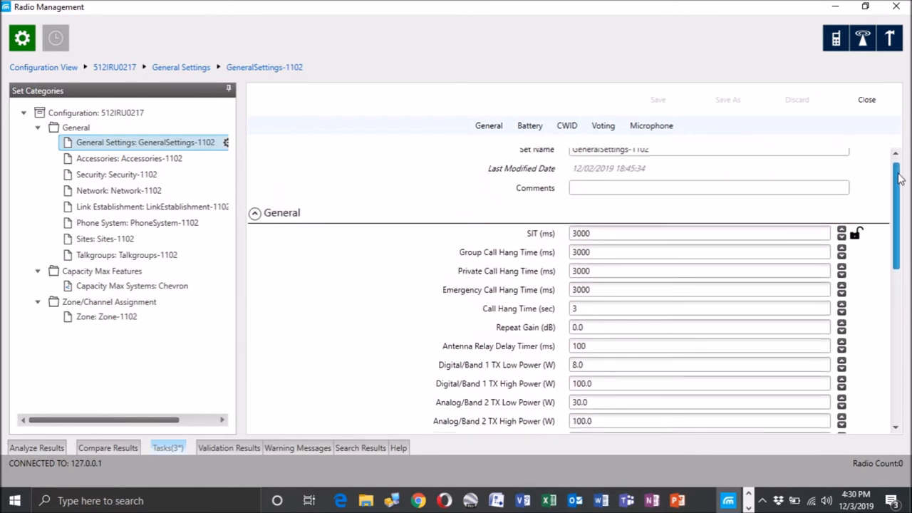
scroll(down, 3)
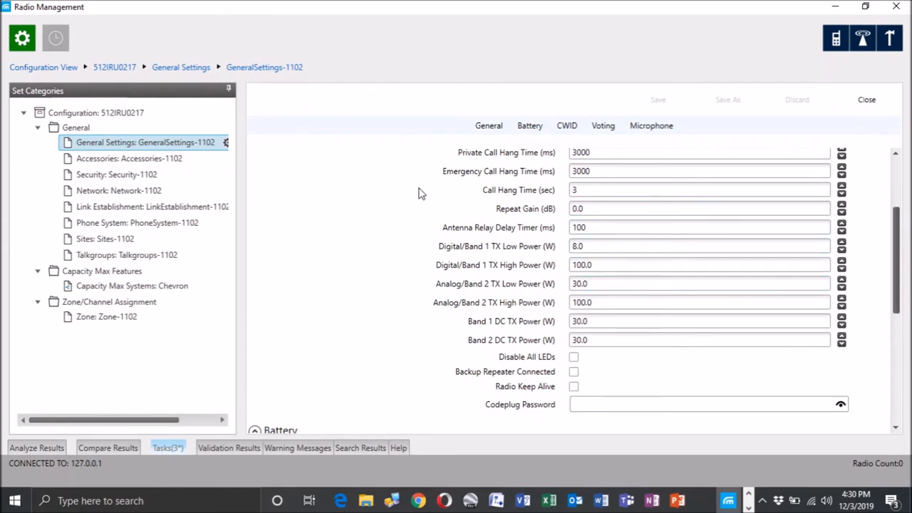
scroll(up, 3)
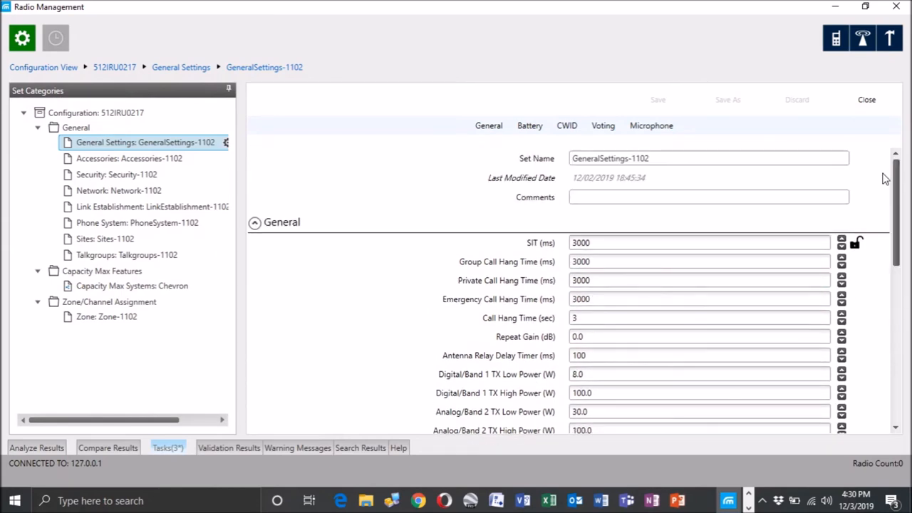
mouse_move(129, 158)
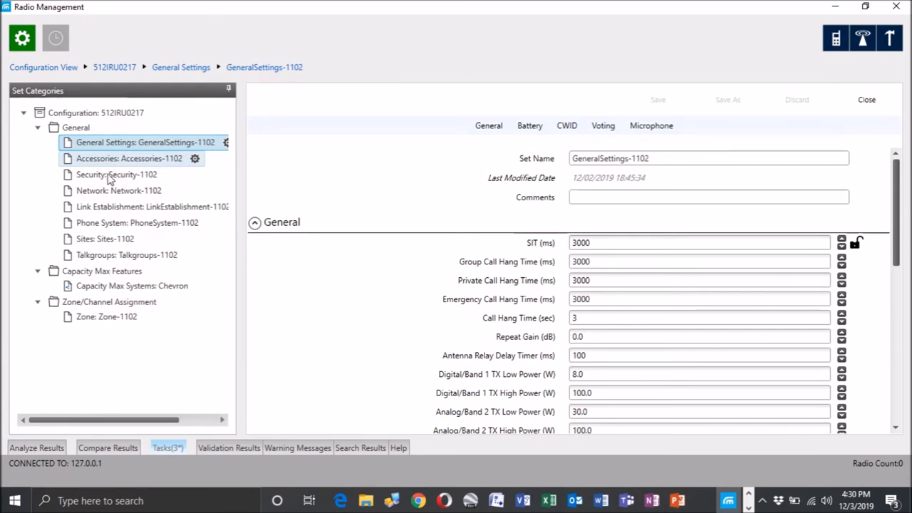
Review the Accessories, Security and Network sets of 512IRU0217
click(130, 158)
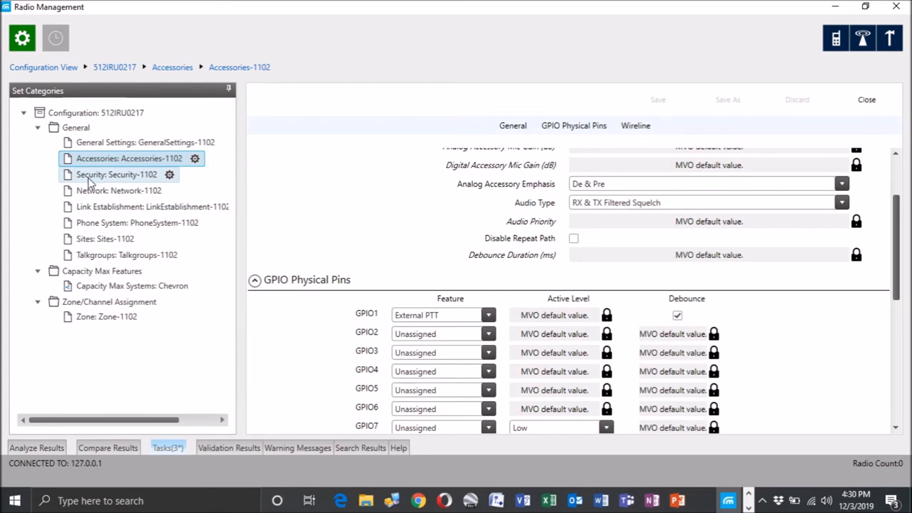
click(116, 175)
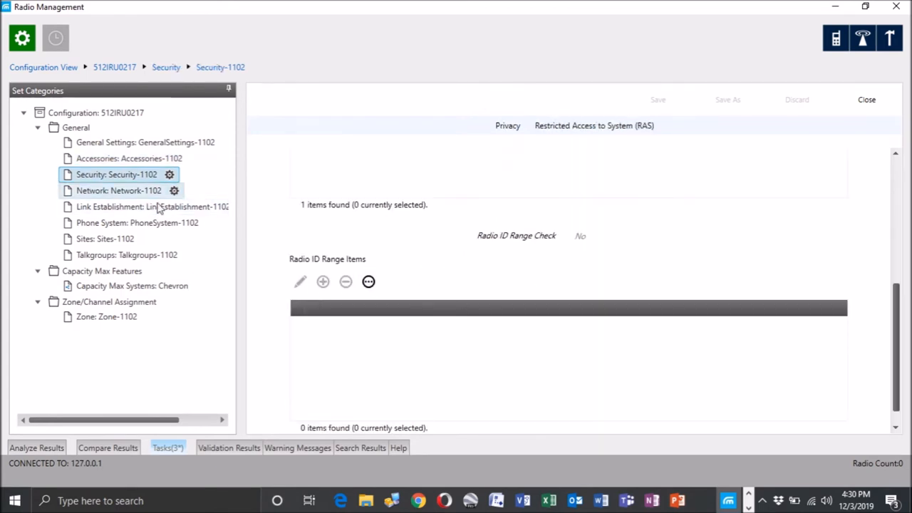
click(119, 191)
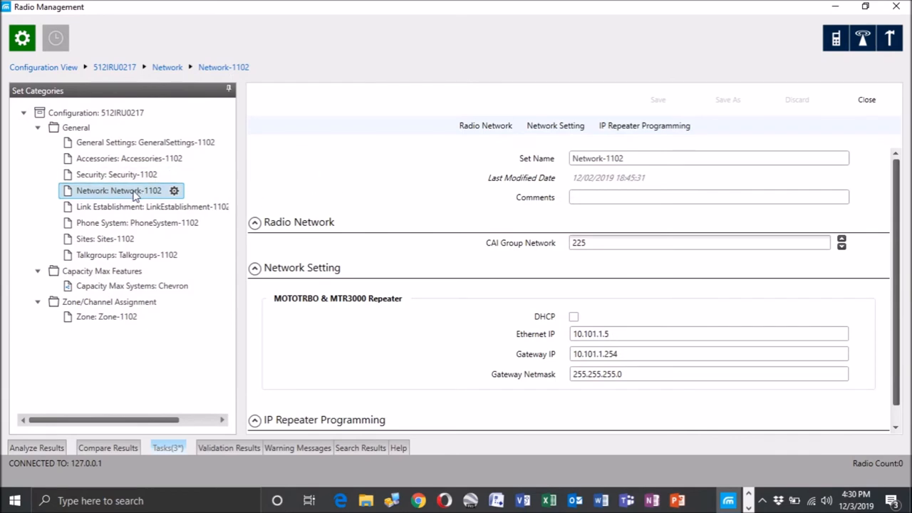
scroll(down, 3)
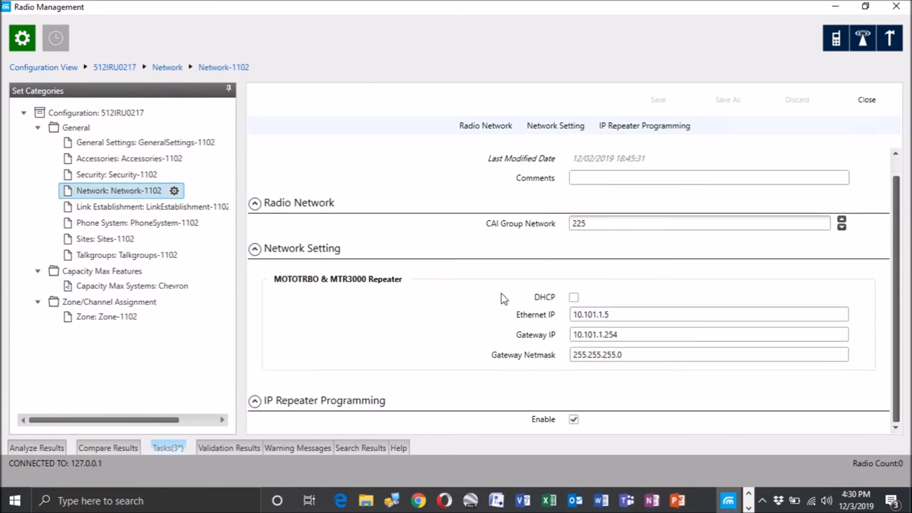
mouse_move(403, 323)
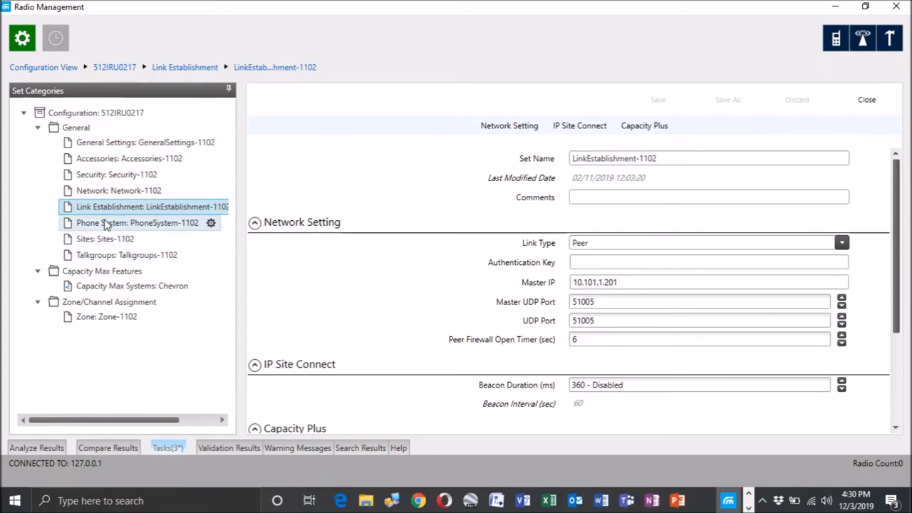
Review the Phone System, Sites and Talkgroups sets, then return to General Settings
click(137, 223)
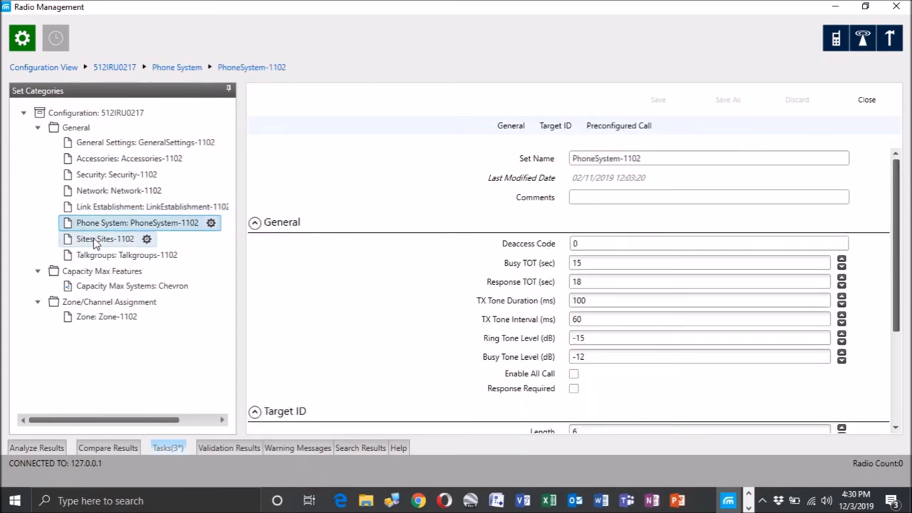
click(104, 239)
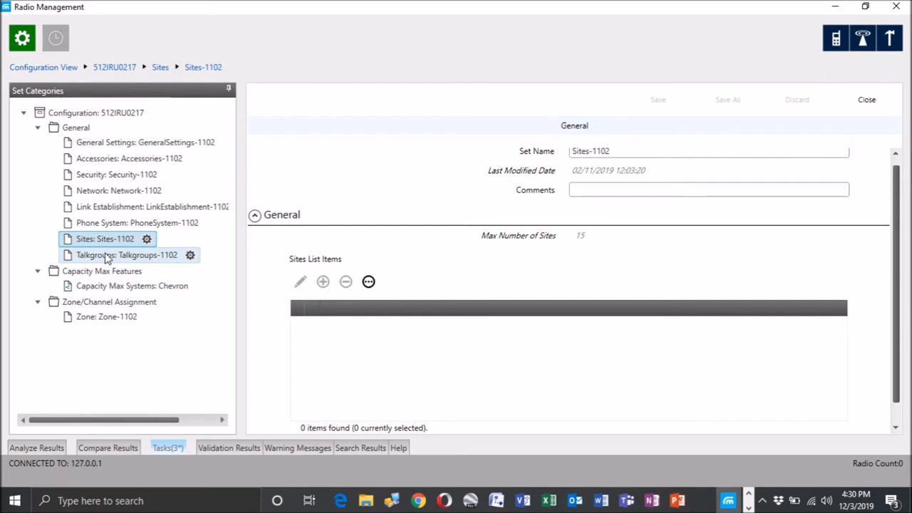
click(126, 254)
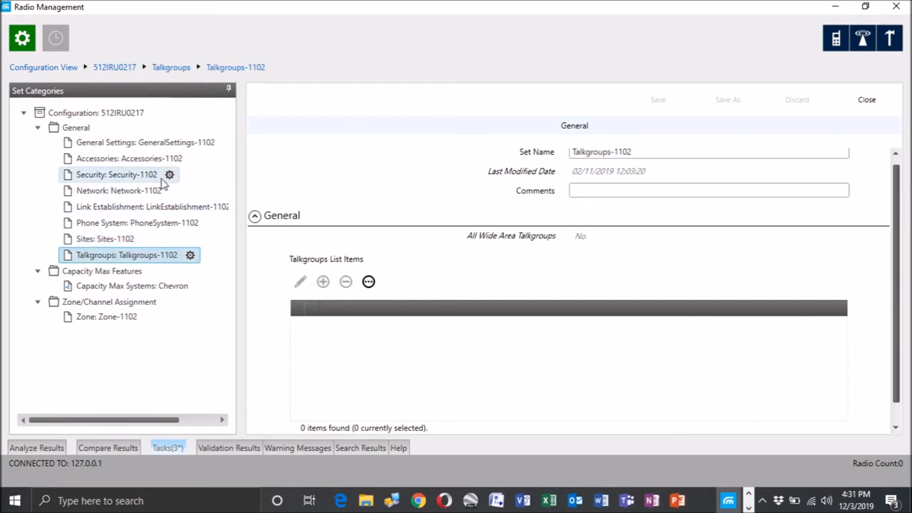
click(75, 126)
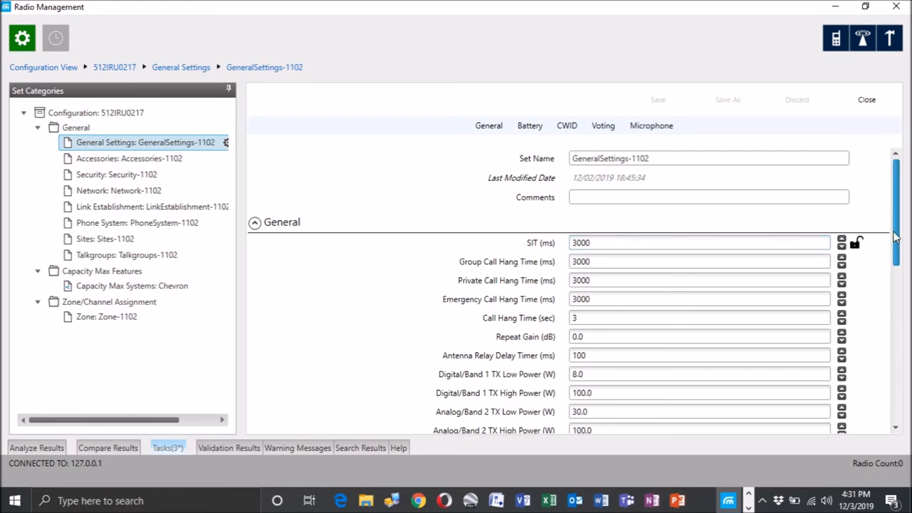
scroll(down, 3)
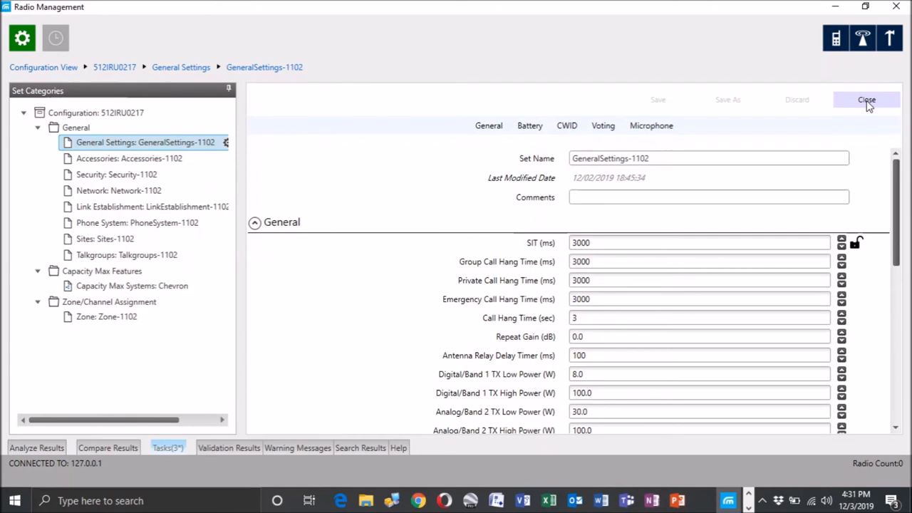
Close General Settings and open the PAC RPTR 2 configuration from Configuration View
click(867, 99)
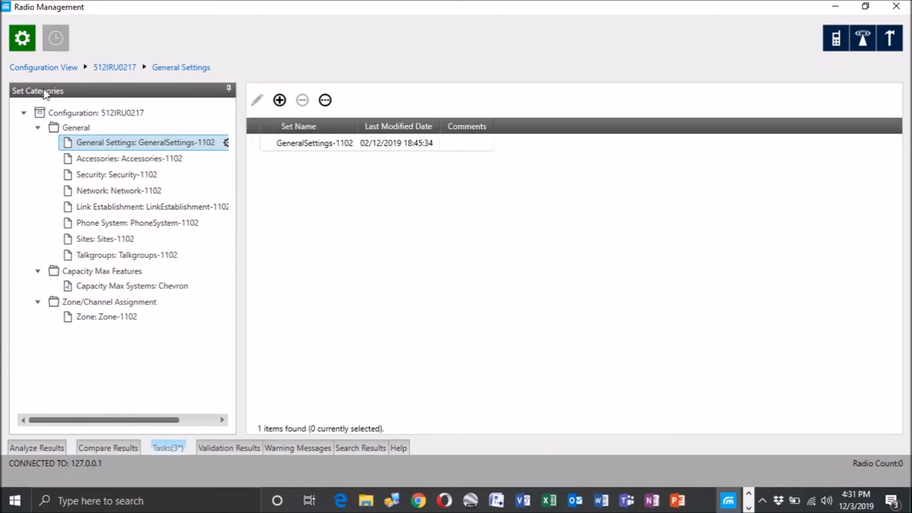
click(42, 67)
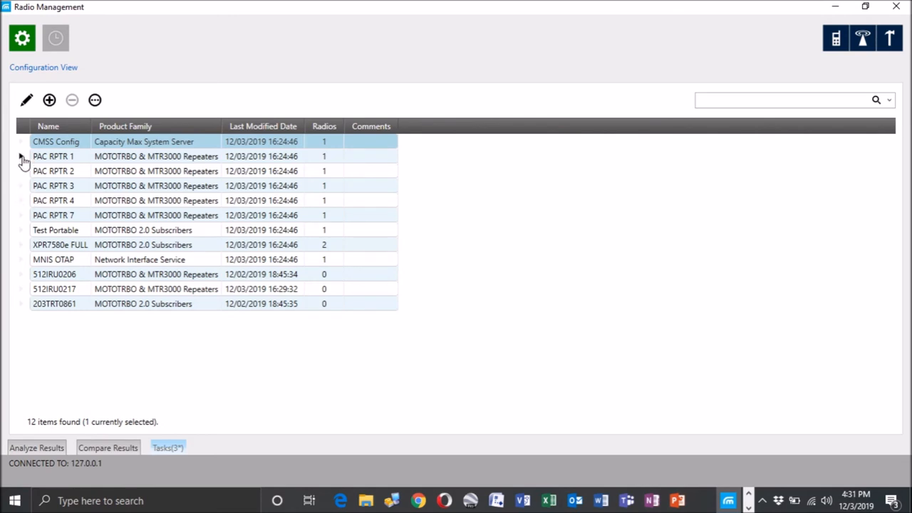
click(53, 170)
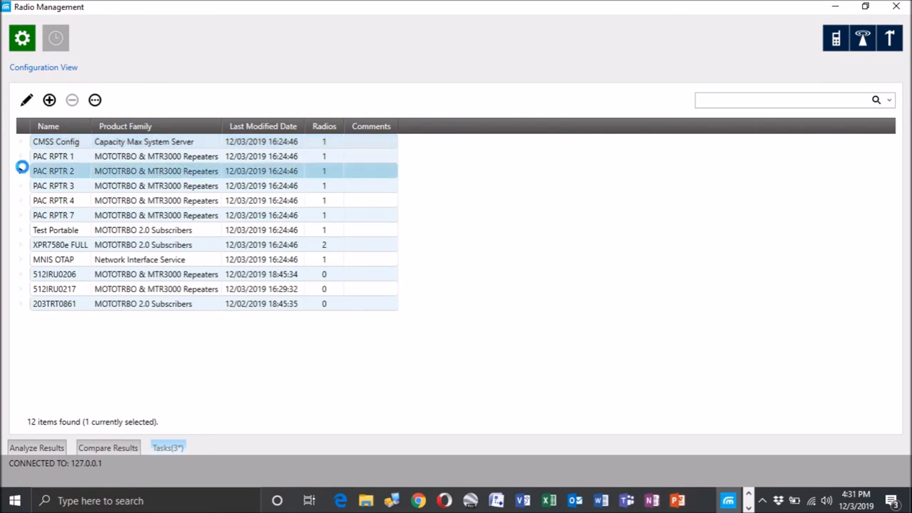
double_click(52, 171)
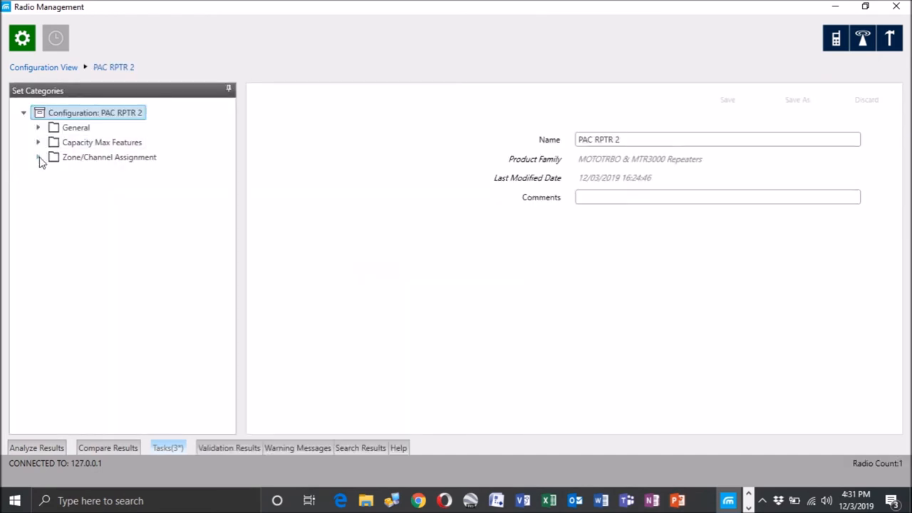
Expand General in PAC RPTR 2 and view its Link Establishment and Security sets
click(38, 127)
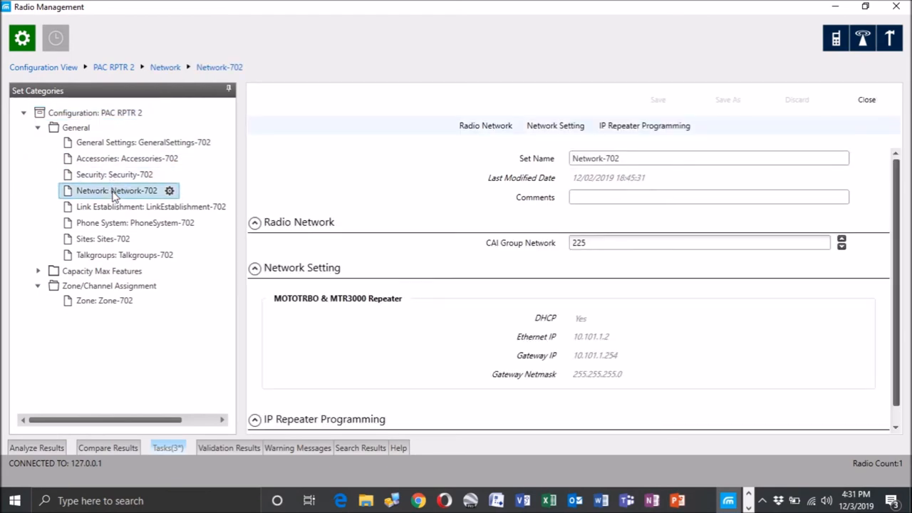
mouse_move(358, 238)
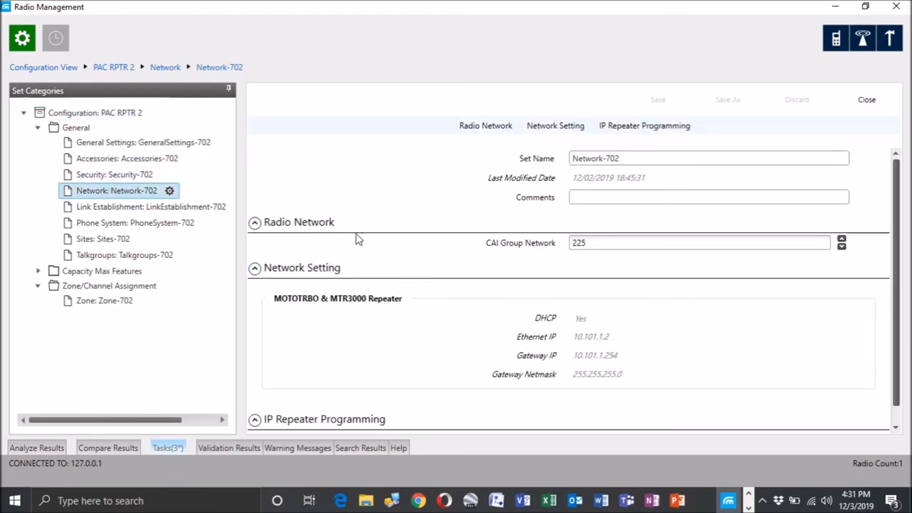
mouse_move(526, 335)
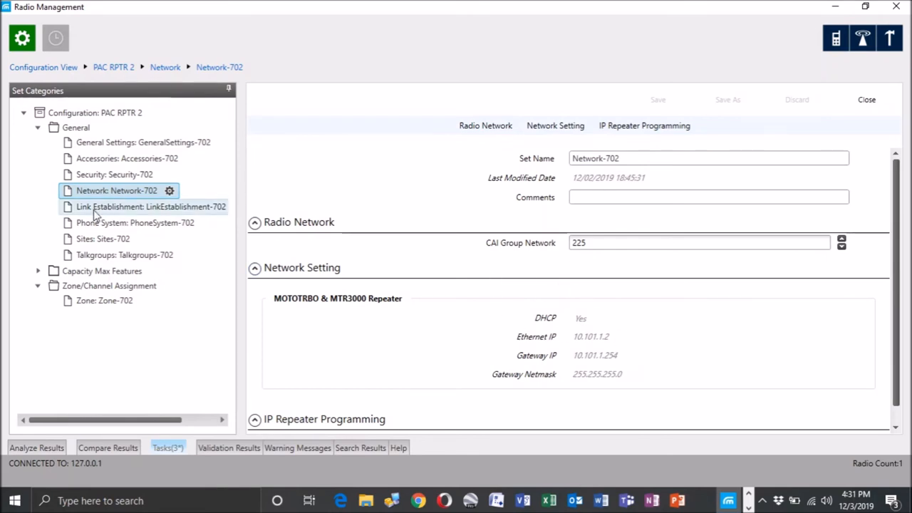
click(151, 207)
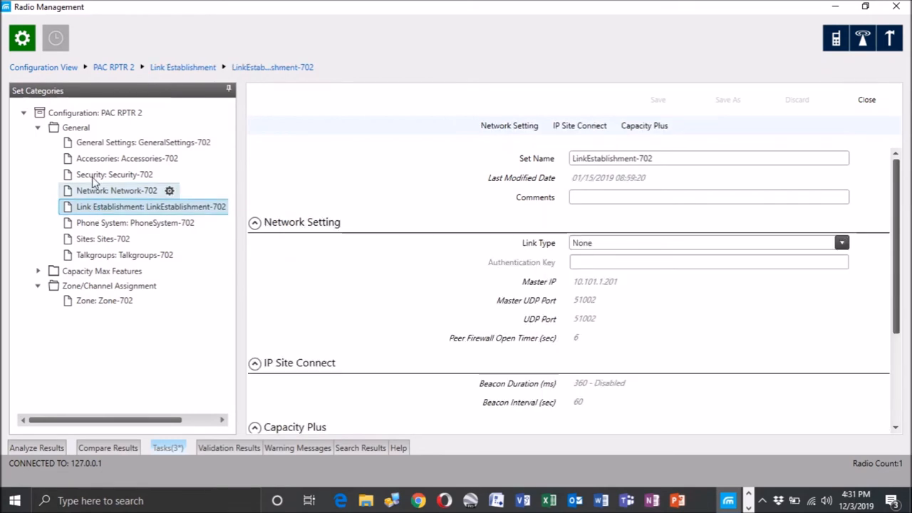
click(114, 174)
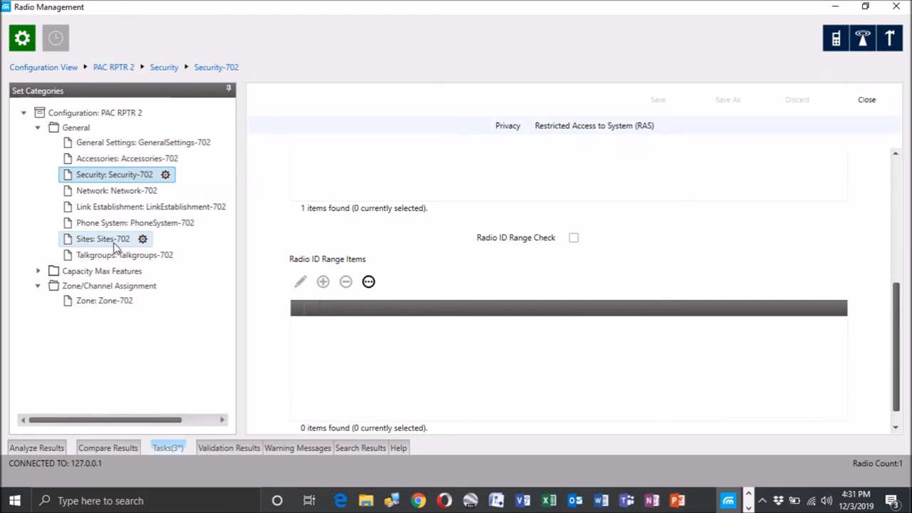
mouse_move(43, 71)
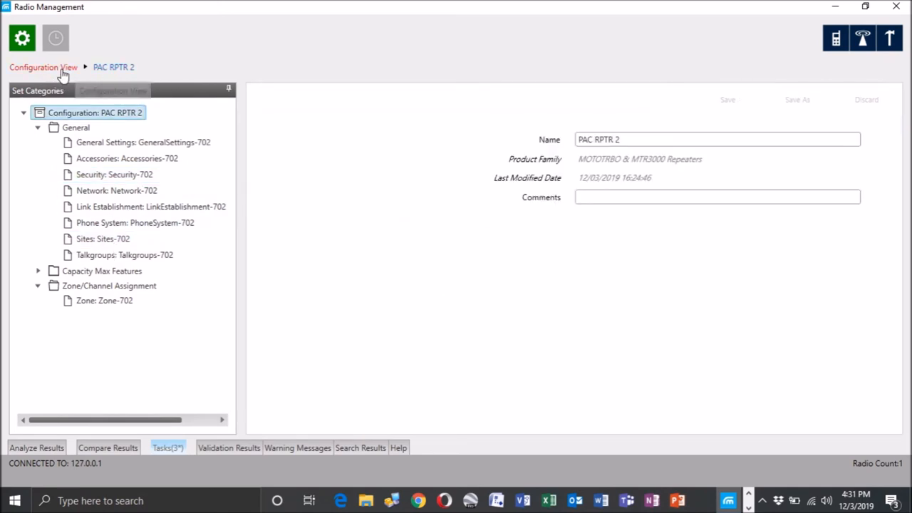
Return to the configuration list and open the 512IRU0217 configuration
click(43, 67)
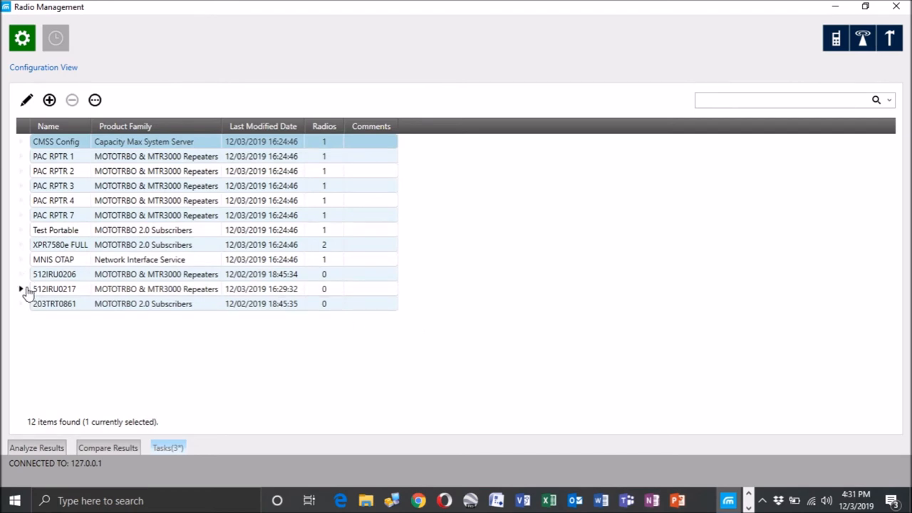
click(54, 289)
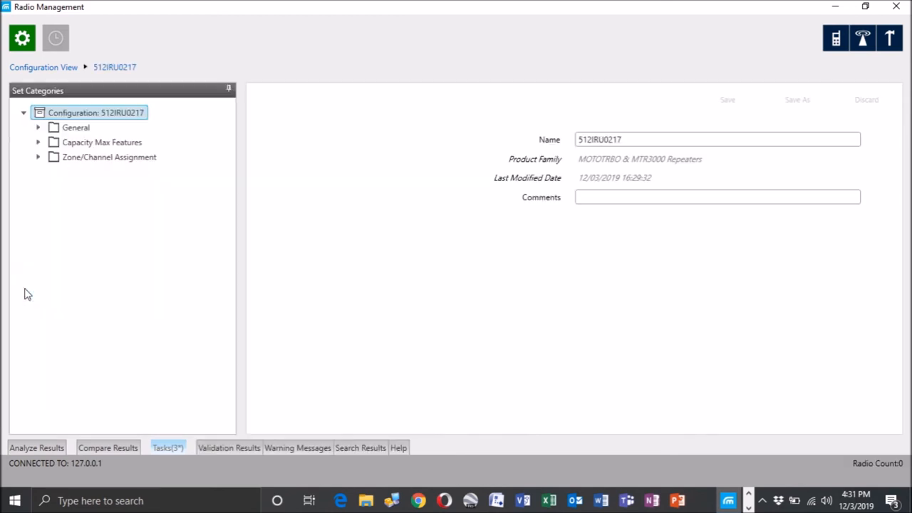
click(38, 157)
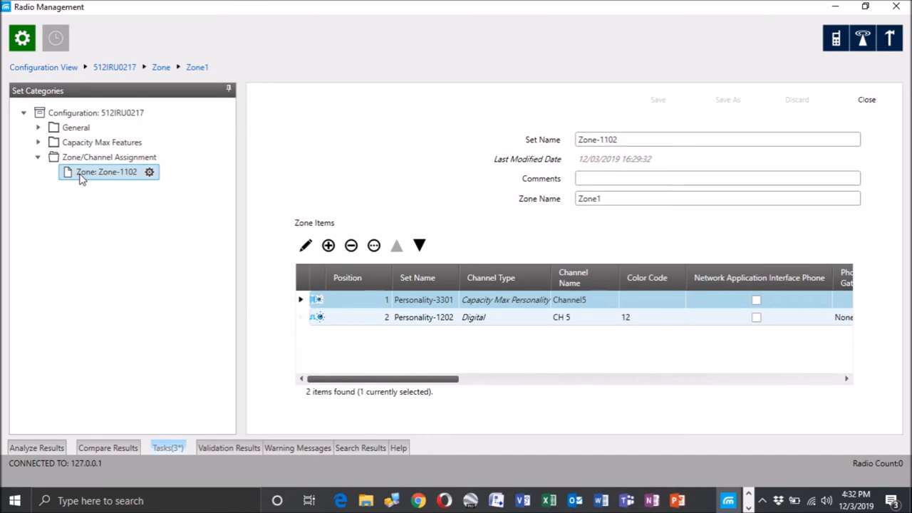
Enable DHCP in the Network-1102 set, save it, and collapse General
click(39, 127)
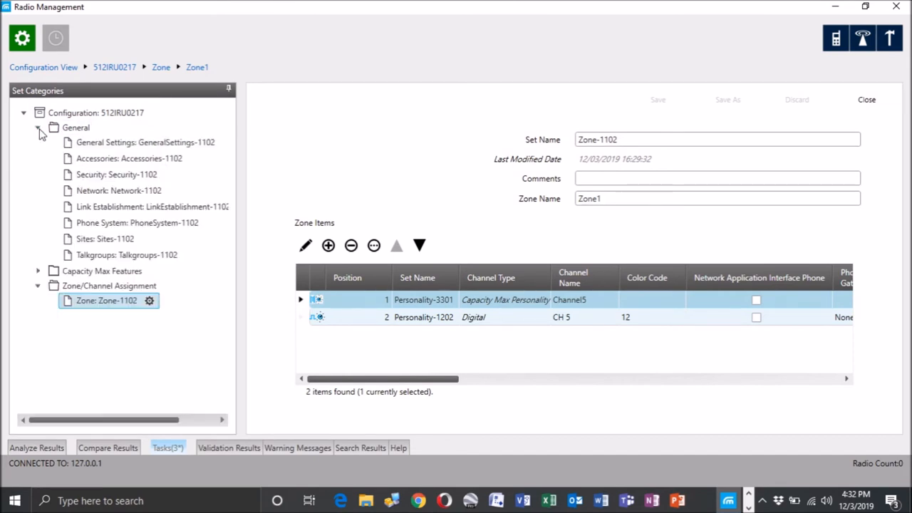
click(118, 190)
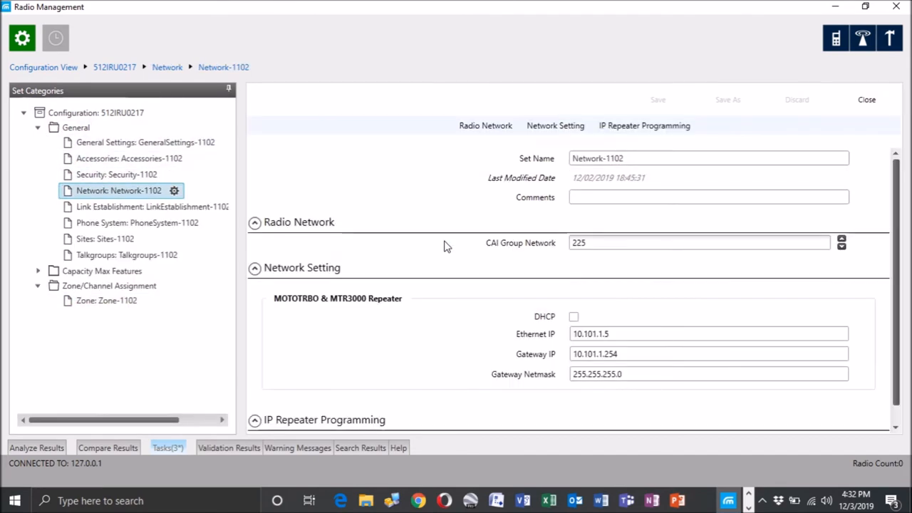
click(574, 317)
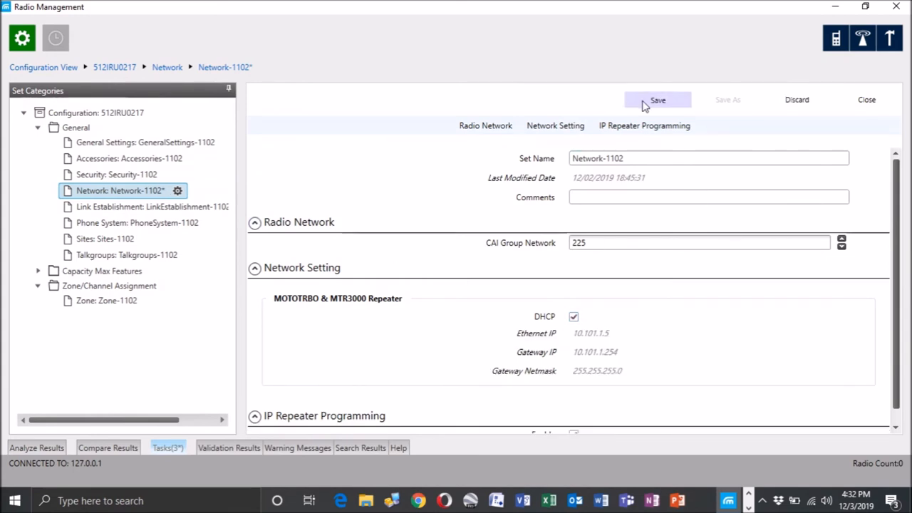
click(657, 99)
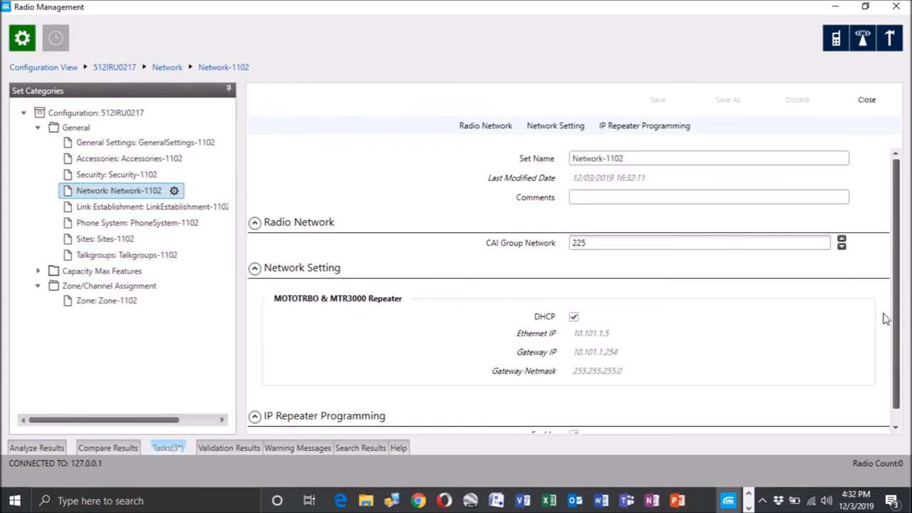
scroll(down, 3)
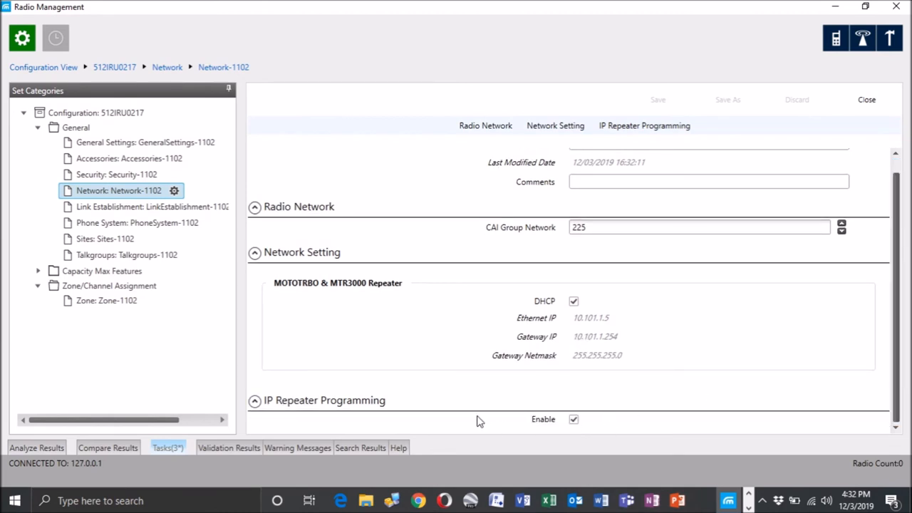
mouse_move(212, 21)
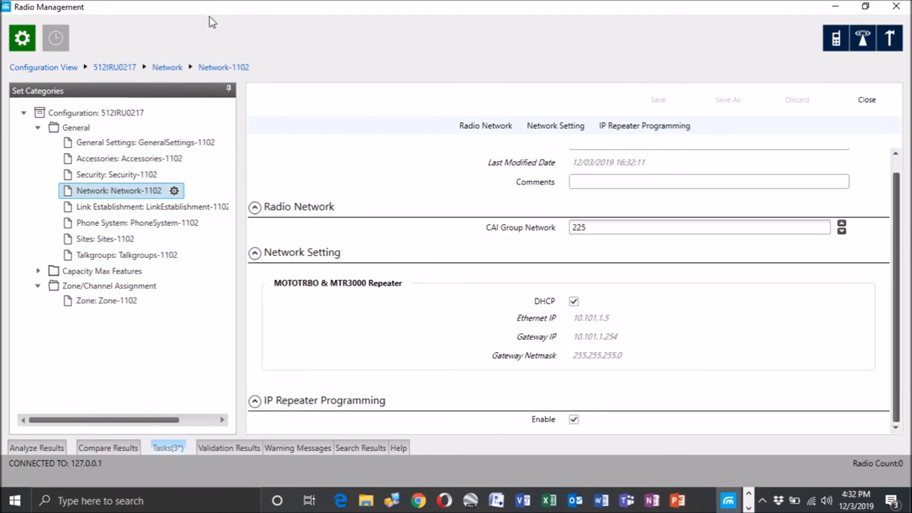
mouse_move(43, 67)
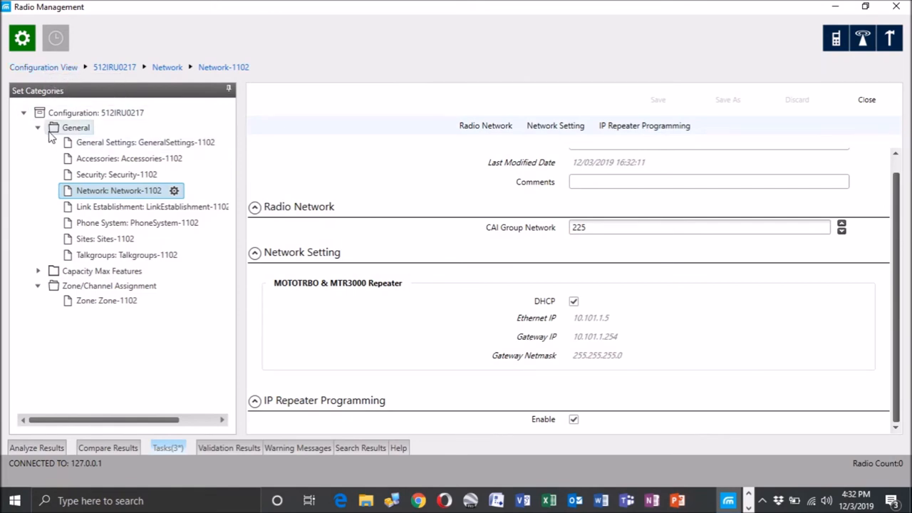
click(37, 127)
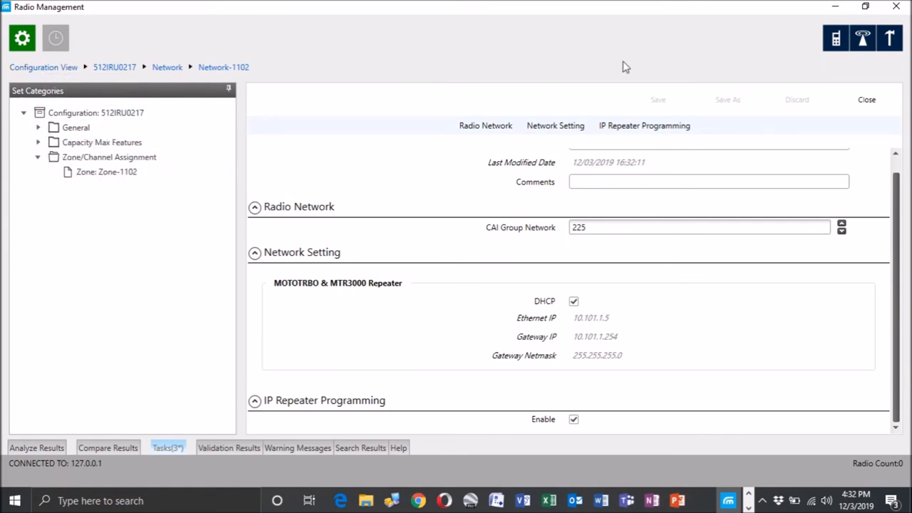
mouse_move(836, 38)
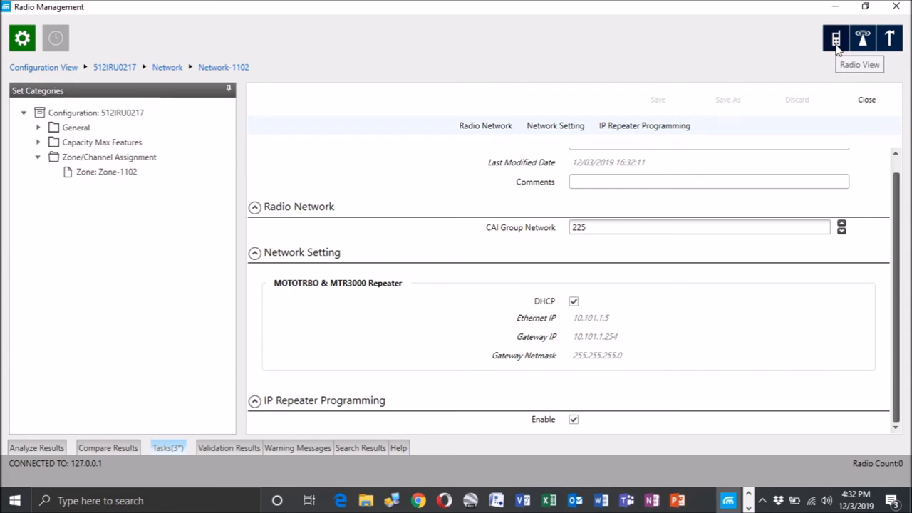
mouse_move(839, 66)
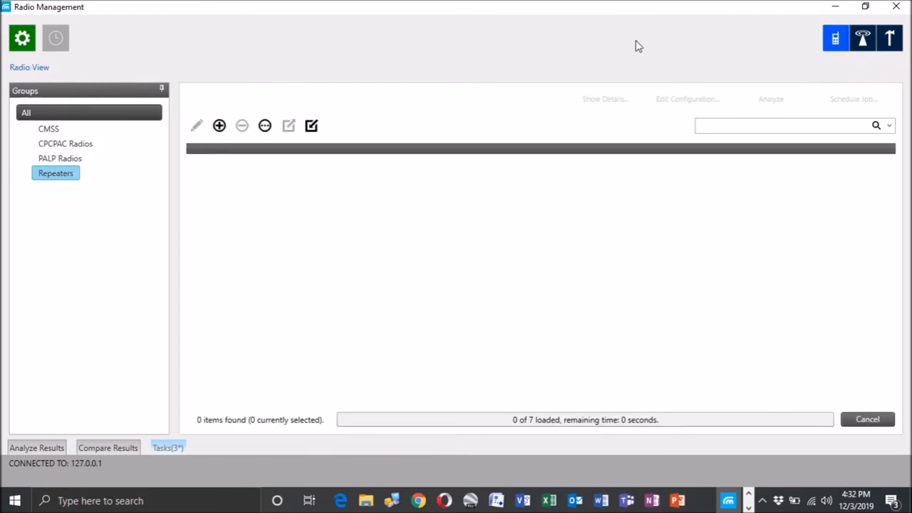
mouse_move(530, 188)
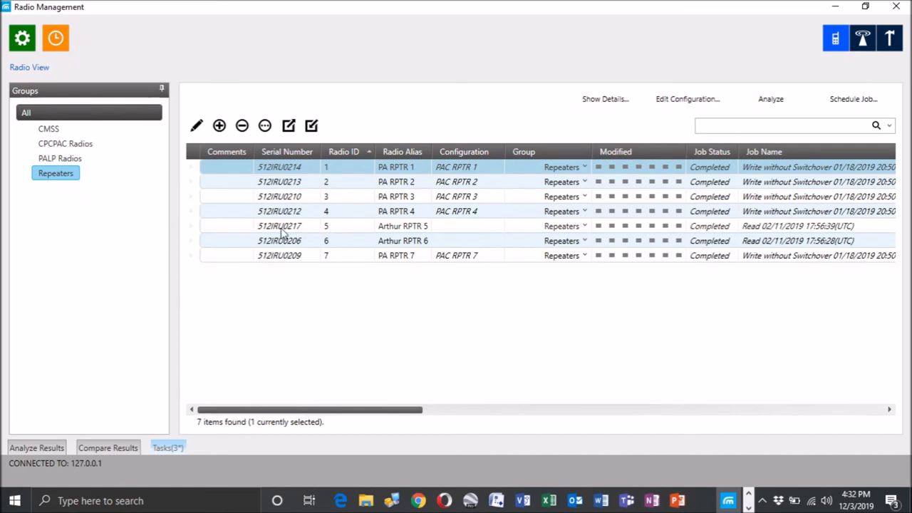
Leave the Repeaters list and return to the twelve-configuration list
click(21, 38)
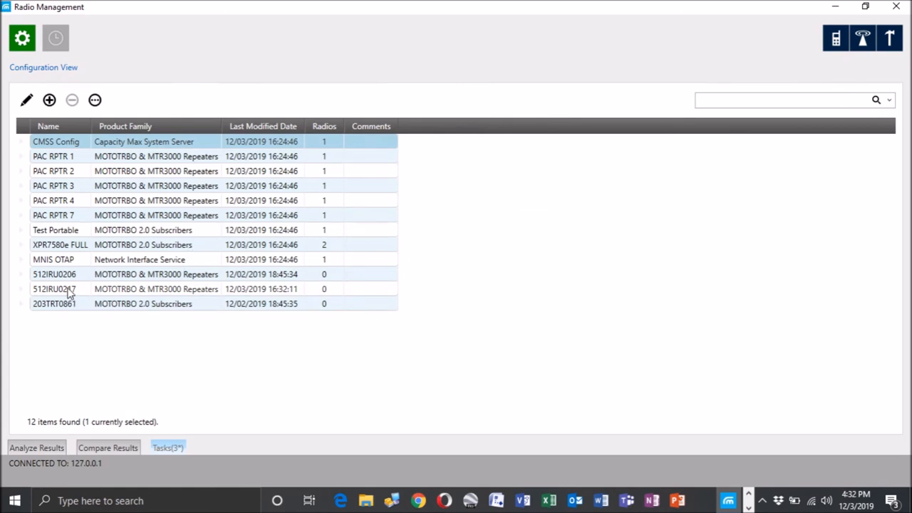
Edit the 512IRU0217 name cell and enter 'PAC RPTR 5' as its new name
double_click(53, 289)
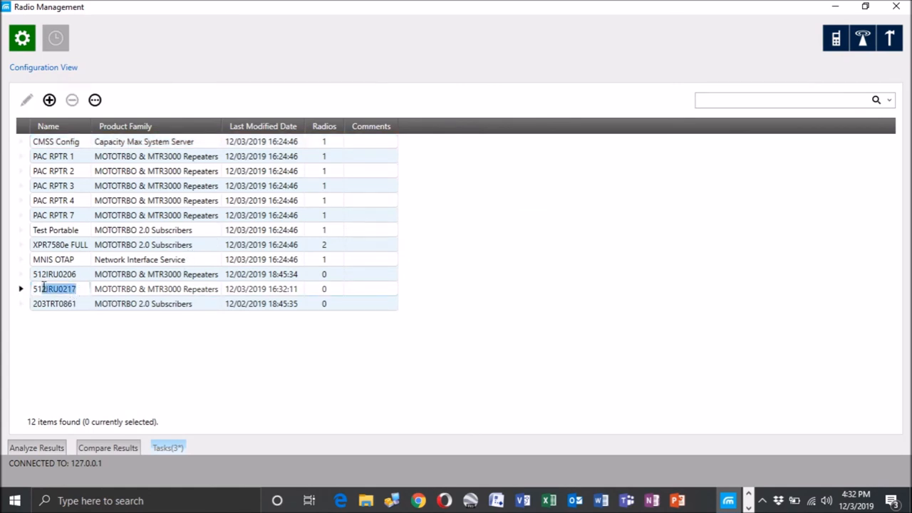
click(53, 288)
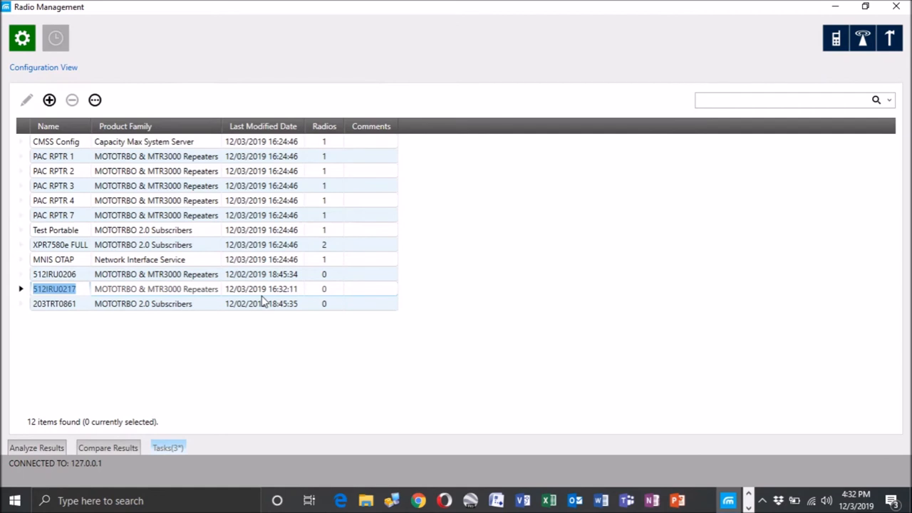
text(PAC RP)
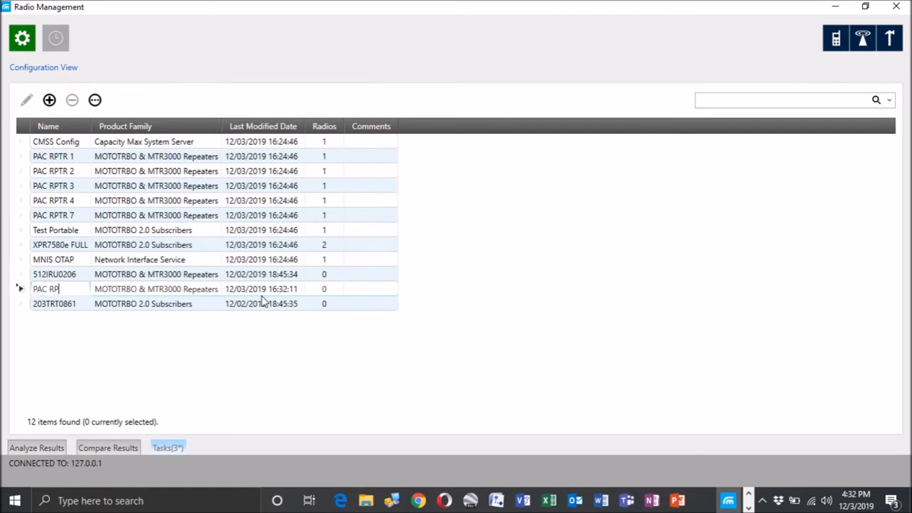
text(TR)
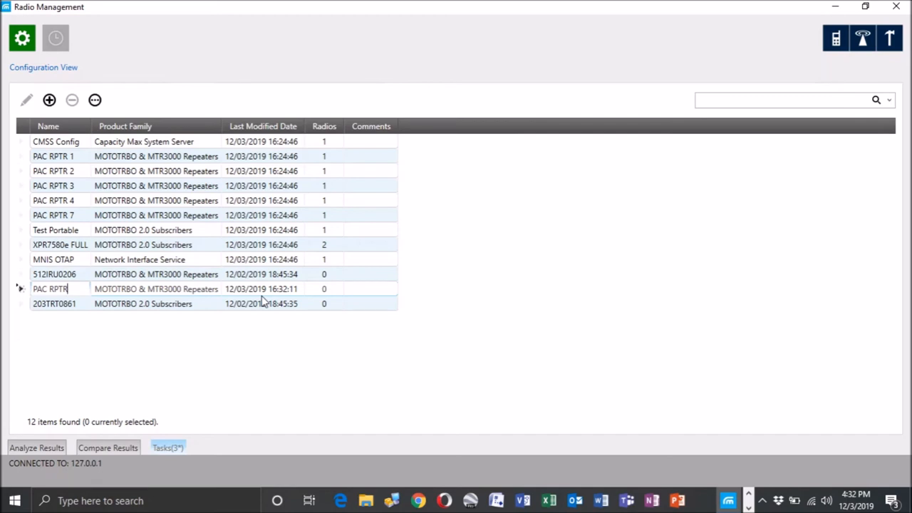
text(5)
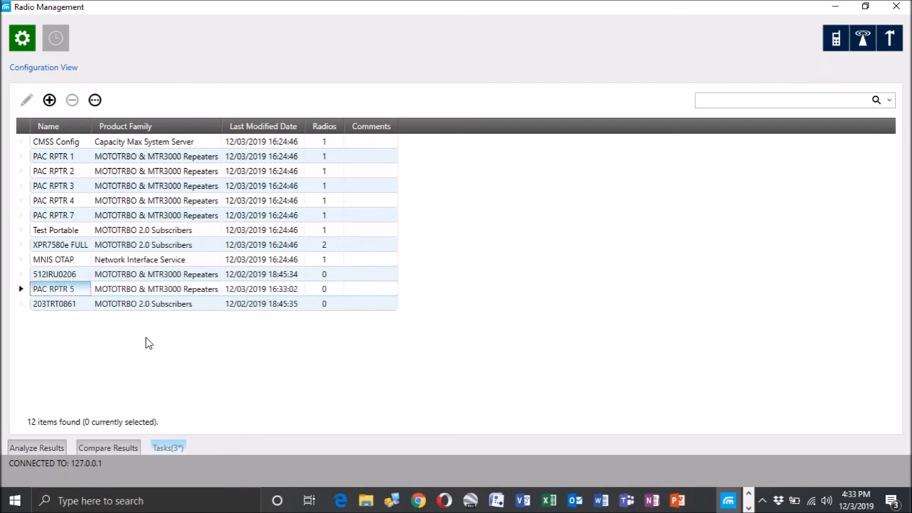
mouse_move(836, 38)
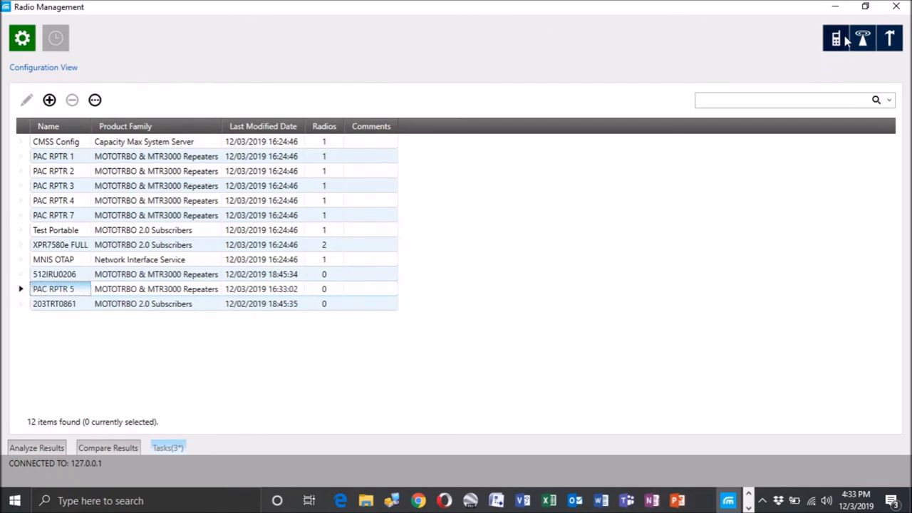
In Radio View, set repeater 512IRU0217's configuration to PAC RPTR 5
click(835, 38)
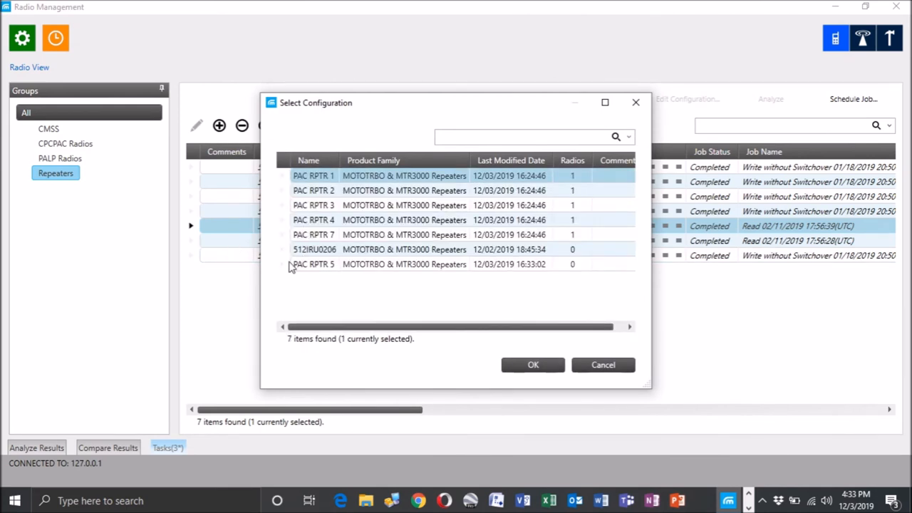
click(533, 364)
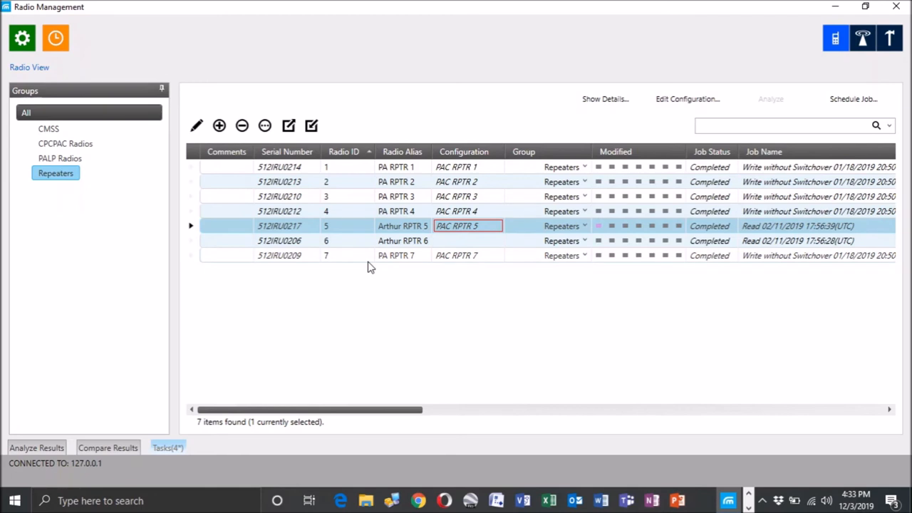
mouse_move(467, 226)
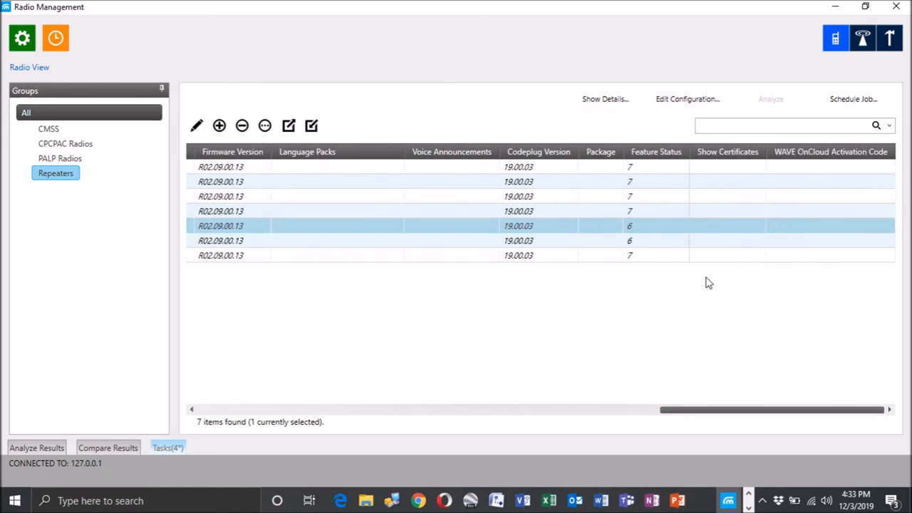
mouse_move(635, 235)
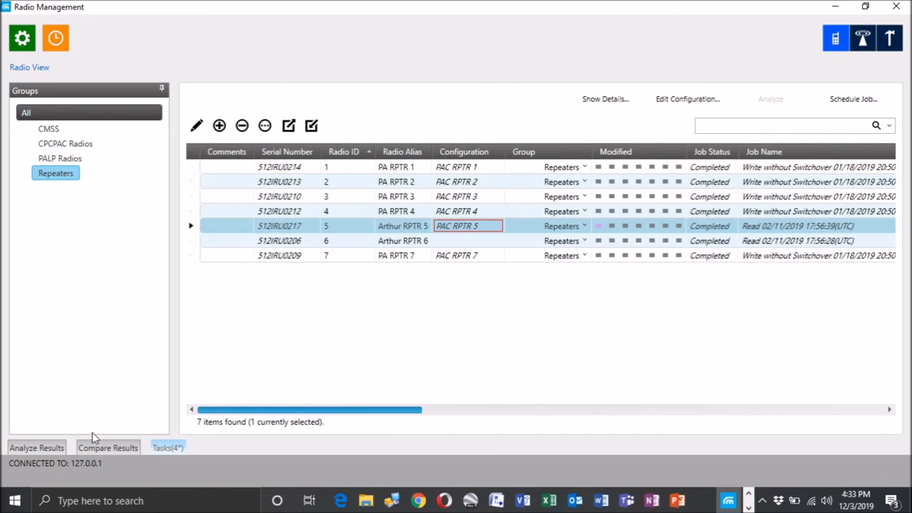
mouse_move(470, 319)
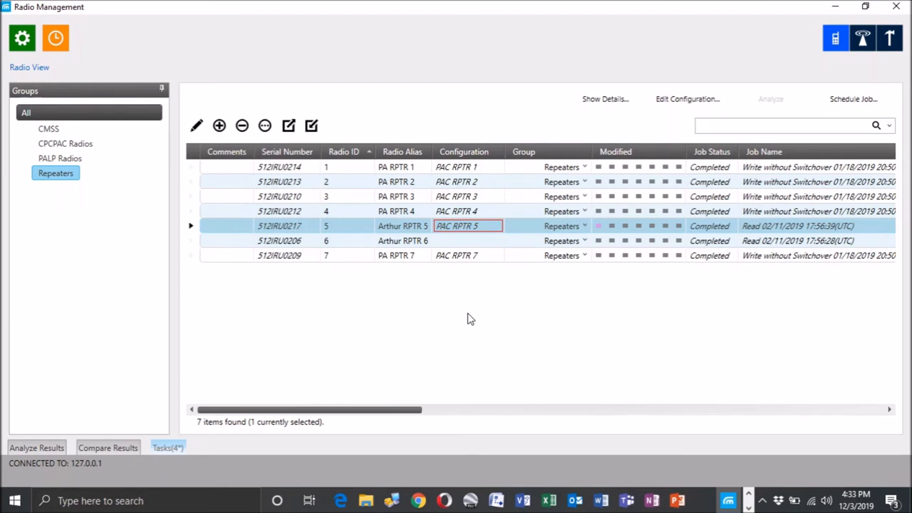
mouse_move(370, 301)
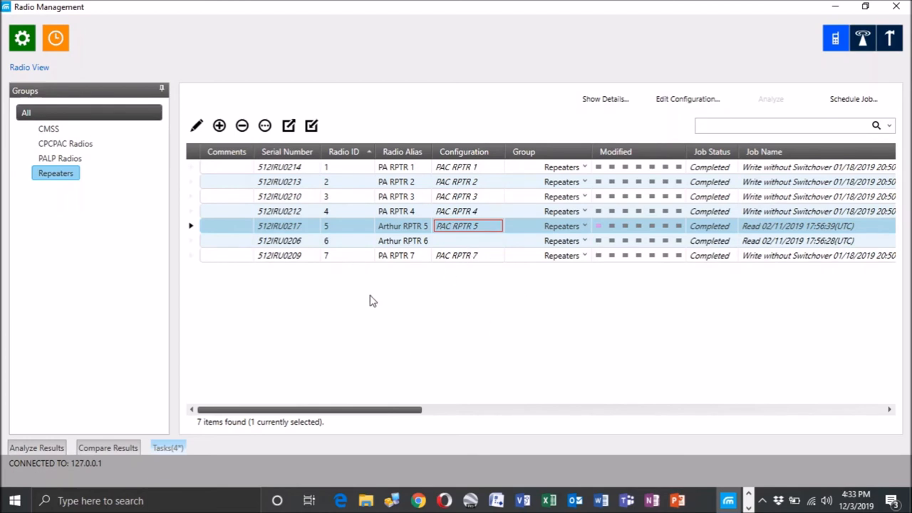
mouse_move(29, 63)
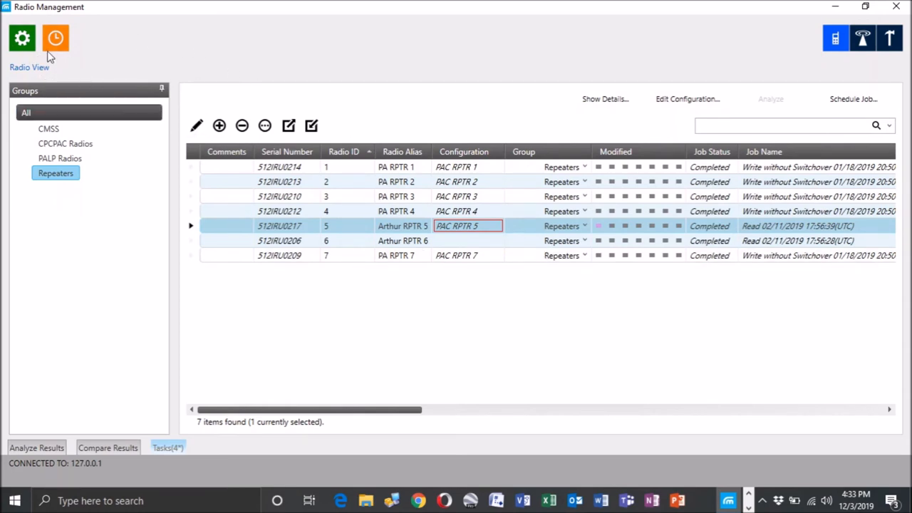
Open Manage > Licenses > Radio Licenses, then open and cancel Register Radio License
click(21, 38)
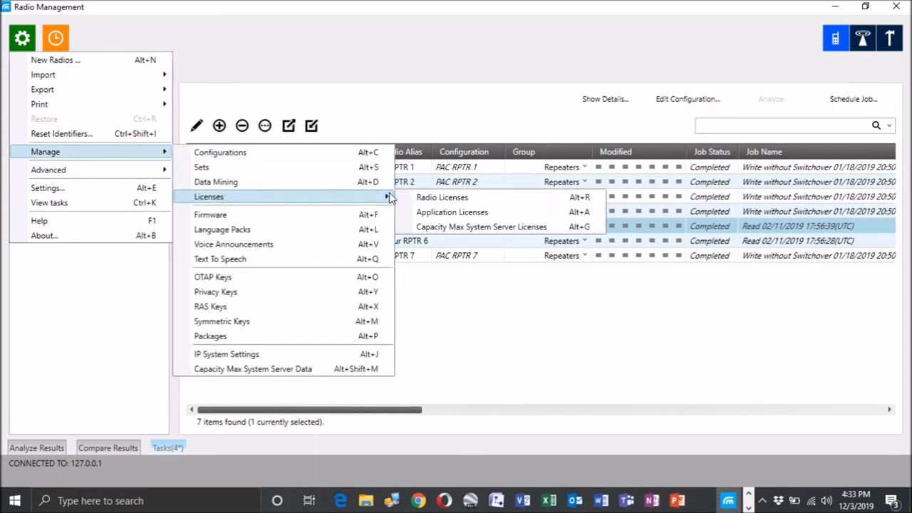
mouse_move(442, 197)
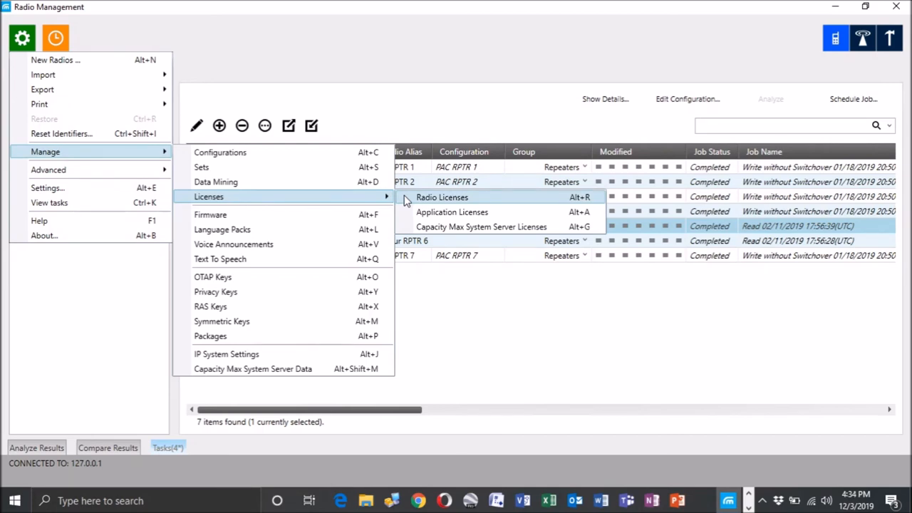
click(442, 198)
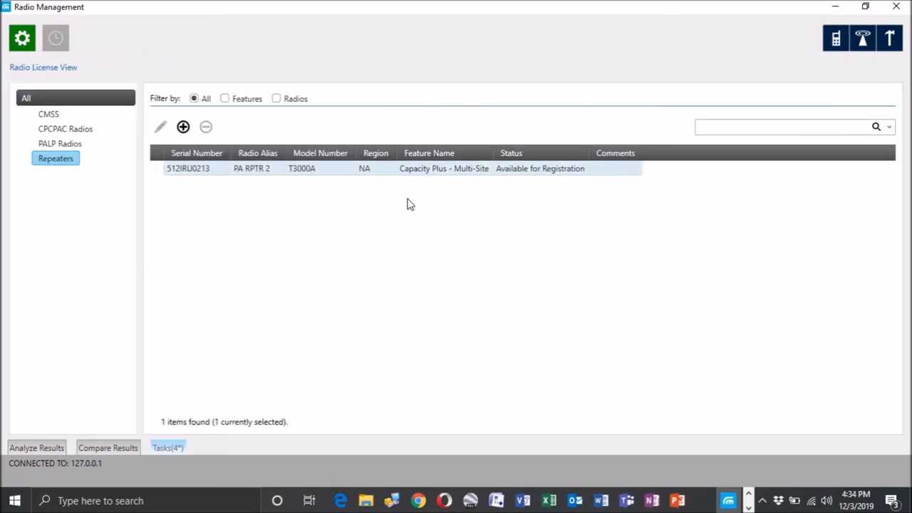
click(183, 126)
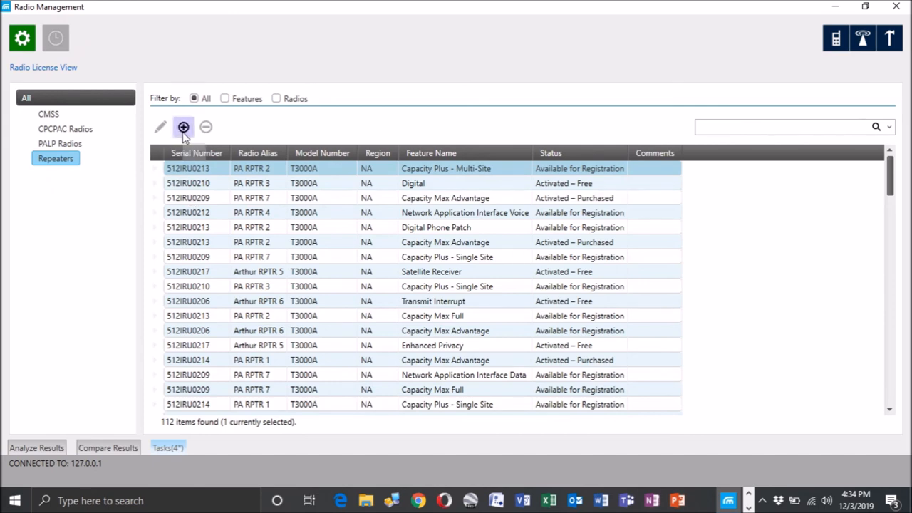
click(183, 127)
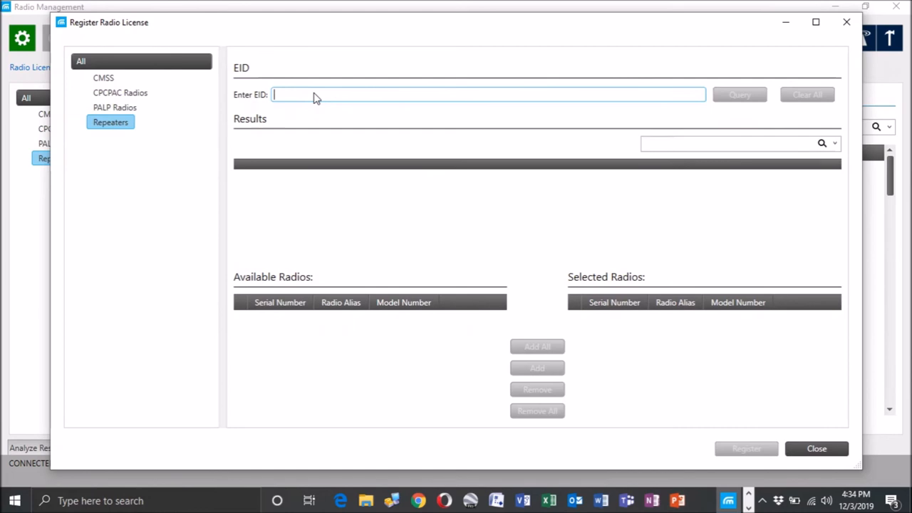
mouse_move(378, 111)
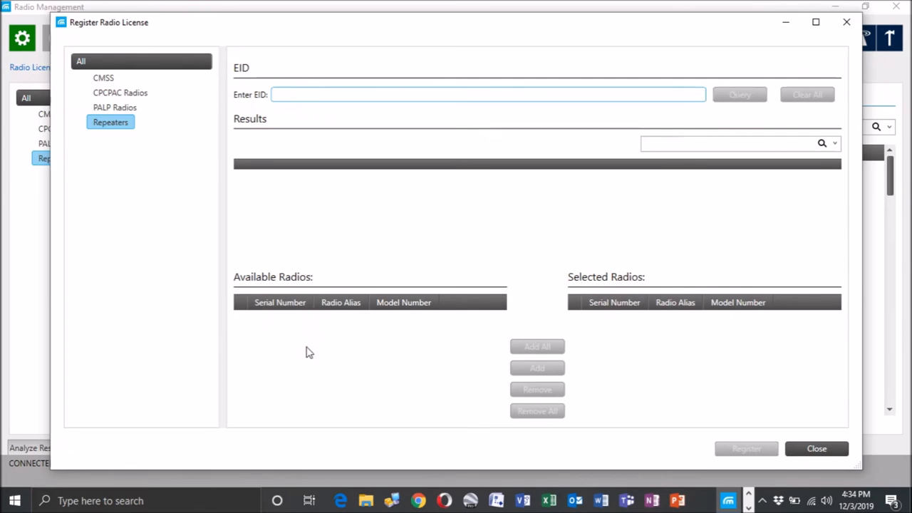
mouse_move(226, 333)
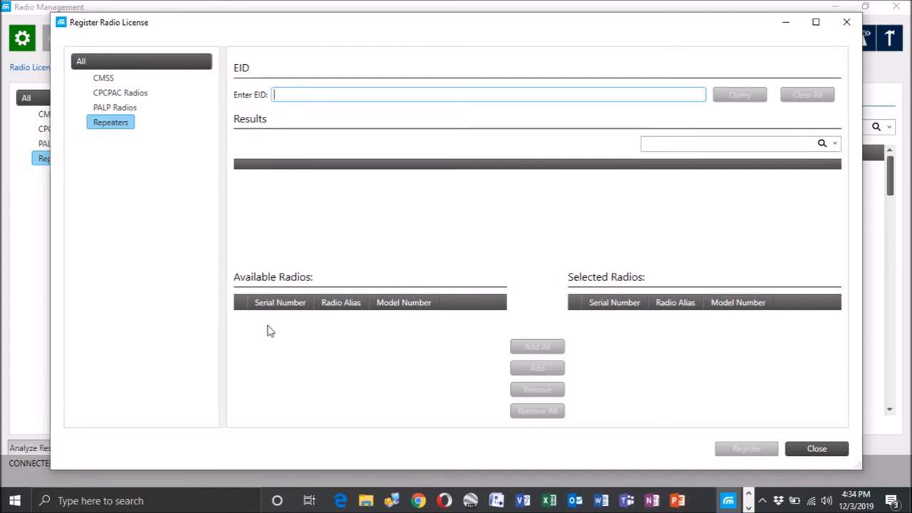
mouse_move(612, 347)
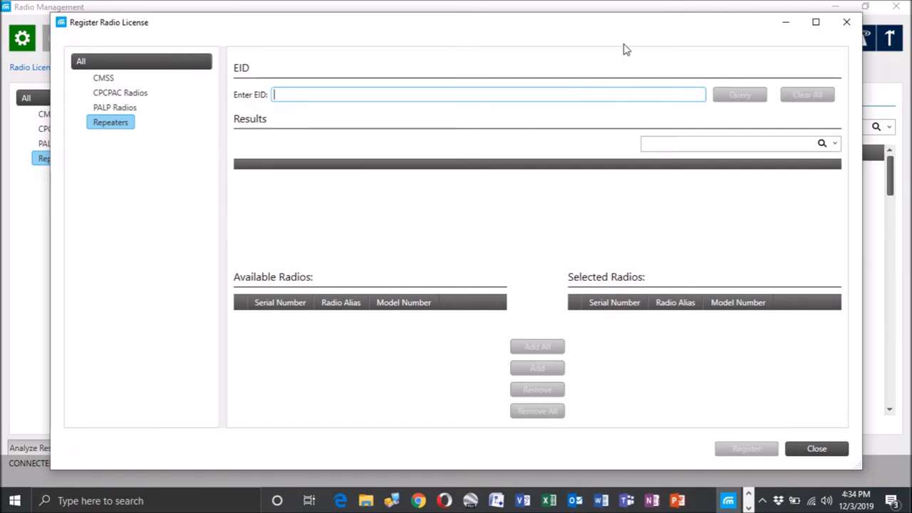
mouse_move(847, 22)
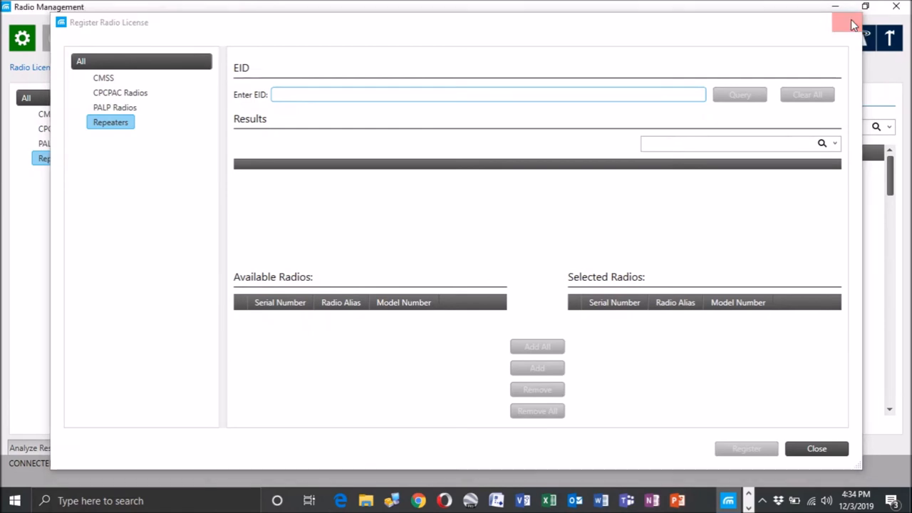
click(818, 448)
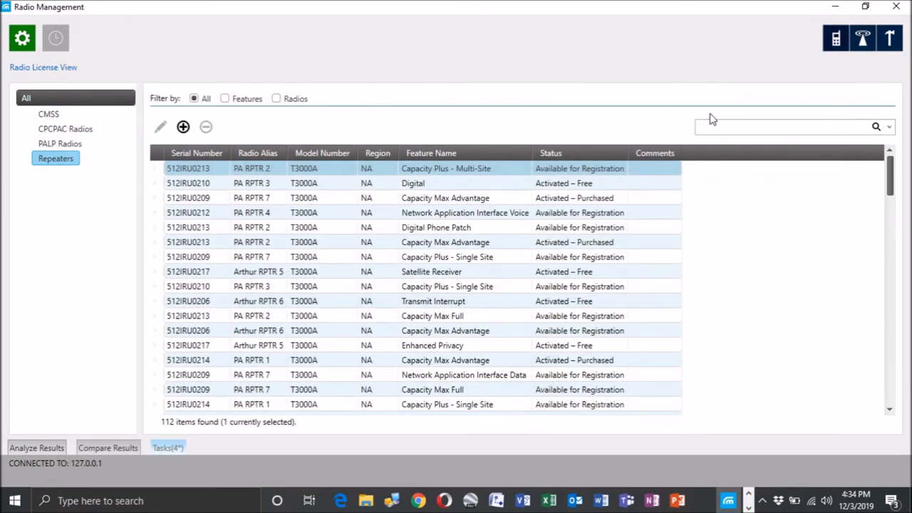
Return to the Repeaters radio list showing Arthur RPTR 5 on PAC RPTR 5
click(55, 37)
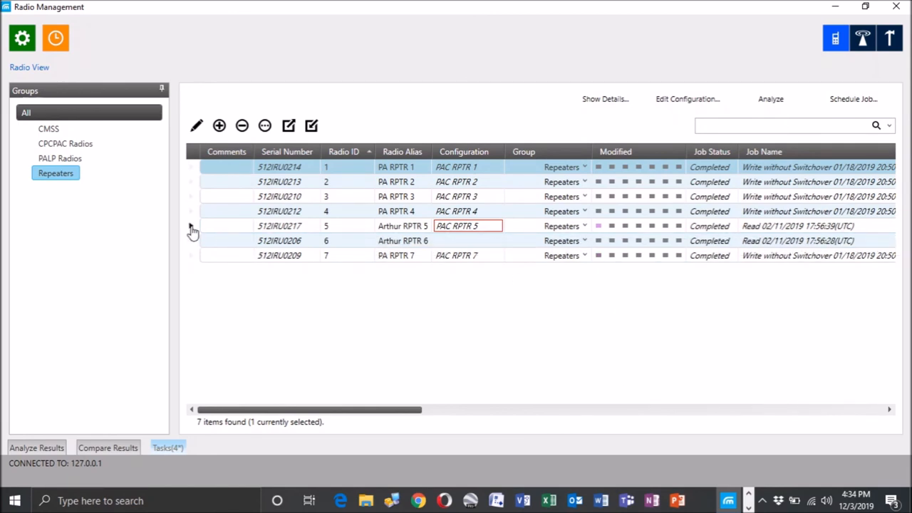
mouse_move(239, 215)
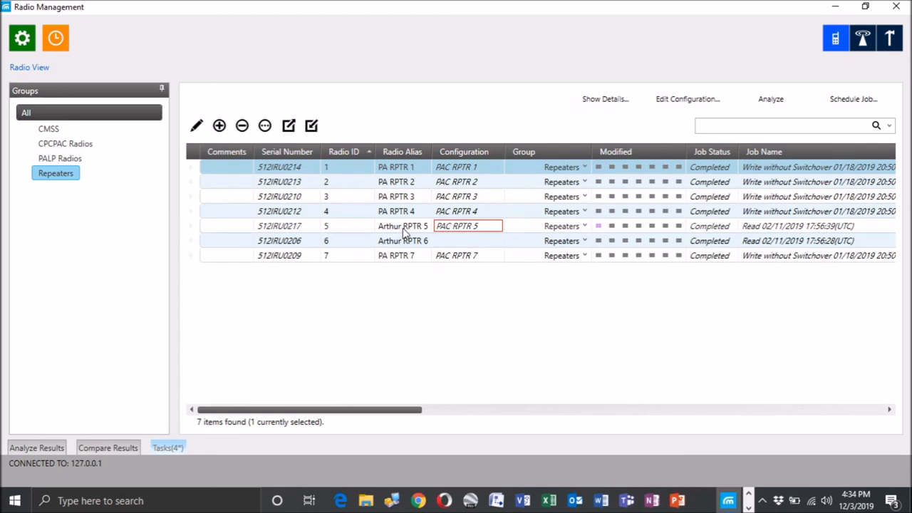
mouse_move(356, 235)
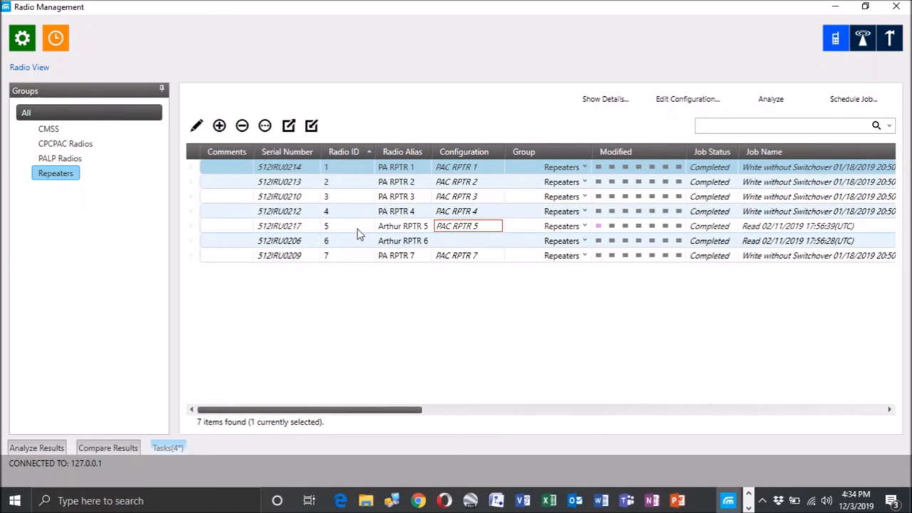
mouse_move(337, 278)
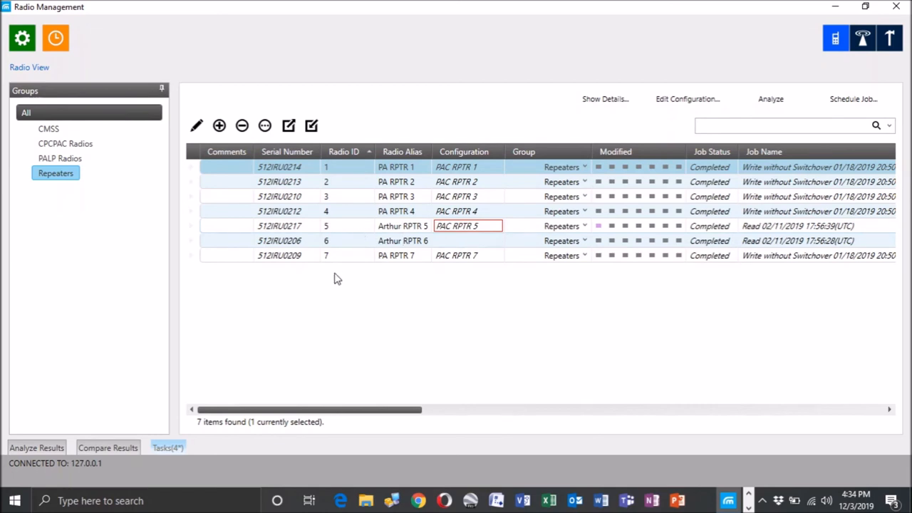
mouse_move(330, 295)
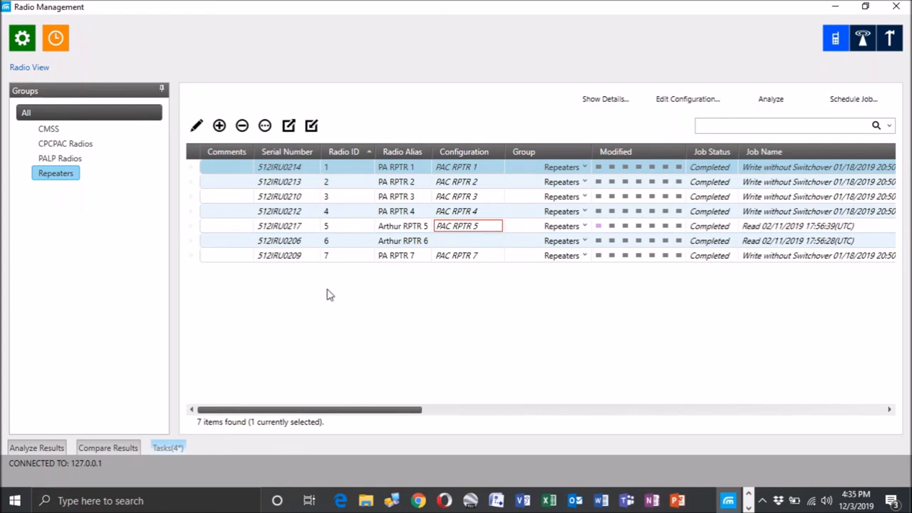
mouse_move(394, 240)
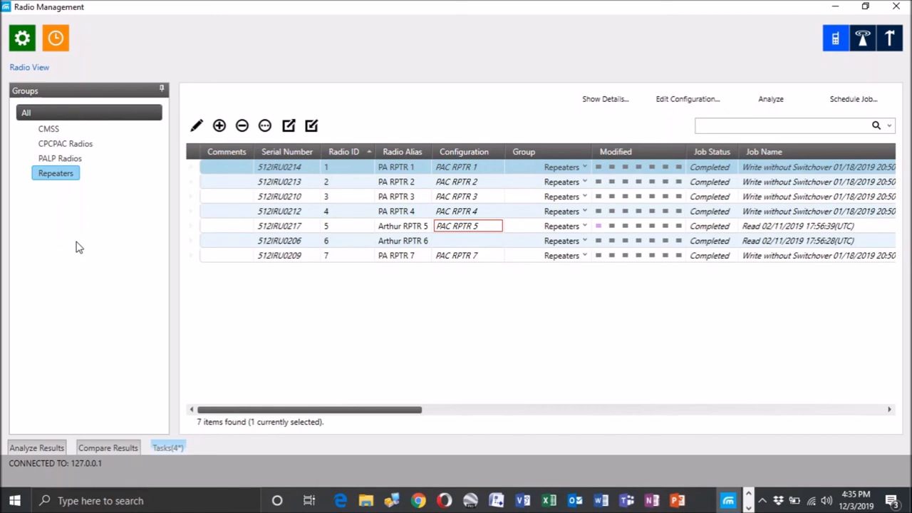
mouse_move(410, 264)
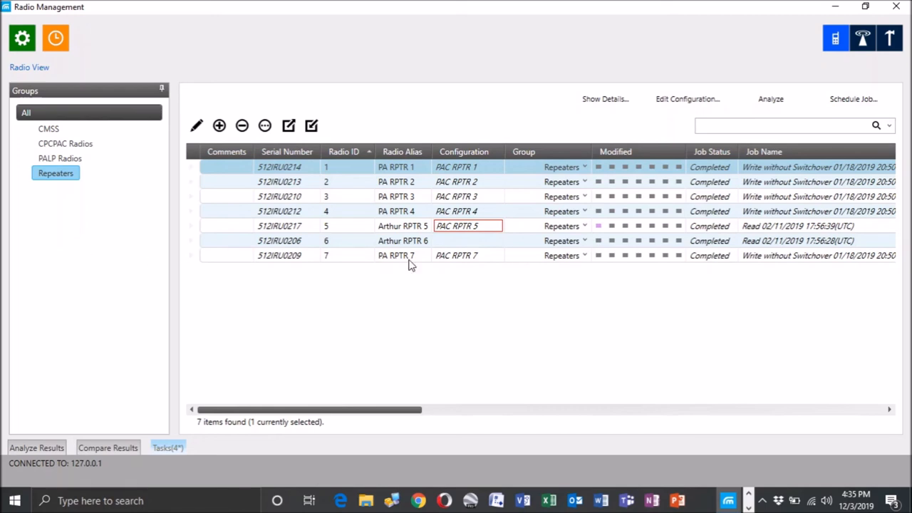
mouse_move(456, 225)
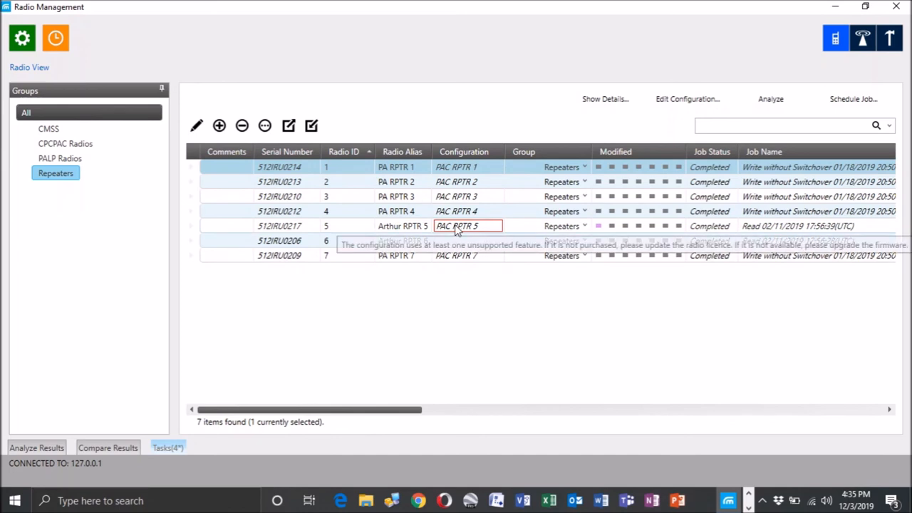
mouse_move(542, 353)
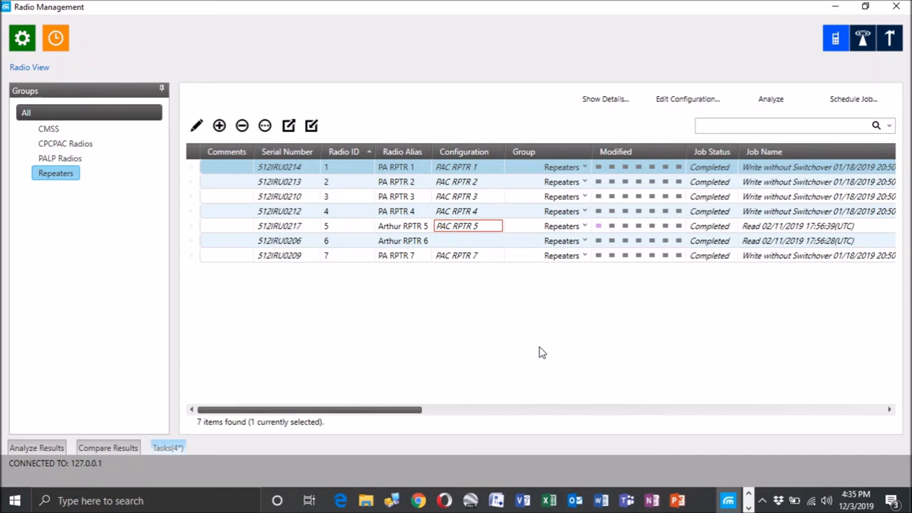
mouse_move(707, 226)
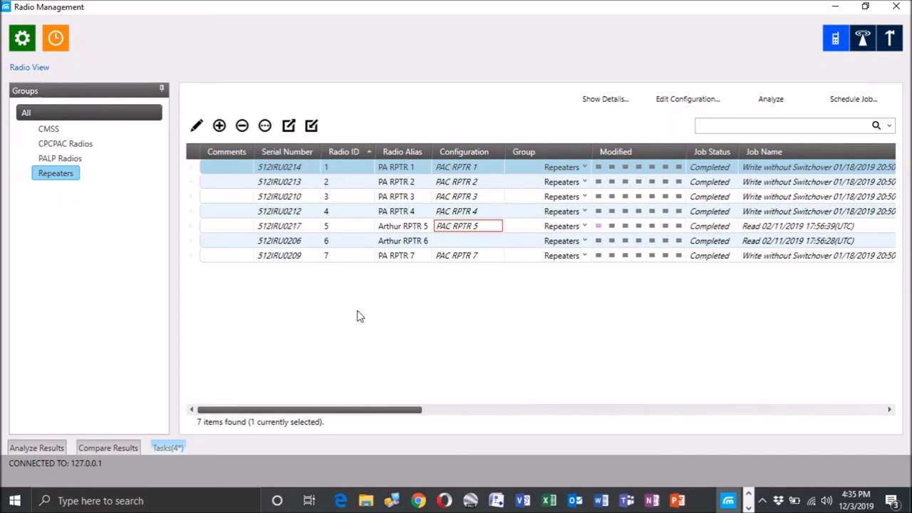
mouse_move(244, 341)
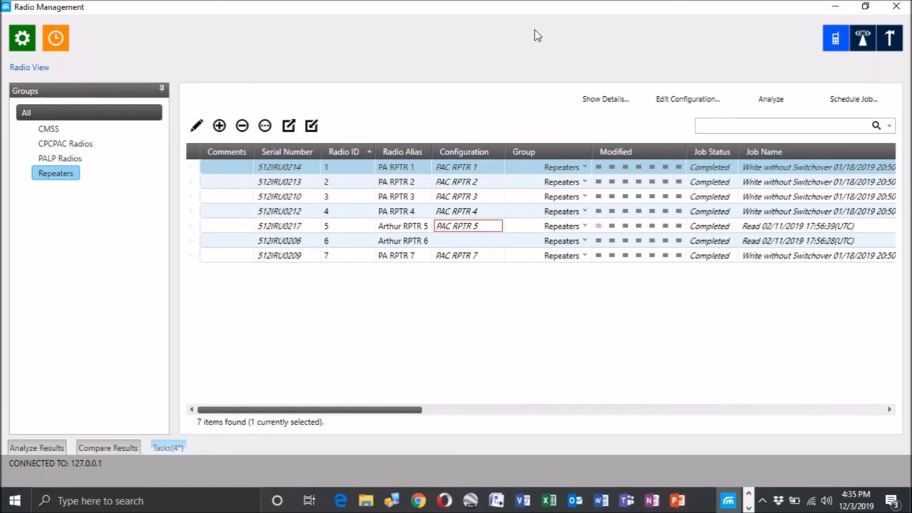
mouse_move(863, 38)
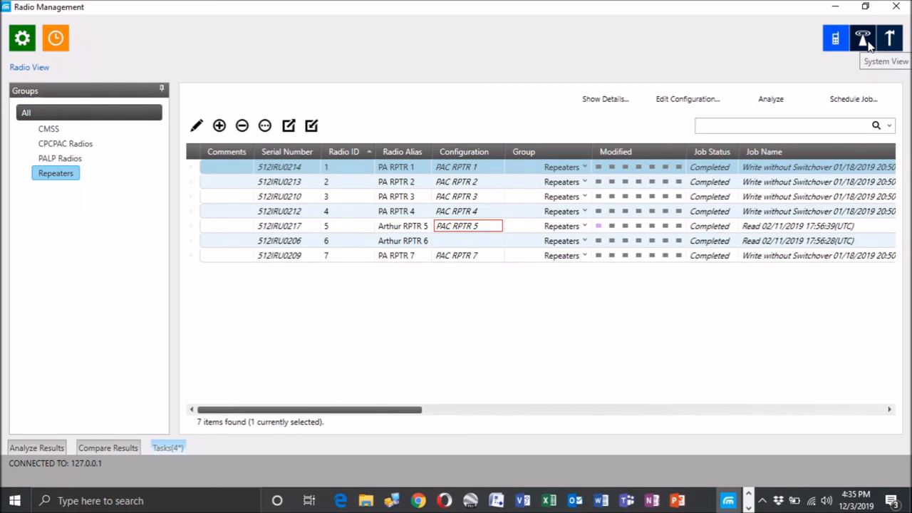
Switch to System View to see the repeaters' device IDs
click(862, 38)
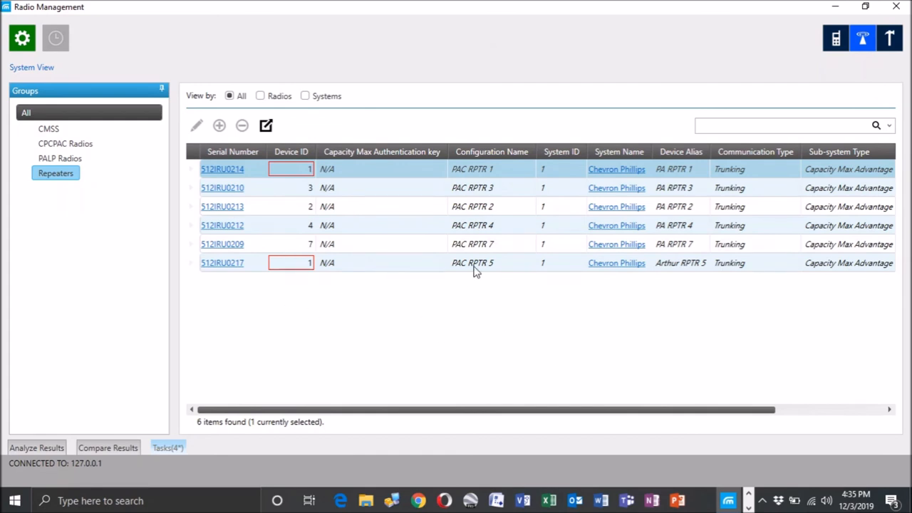
mouse_move(455, 274)
text(5)
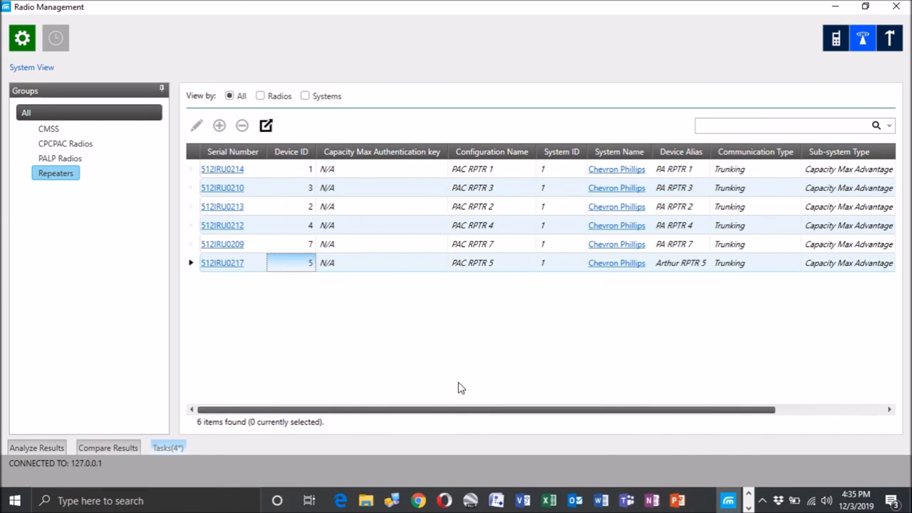
mouse_move(243, 369)
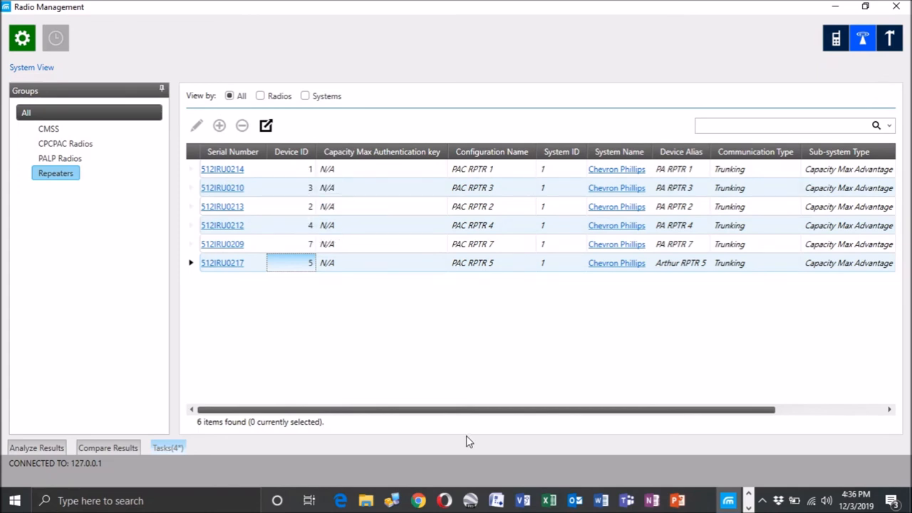
mouse_move(260, 181)
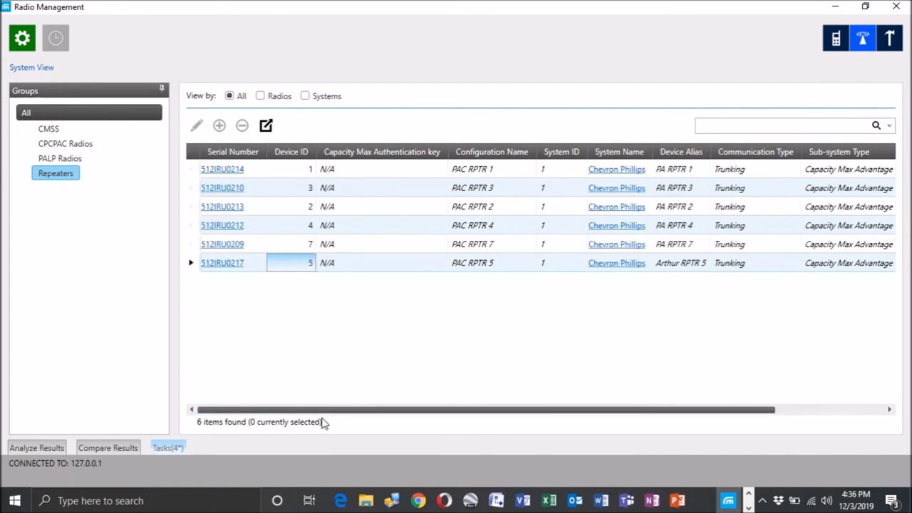
mouse_move(348, 343)
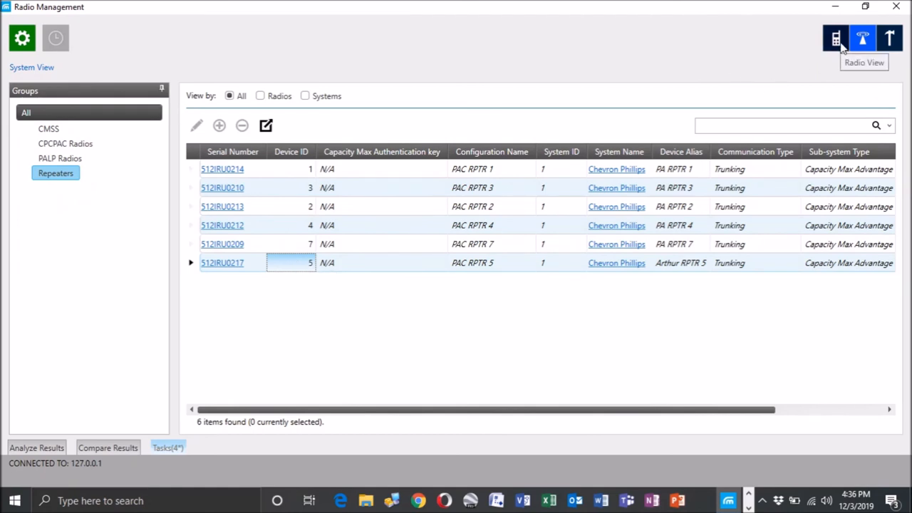
Return to Radio View and open Manage > IP System Settings with CMSS and RPTRS
click(835, 39)
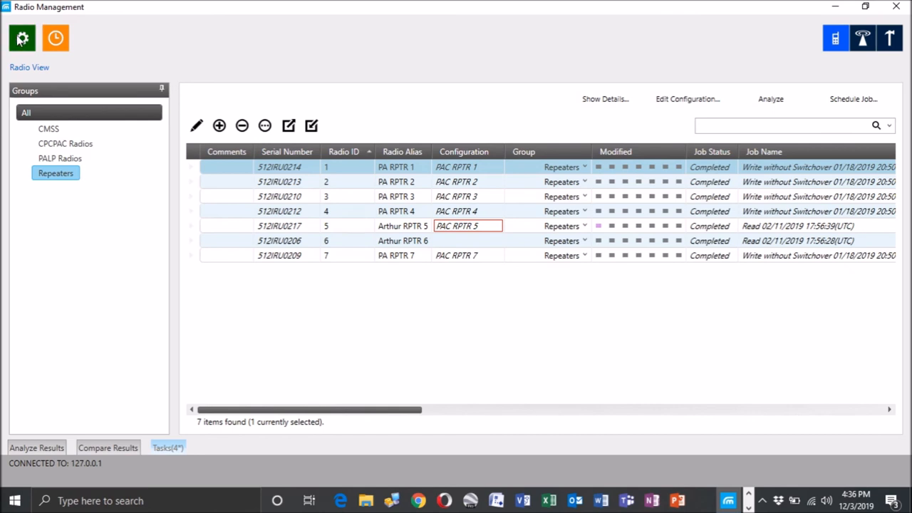
click(21, 38)
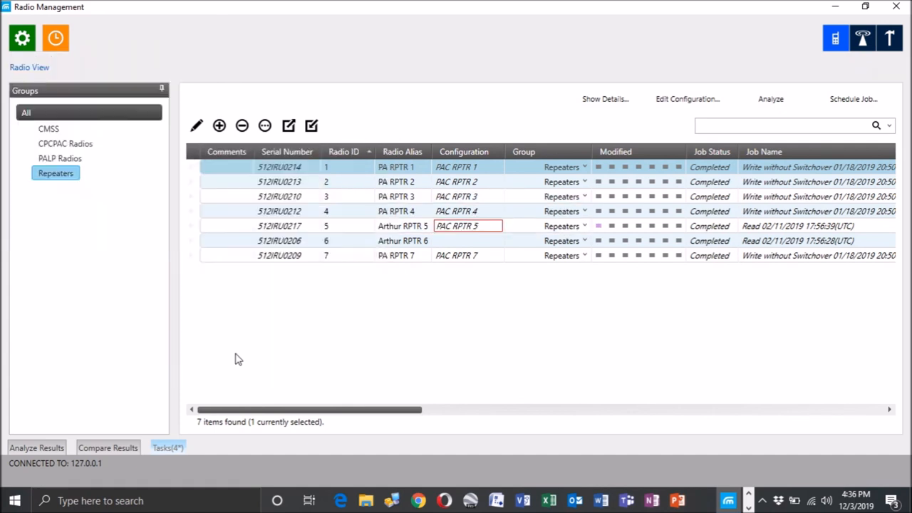
click(22, 37)
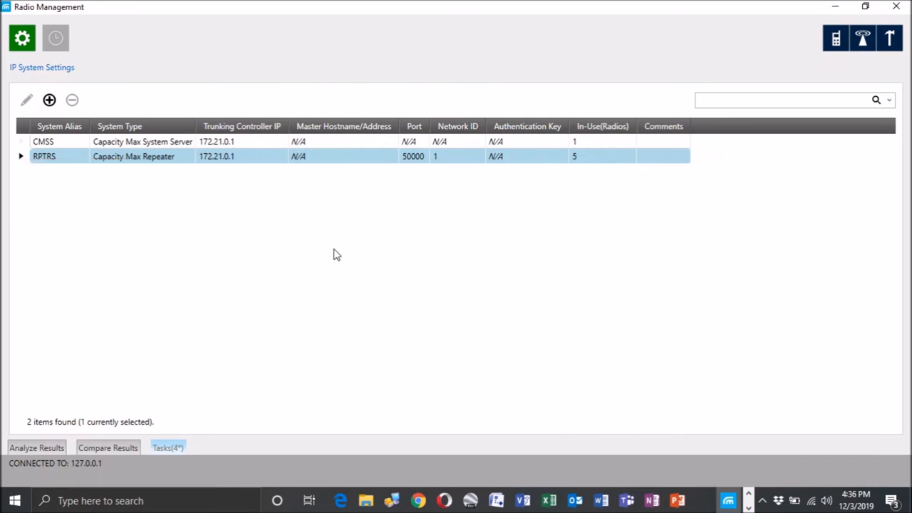
mouse_move(585, 156)
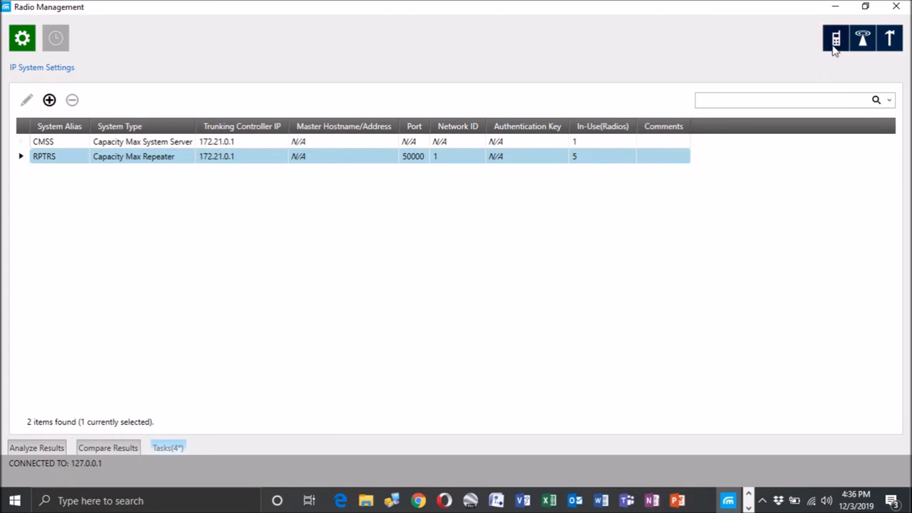
In Radio View, select RPTRS IP system settings for 512IRU0217, then reopen management options
click(836, 39)
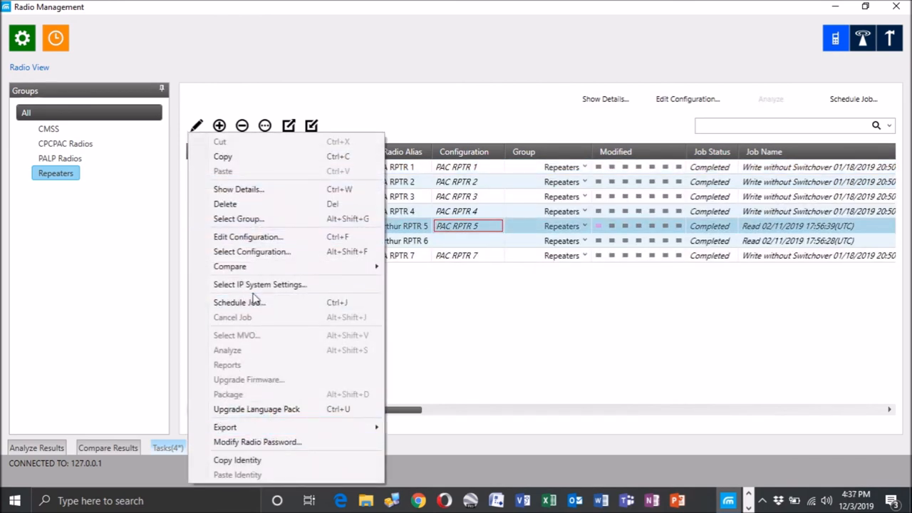
mouse_move(399, 326)
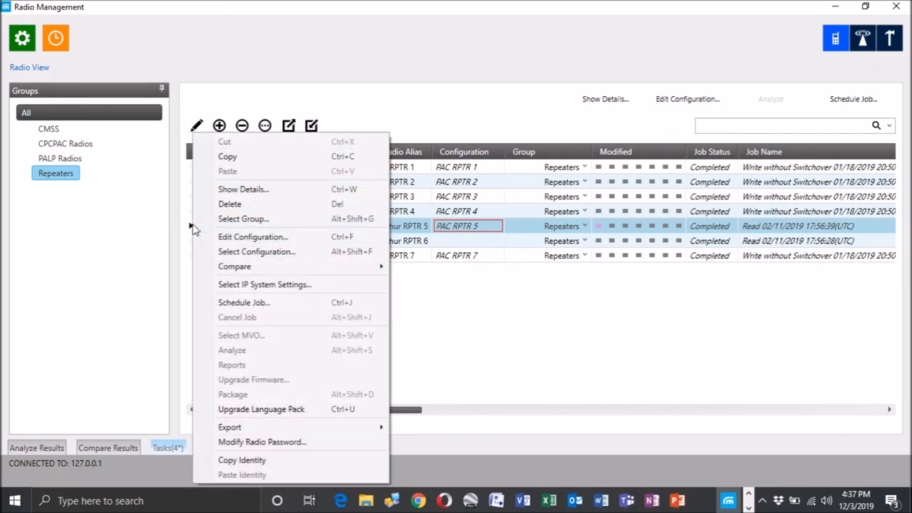
click(265, 285)
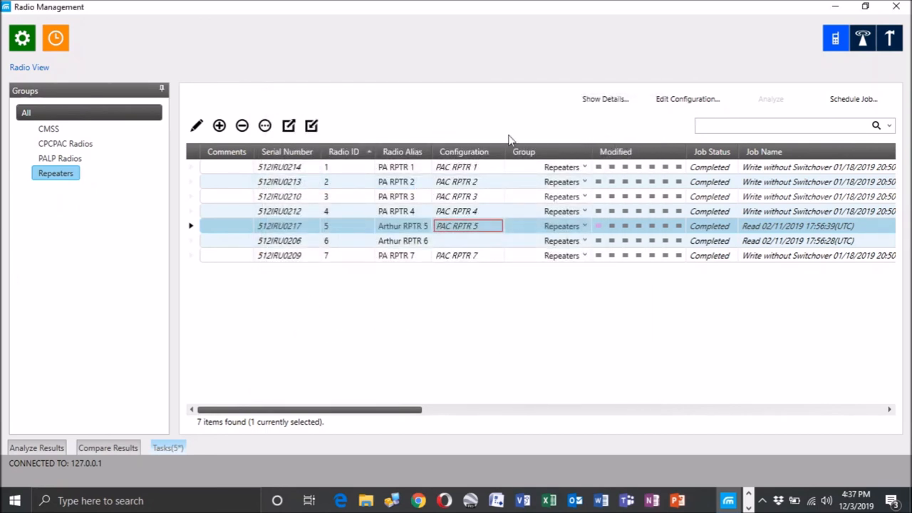
mouse_move(246, 224)
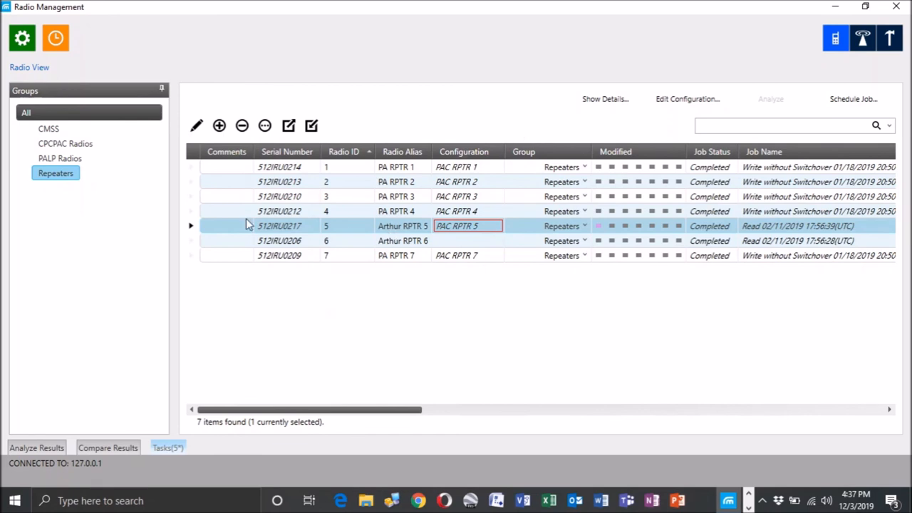
mouse_move(499, 368)
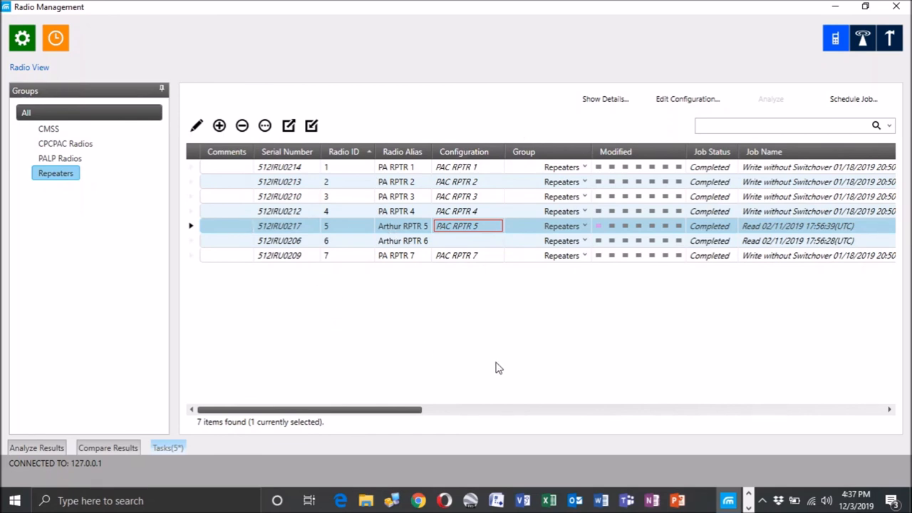
mouse_move(549, 59)
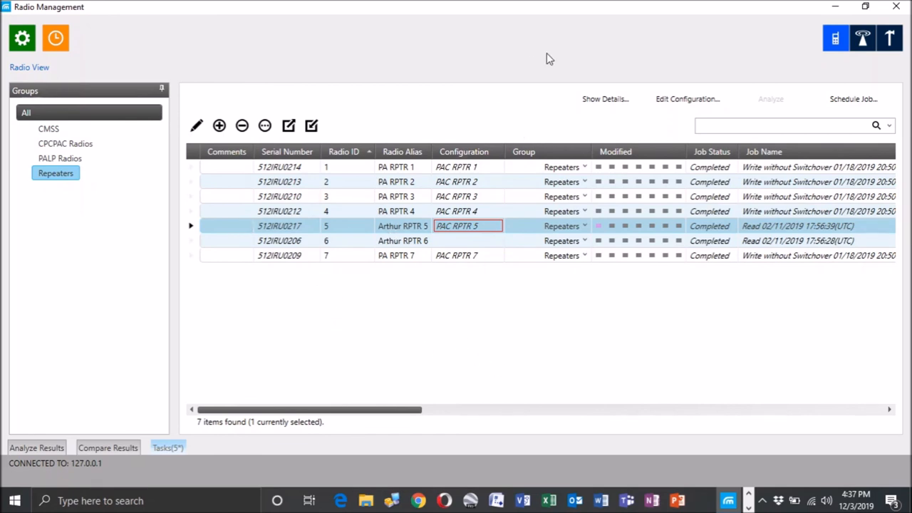
click(22, 38)
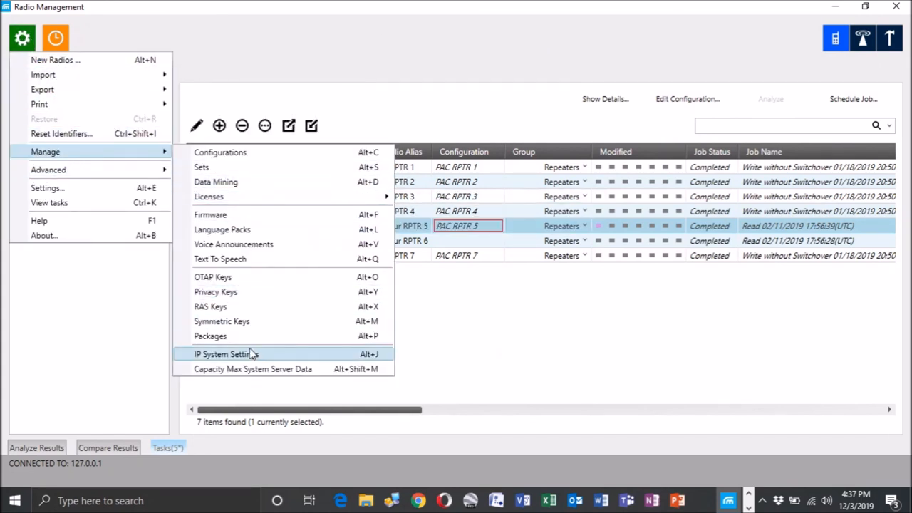
click(227, 353)
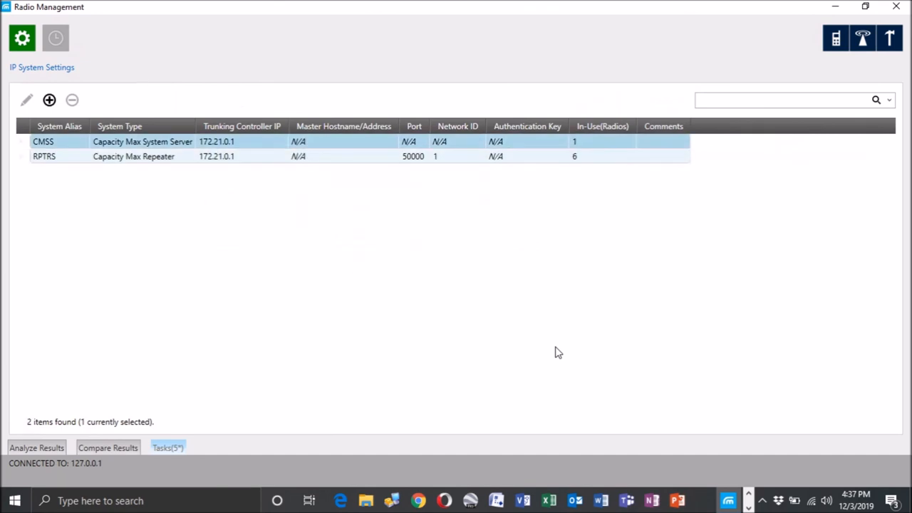
mouse_move(588, 161)
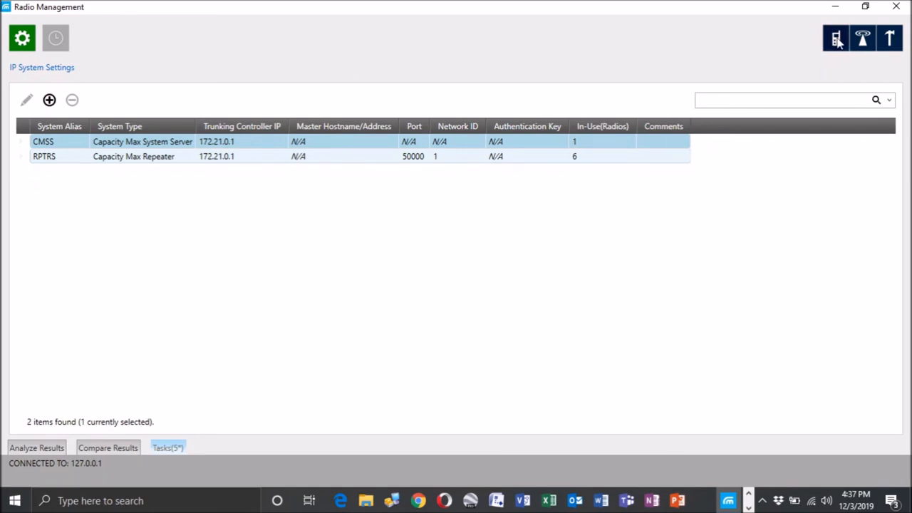
mouse_move(536, 34)
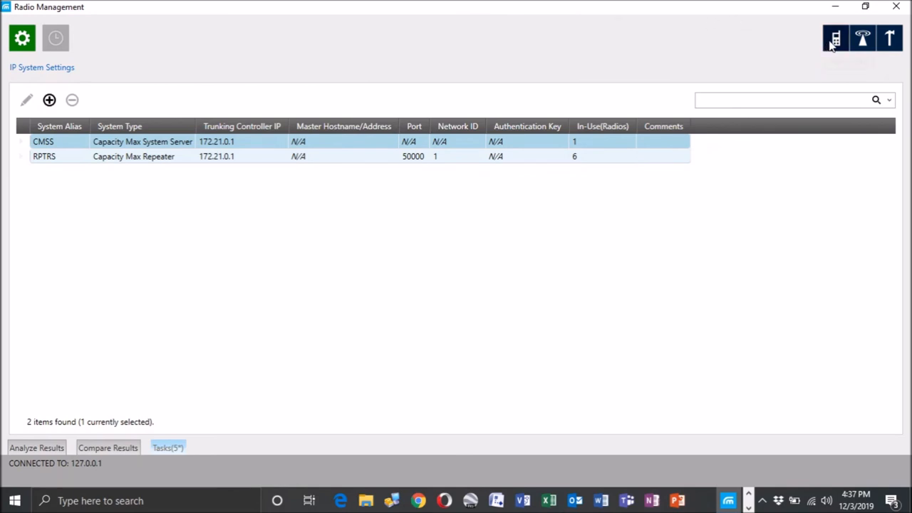
click(835, 38)
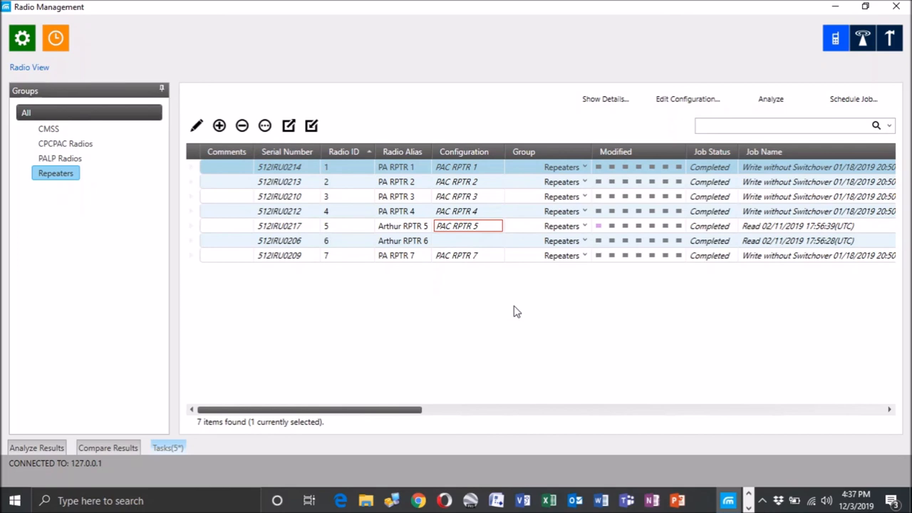
mouse_move(251, 226)
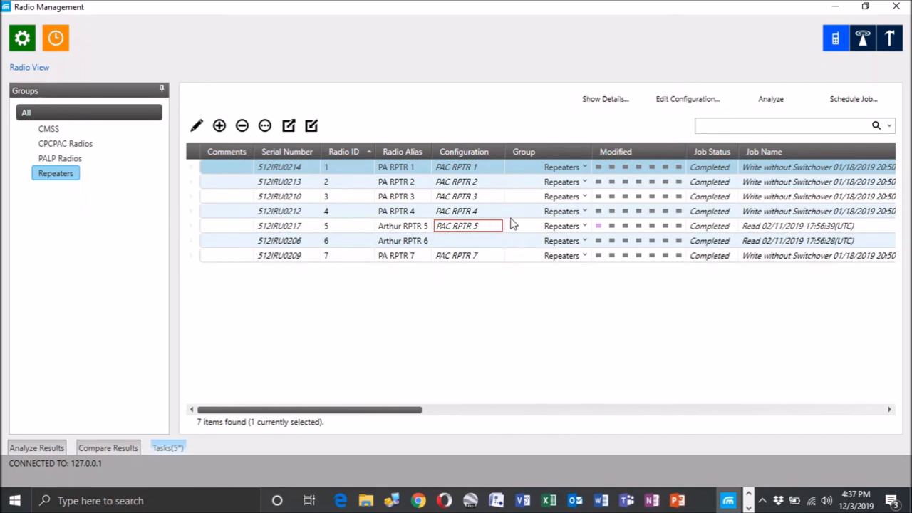
mouse_move(468, 226)
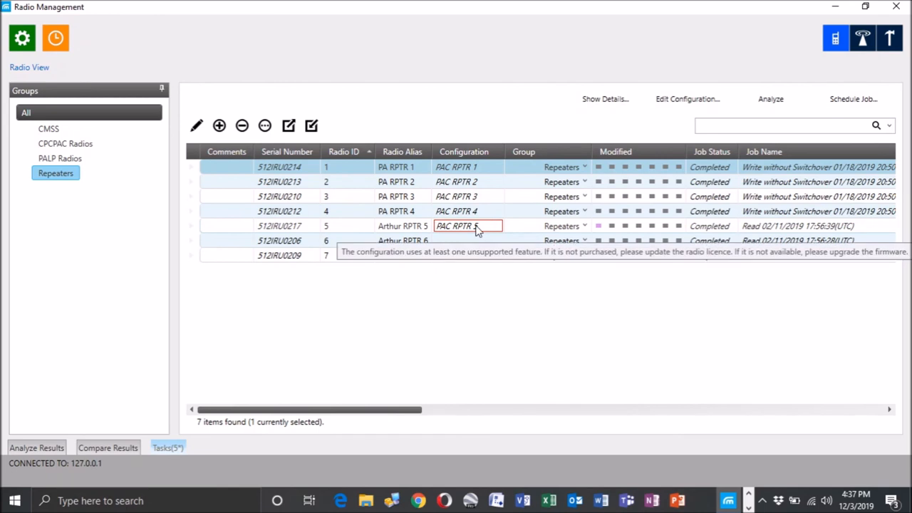
mouse_move(513, 334)
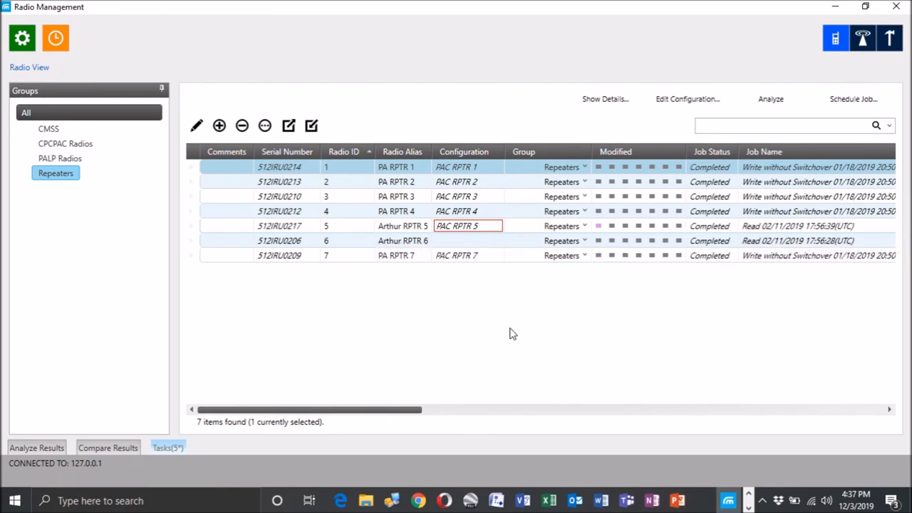
Change repeater 512IRU0217's Radio Alias from Arthur RPTR 5 to PA RPTR 5
click(403, 226)
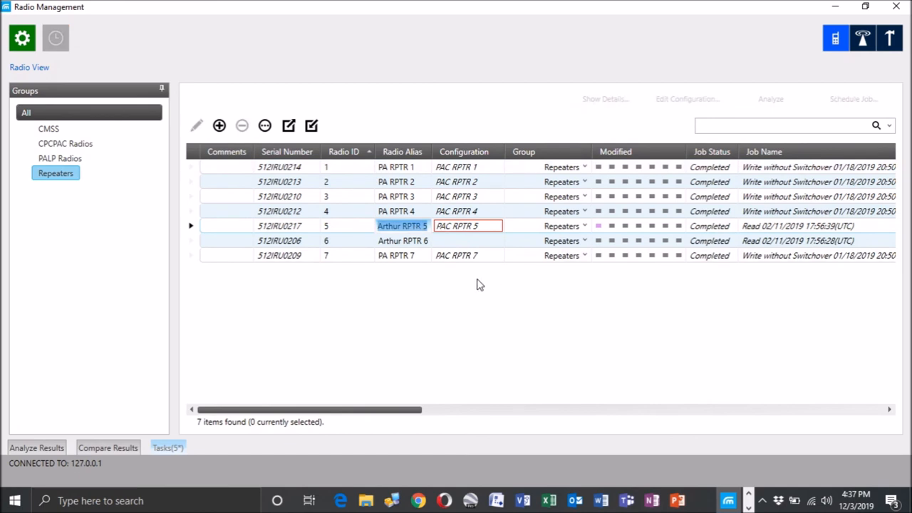
text(P)
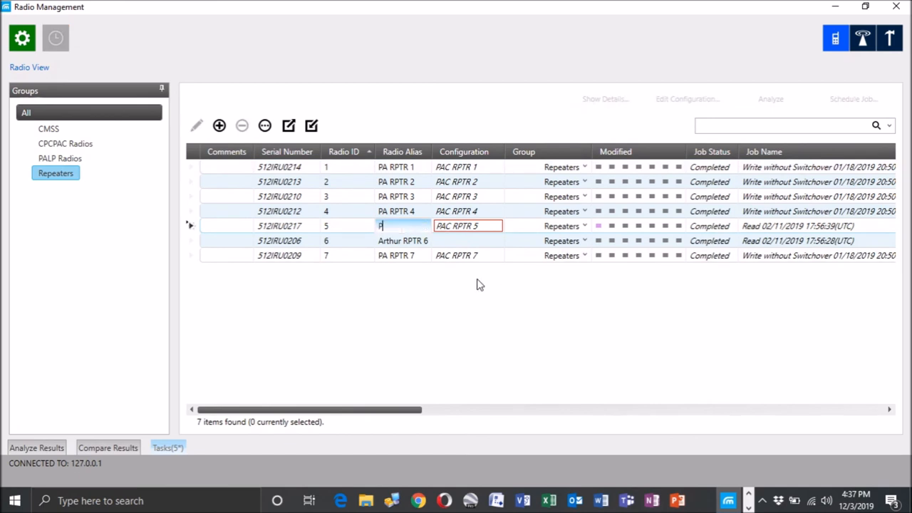
text(A R)
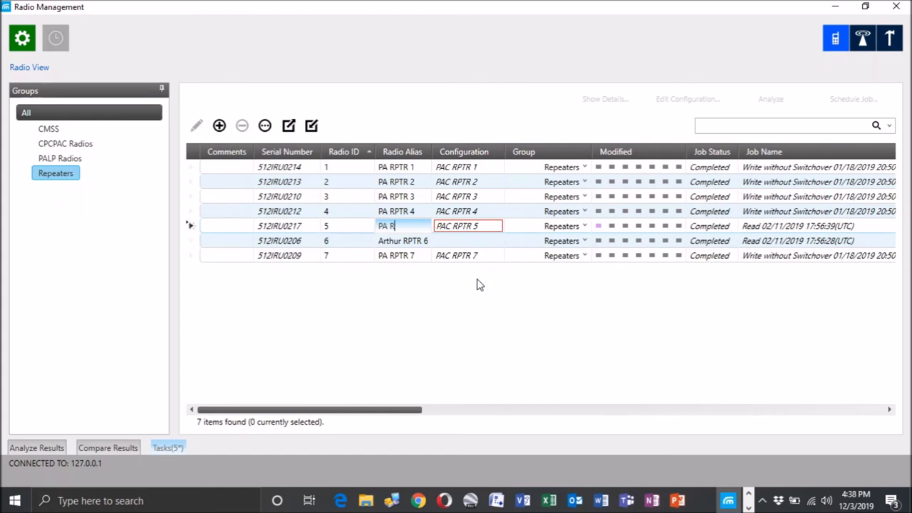
text(PTR 5)
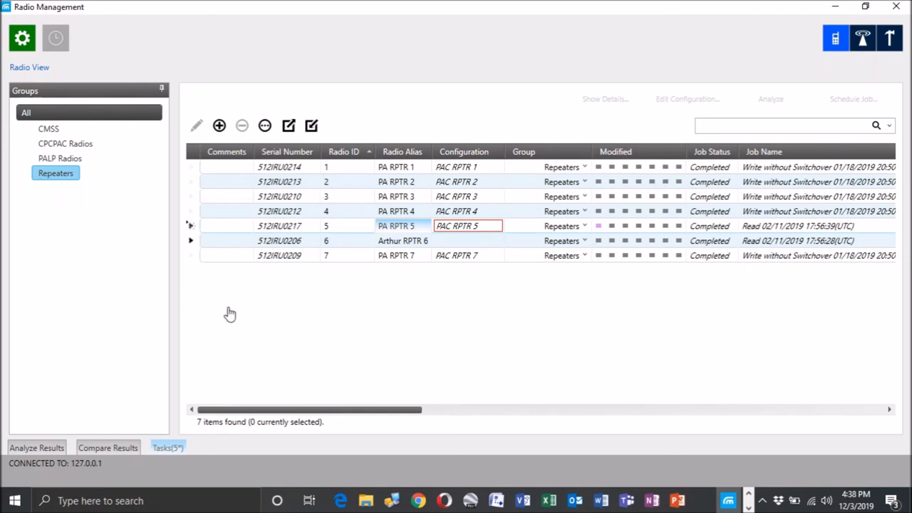
mouse_move(327, 416)
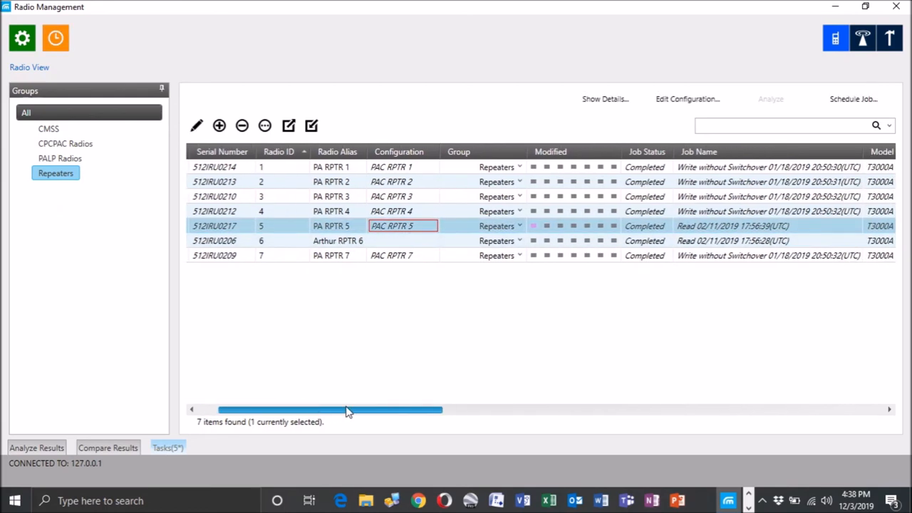
drag(349, 410, 442, 410)
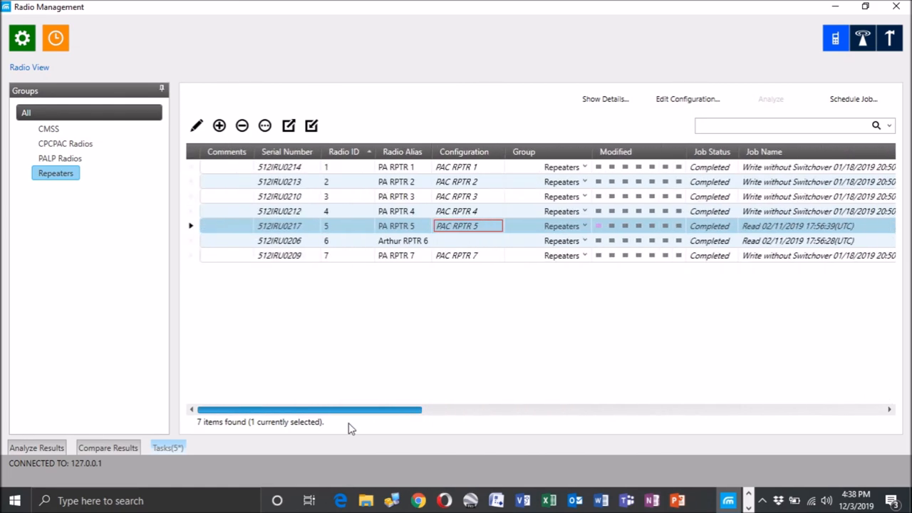
mouse_move(324, 347)
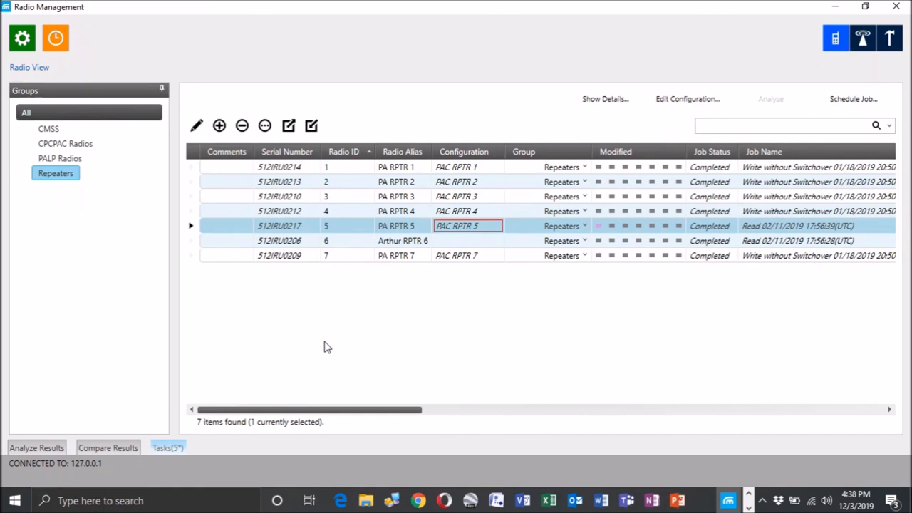
mouse_move(383, 137)
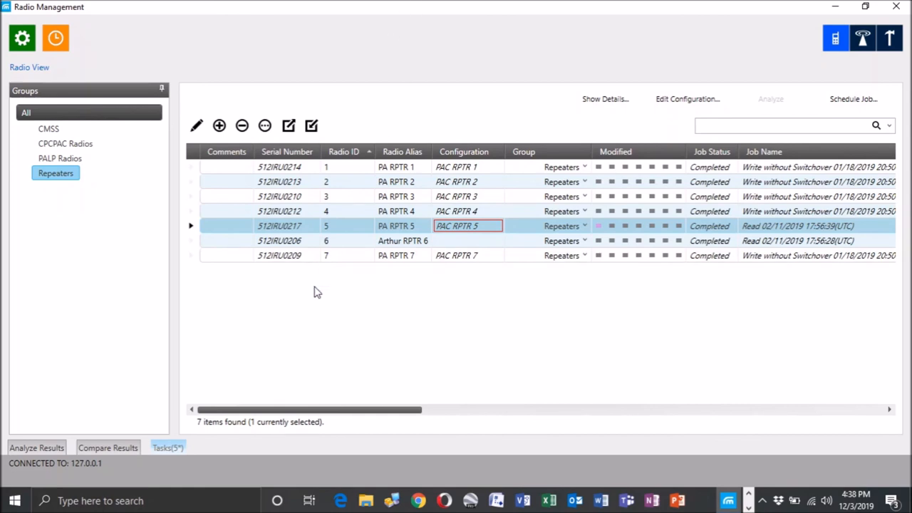
mouse_move(335, 376)
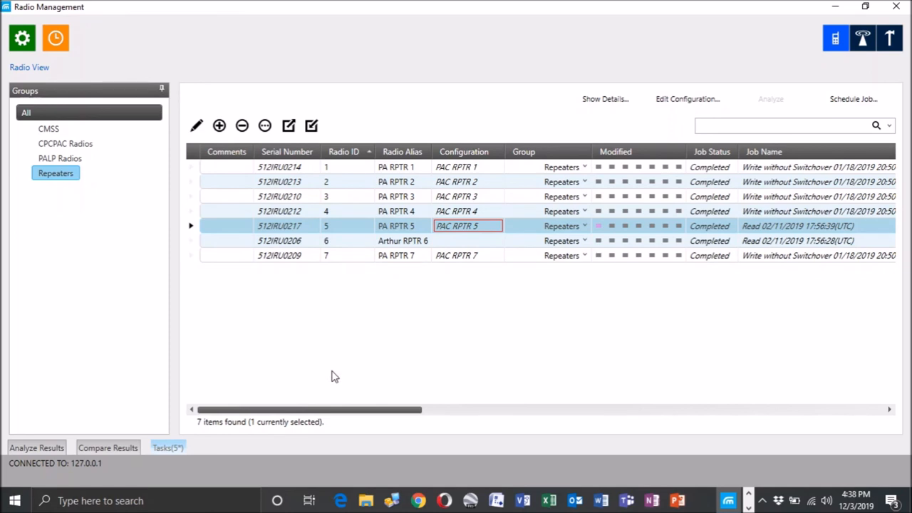
mouse_move(350, 384)
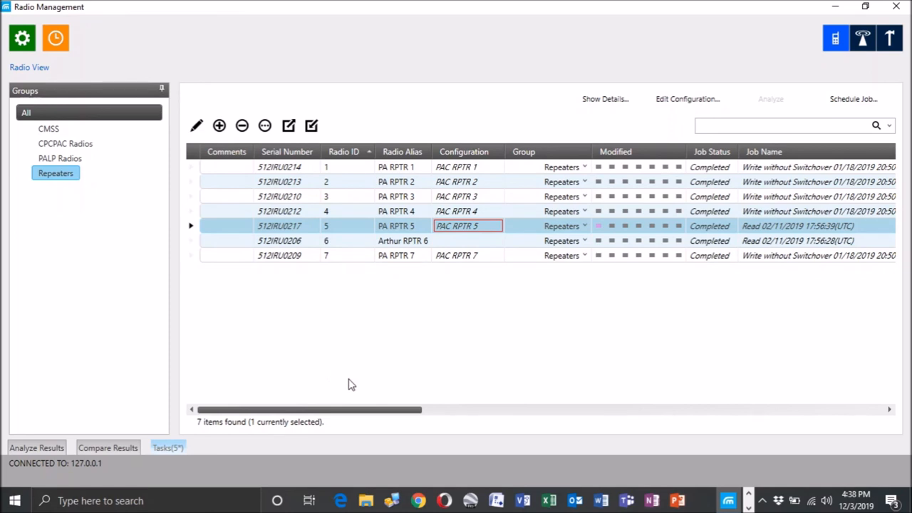
mouse_move(339, 337)
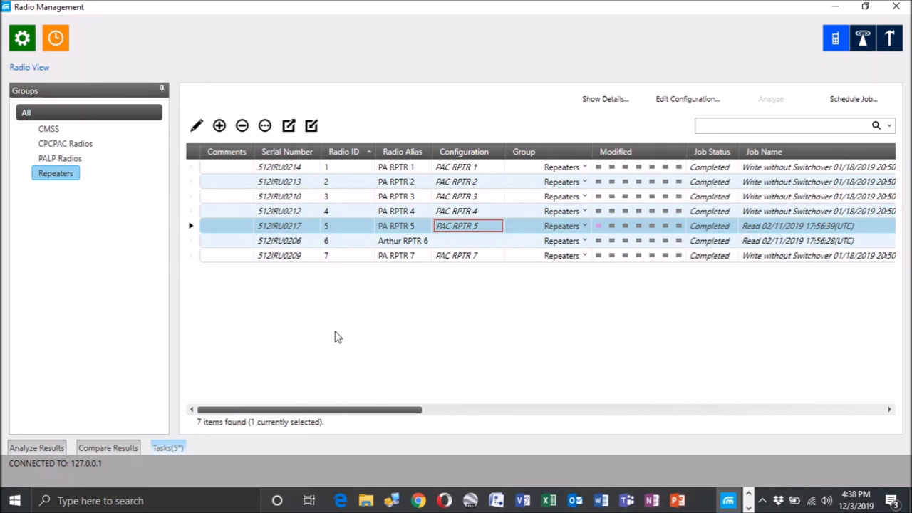
mouse_move(487, 334)
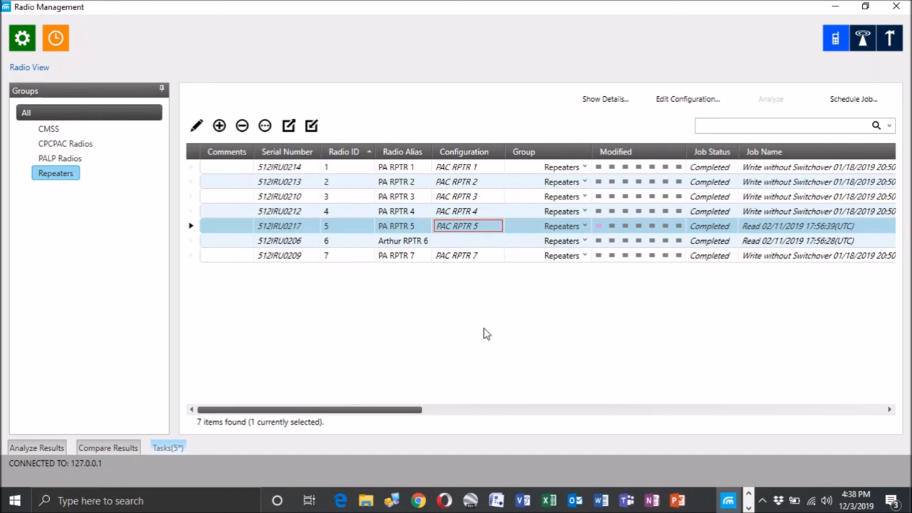
mouse_move(471, 335)
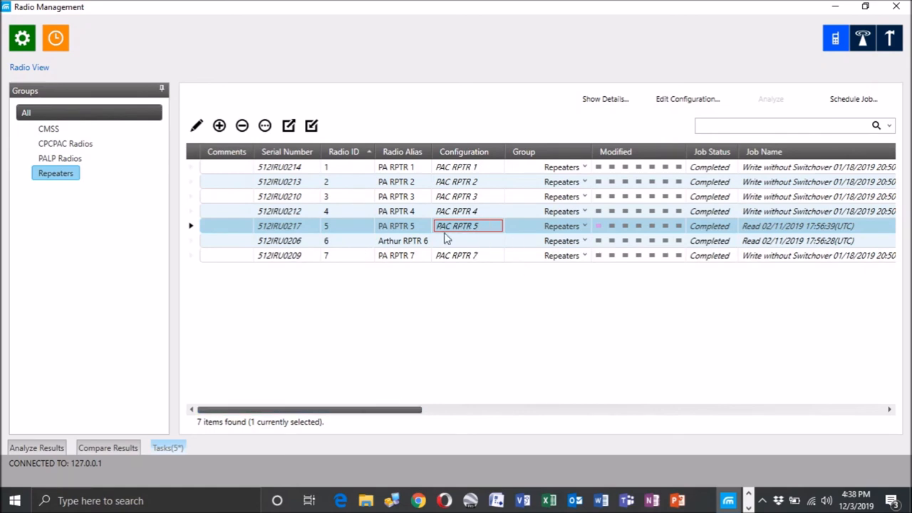
mouse_move(444, 334)
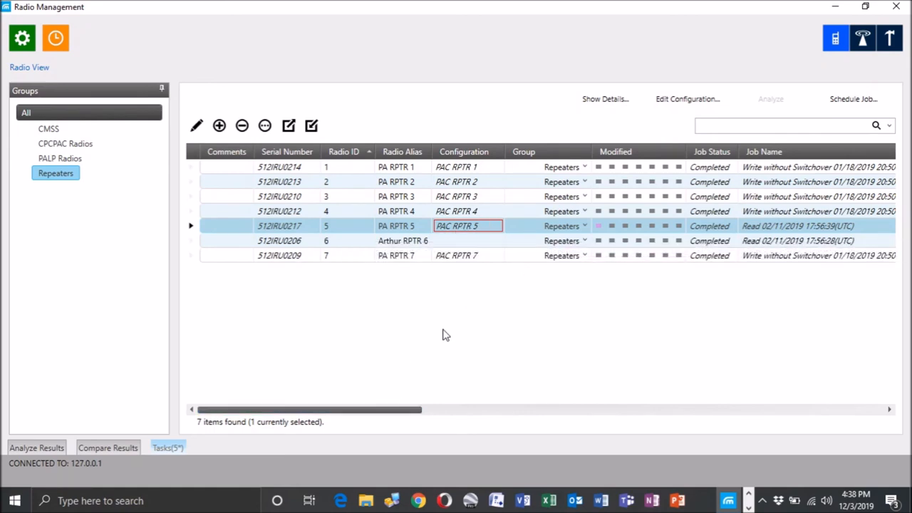
mouse_move(462, 346)
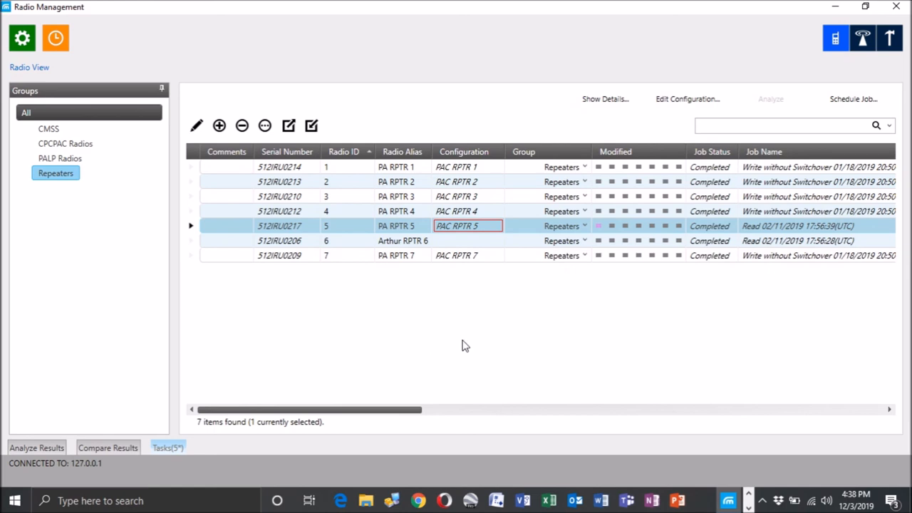
right_click(396, 226)
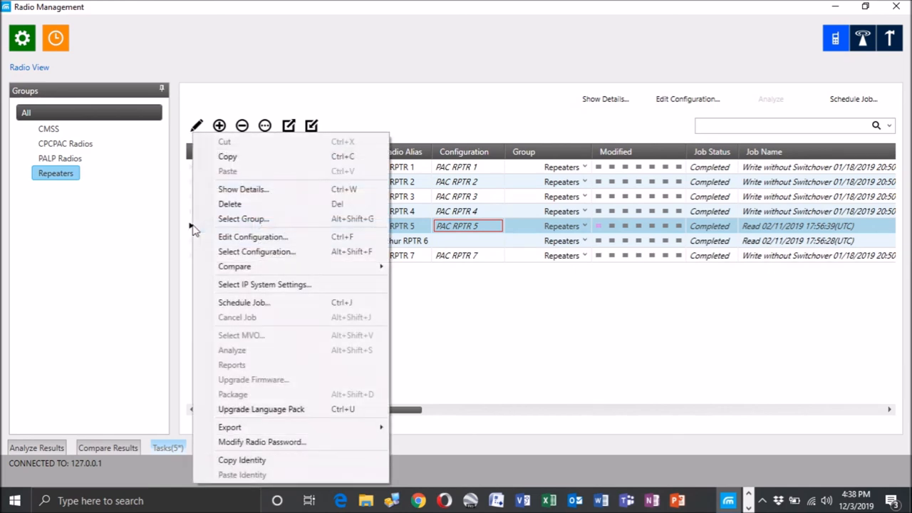
mouse_move(264, 284)
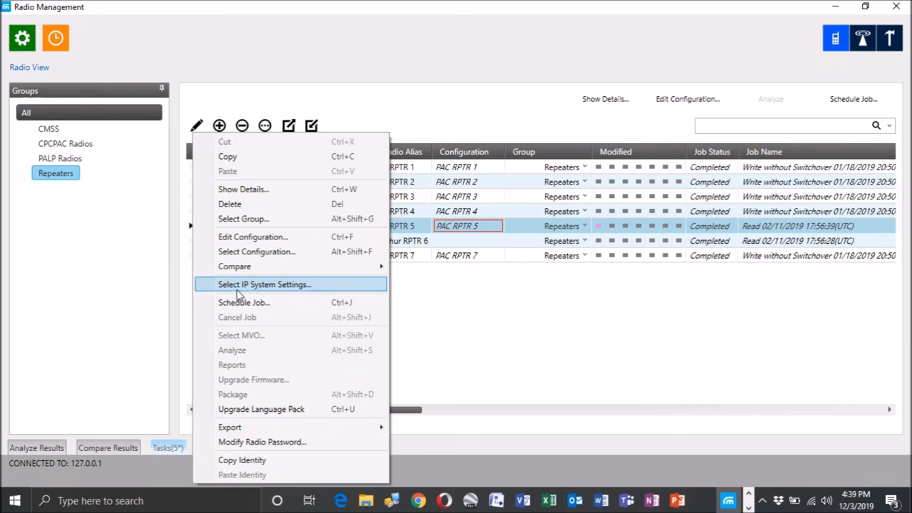
mouse_move(648, 362)
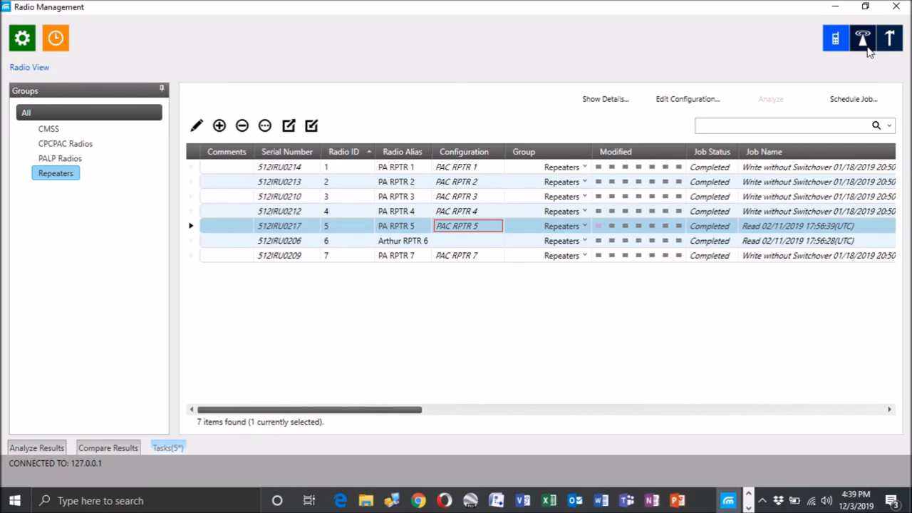
Switch to System View, where 512IRU0217 shows Device ID 5
click(863, 39)
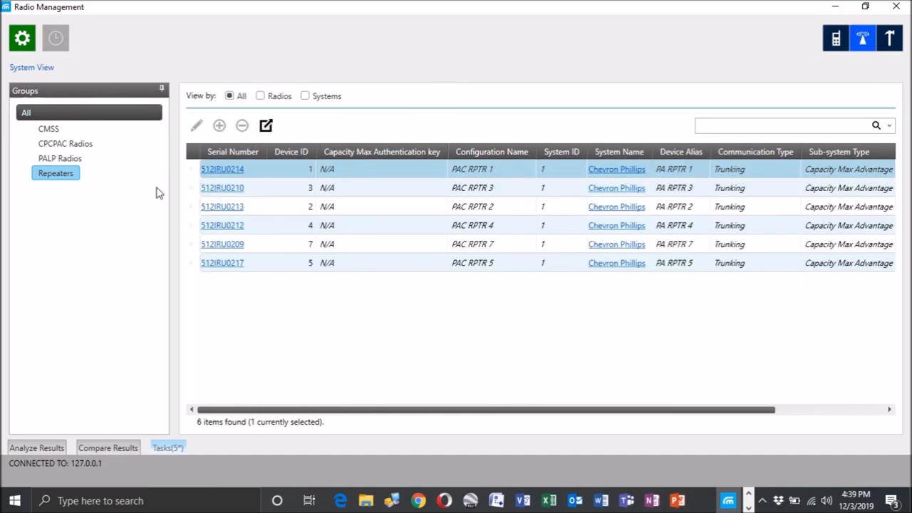
mouse_move(595, 41)
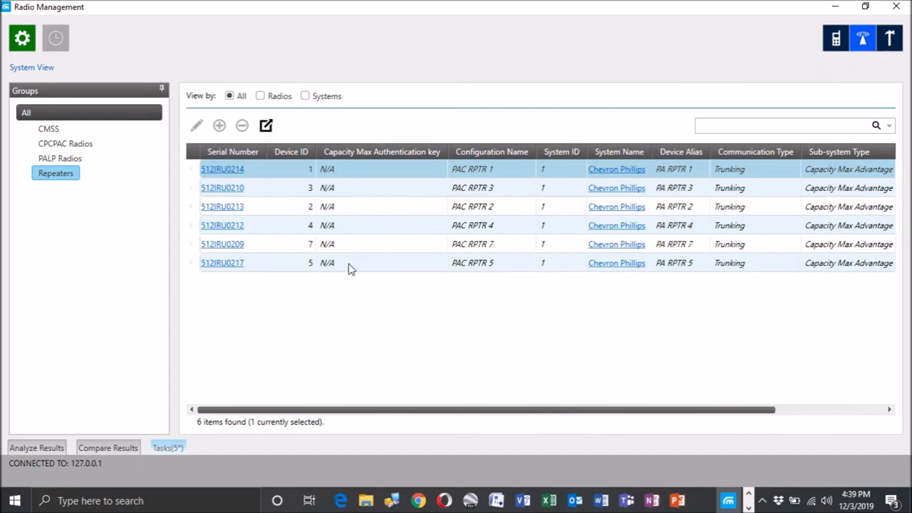
mouse_move(298, 280)
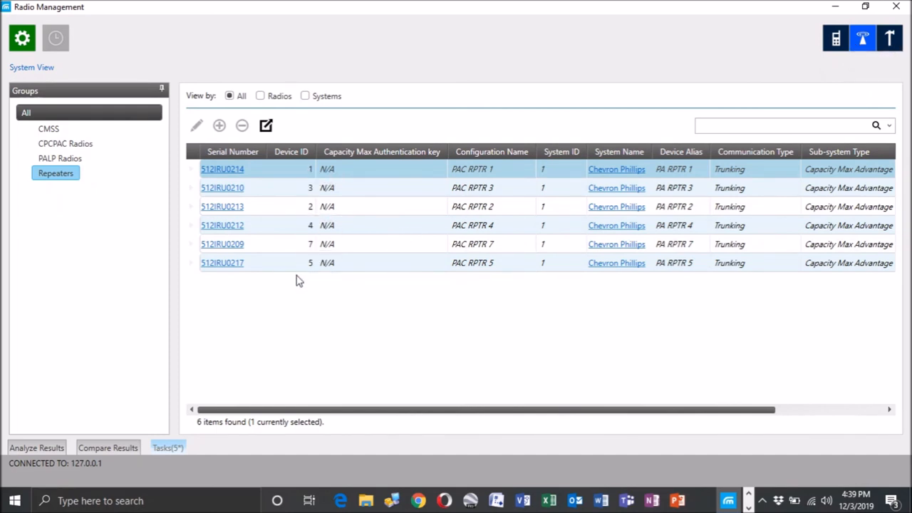
mouse_move(271, 273)
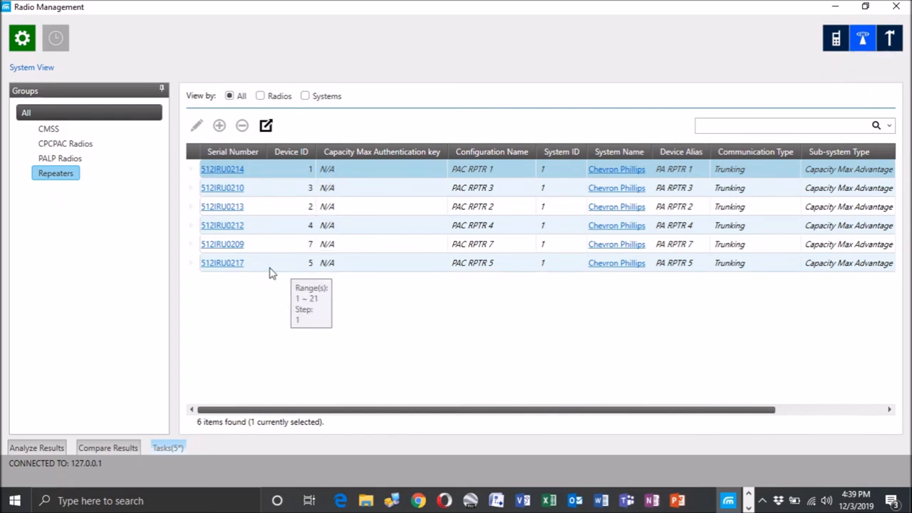
mouse_move(301, 239)
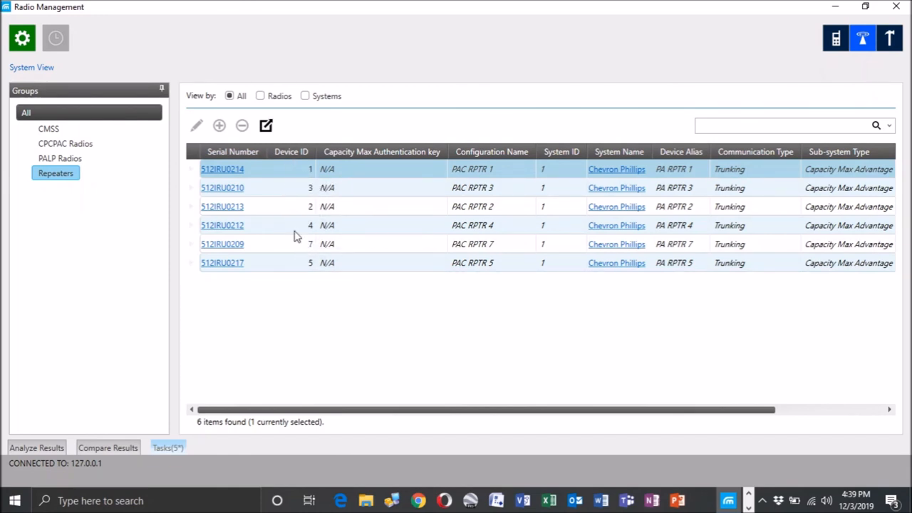
mouse_move(308, 268)
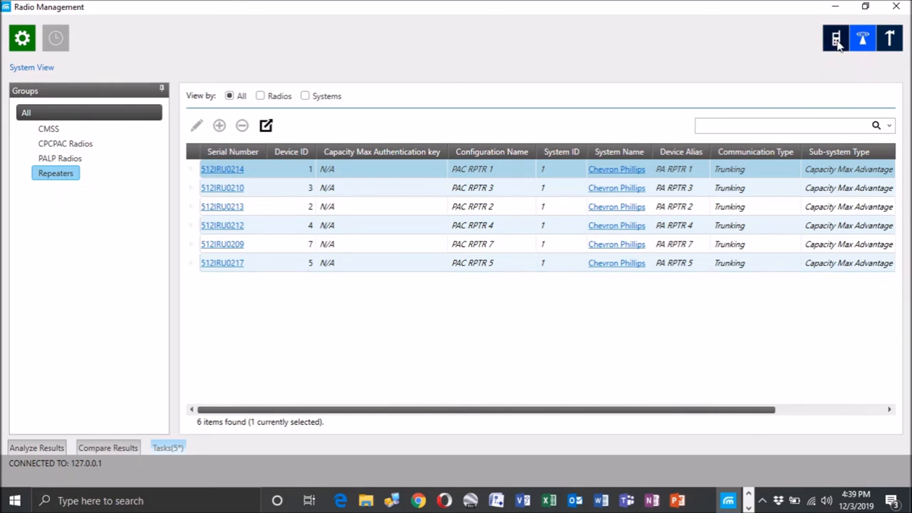
Switch back to Radio View, showing PA RPTR 5 configured as PAC RPTR 5
click(836, 38)
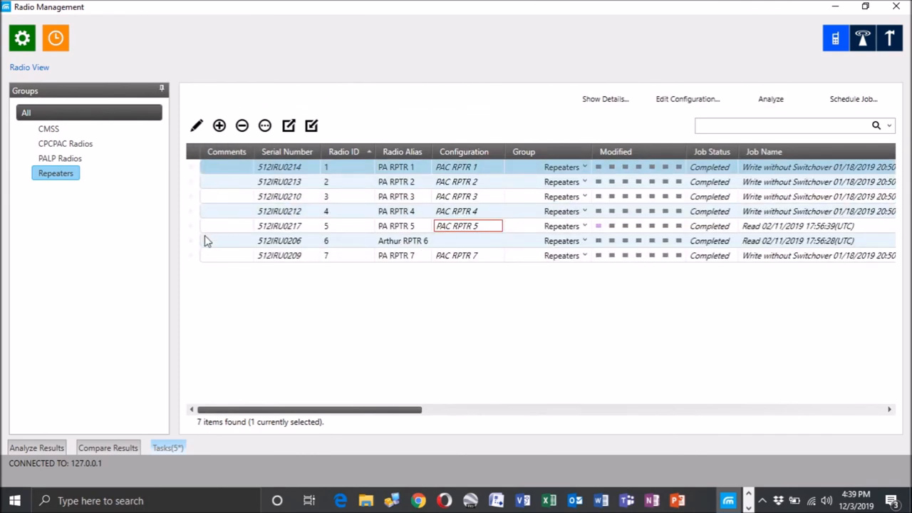
mouse_move(189, 234)
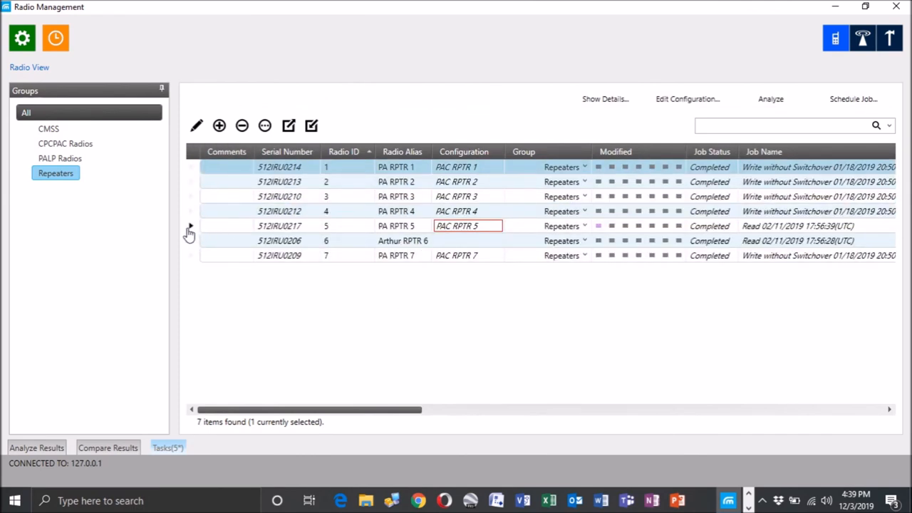
mouse_move(403, 323)
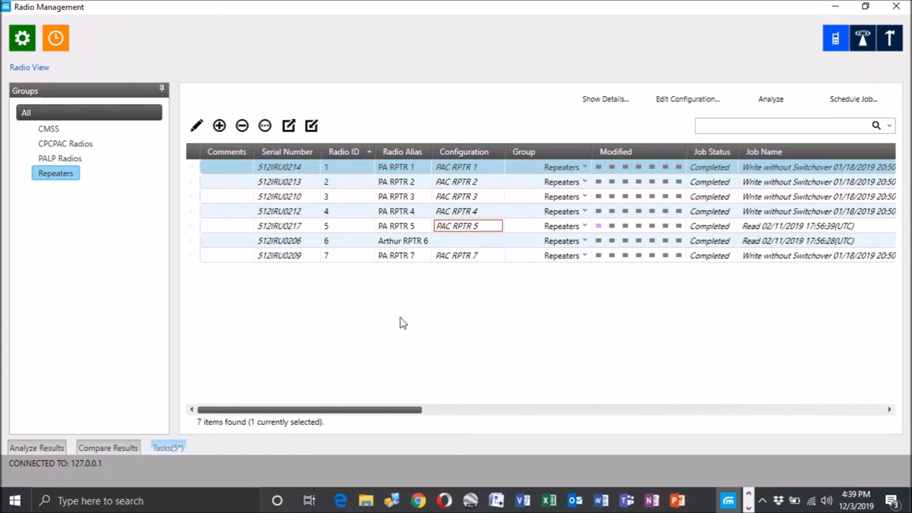
mouse_move(401, 320)
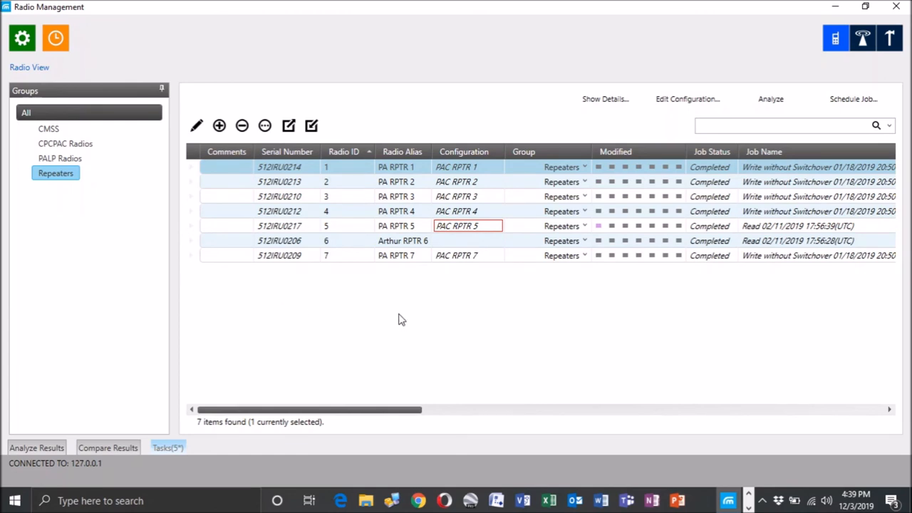
mouse_move(418, 316)
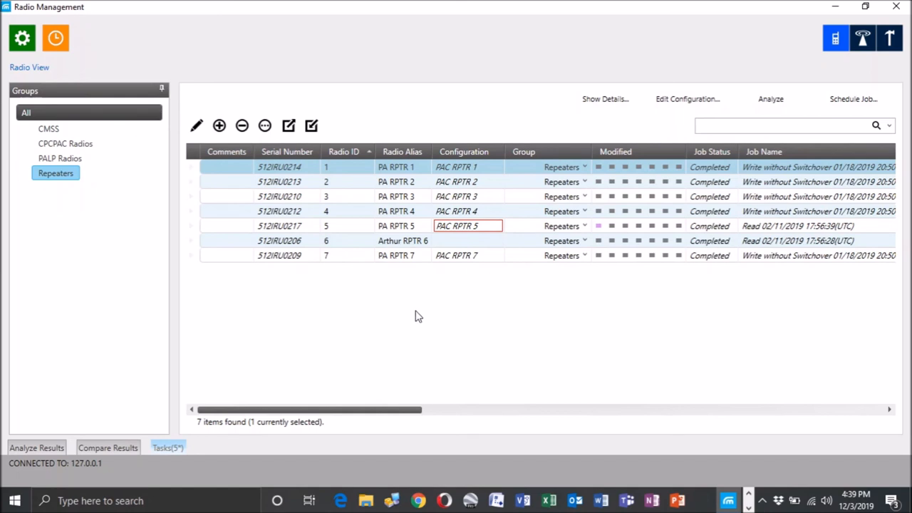
mouse_move(518, 362)
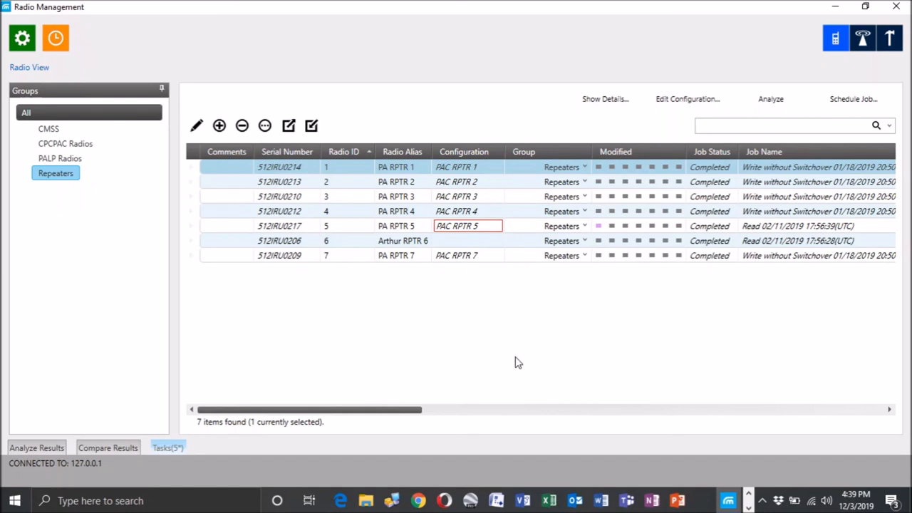
mouse_move(522, 363)
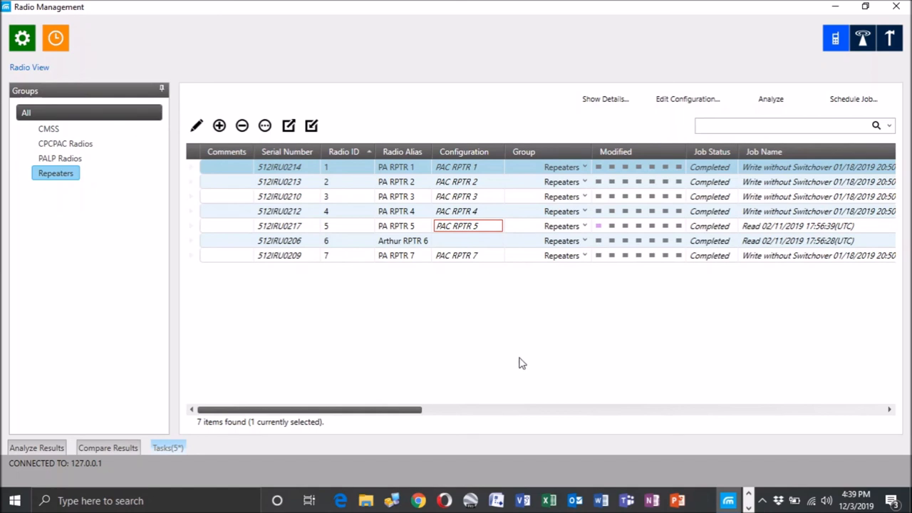
mouse_move(526, 372)
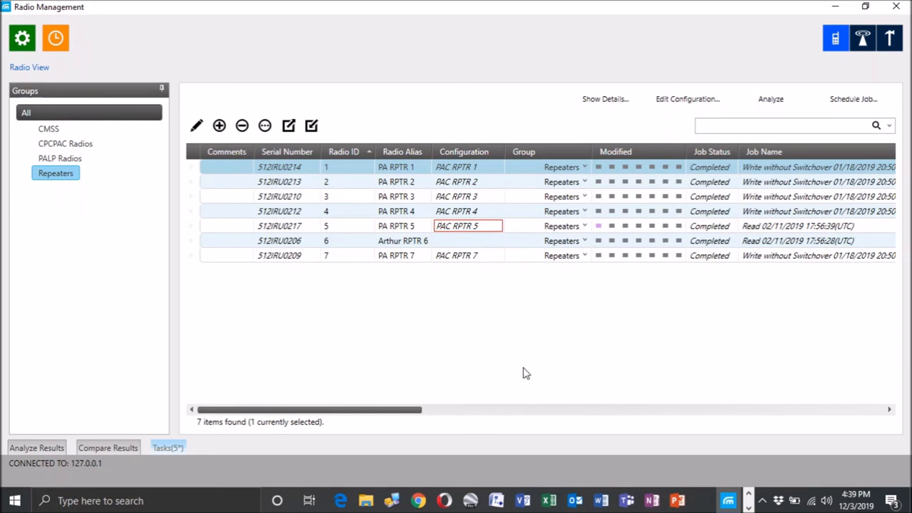
mouse_move(574, 373)
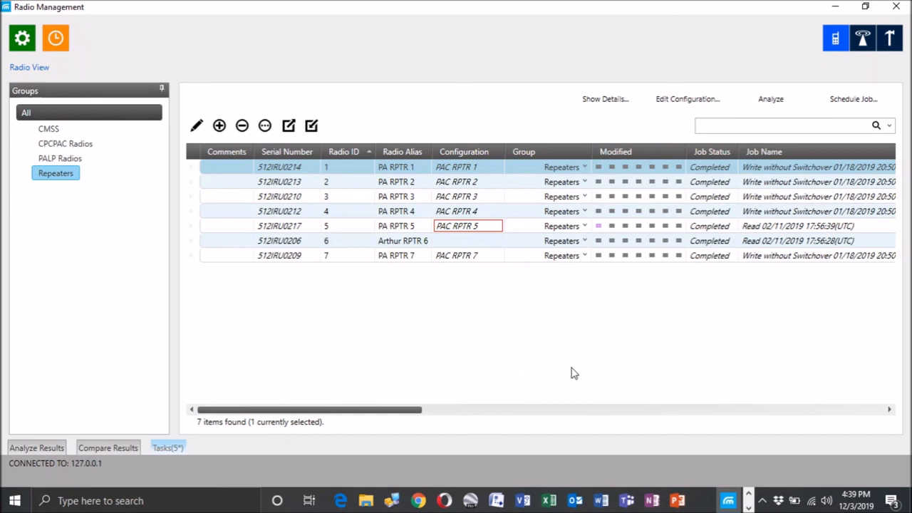
mouse_move(552, 362)
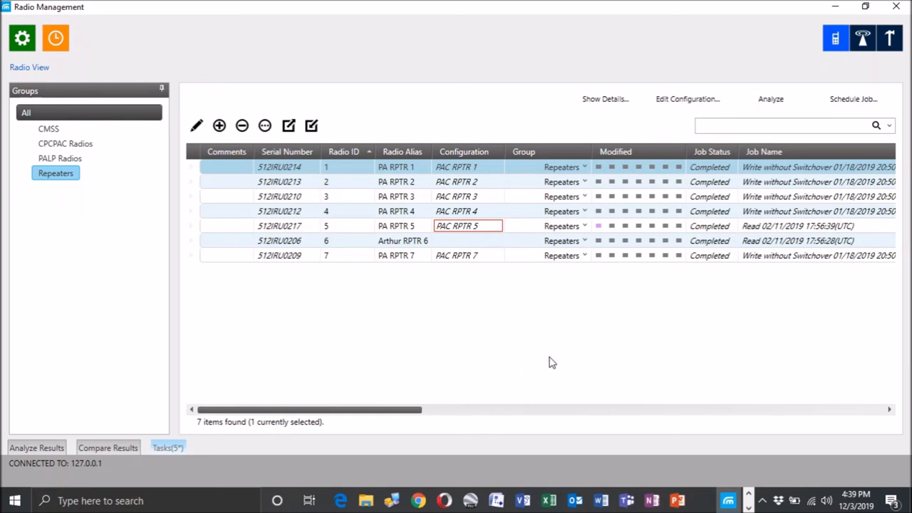
mouse_move(271, 82)
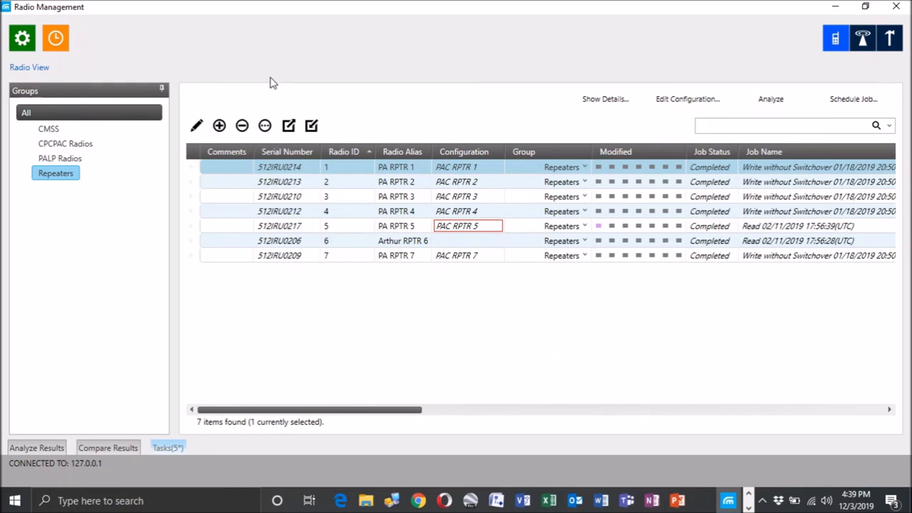